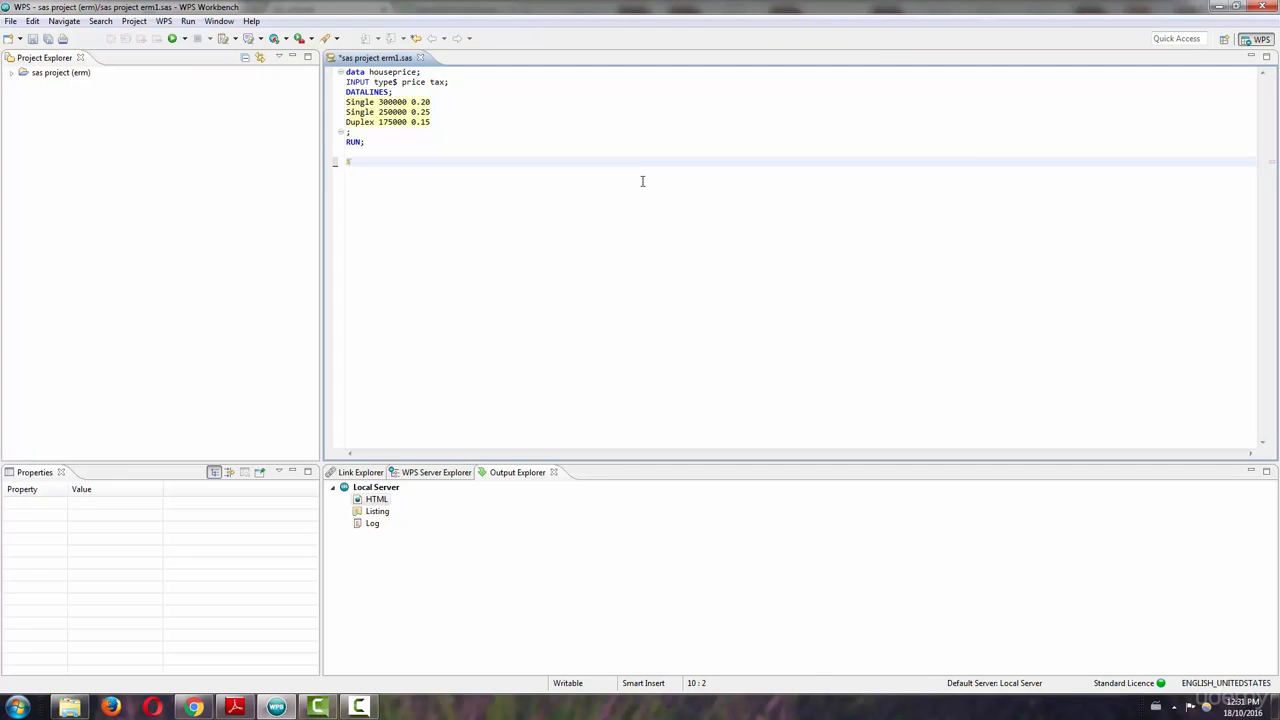
Write the somestats macro wrapping proc means; var price tax; RUN; closed by %MEND.
text(%MACRO)
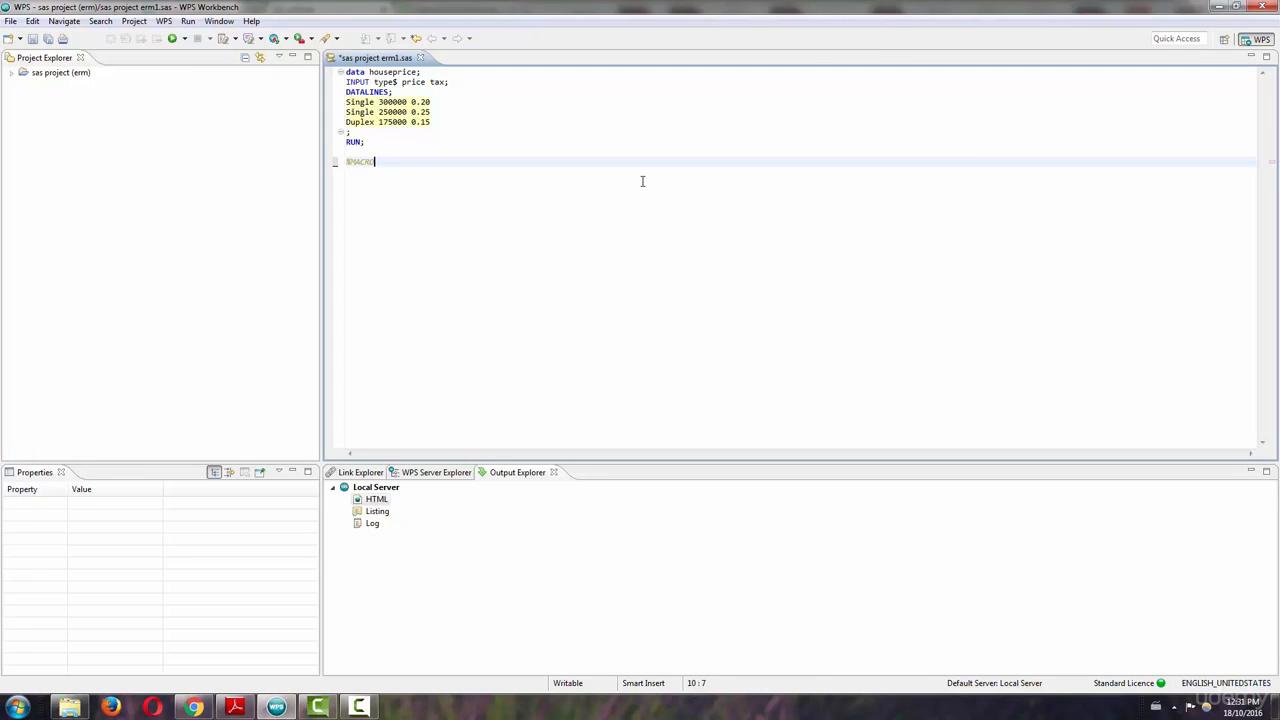
text(so)
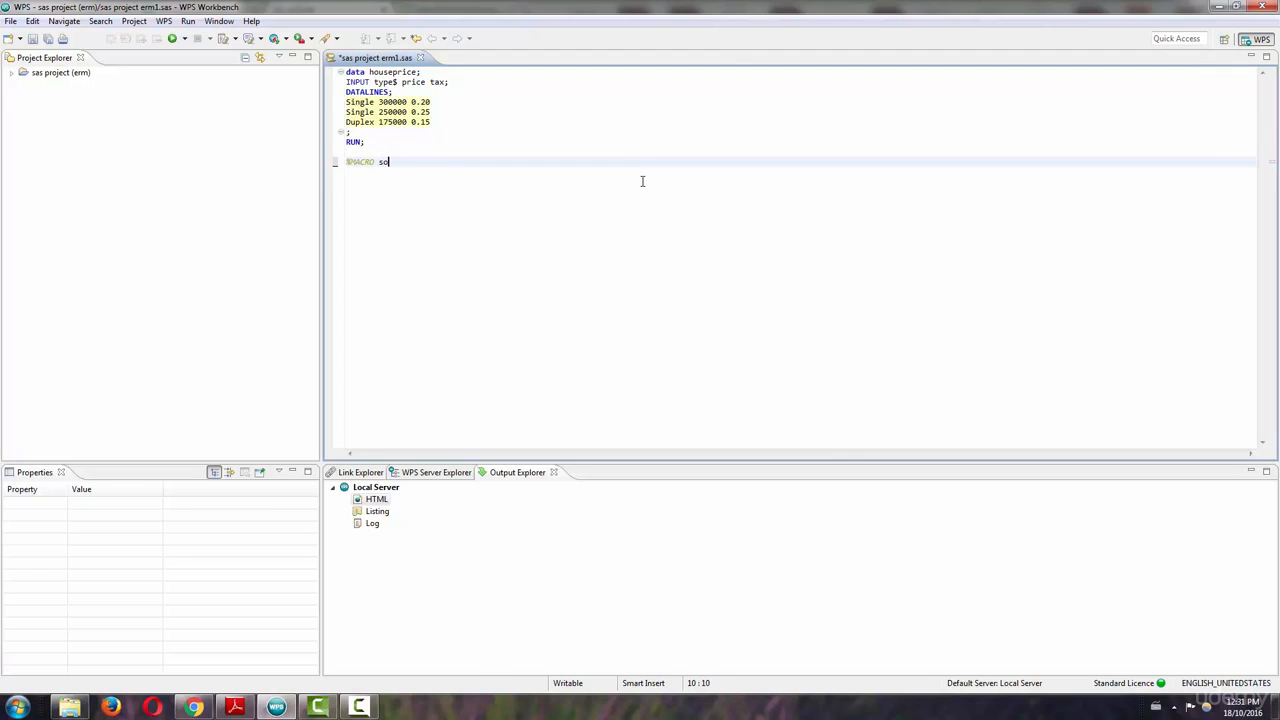
text(me)
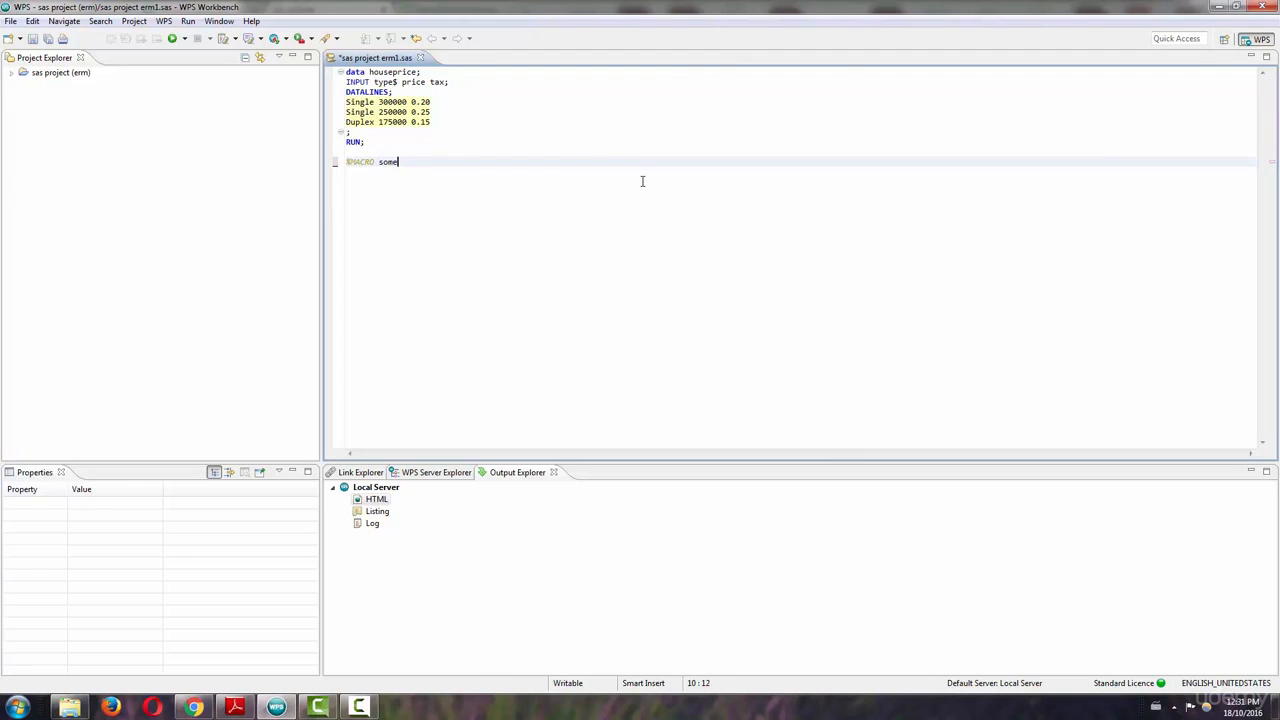
text(stats;)
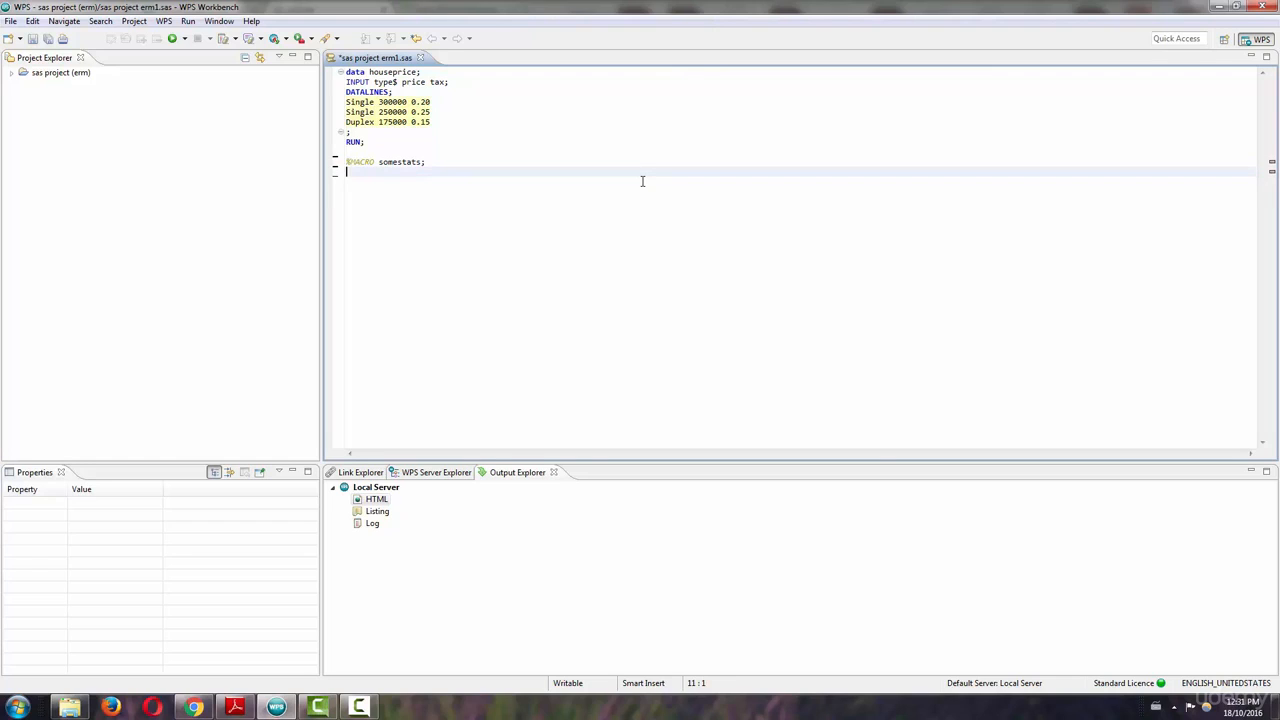
text(proc means)
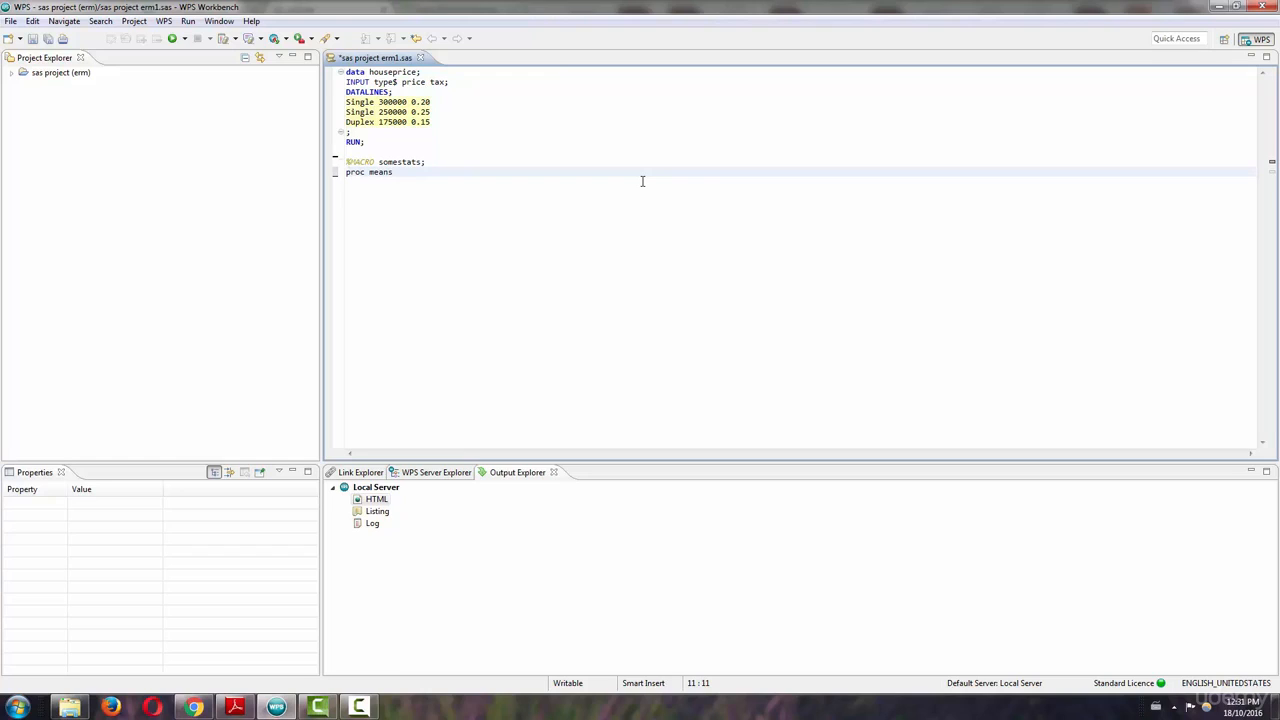
text(;)
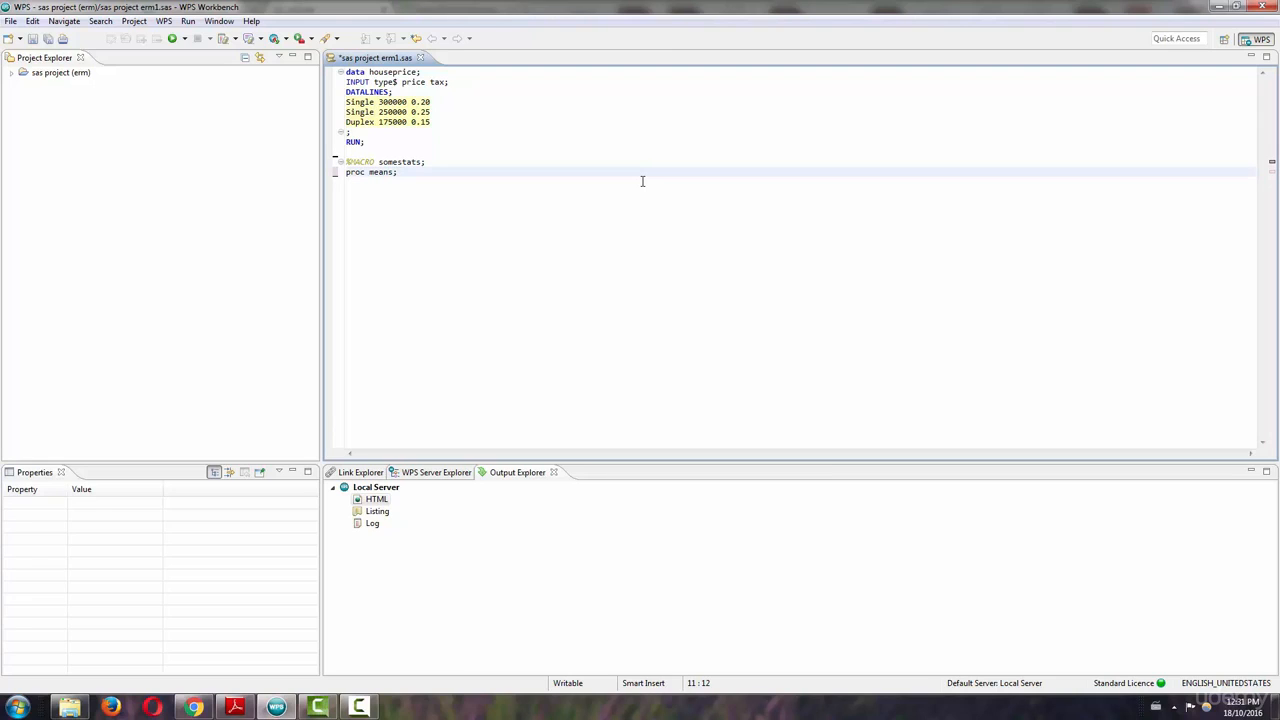
text(var)
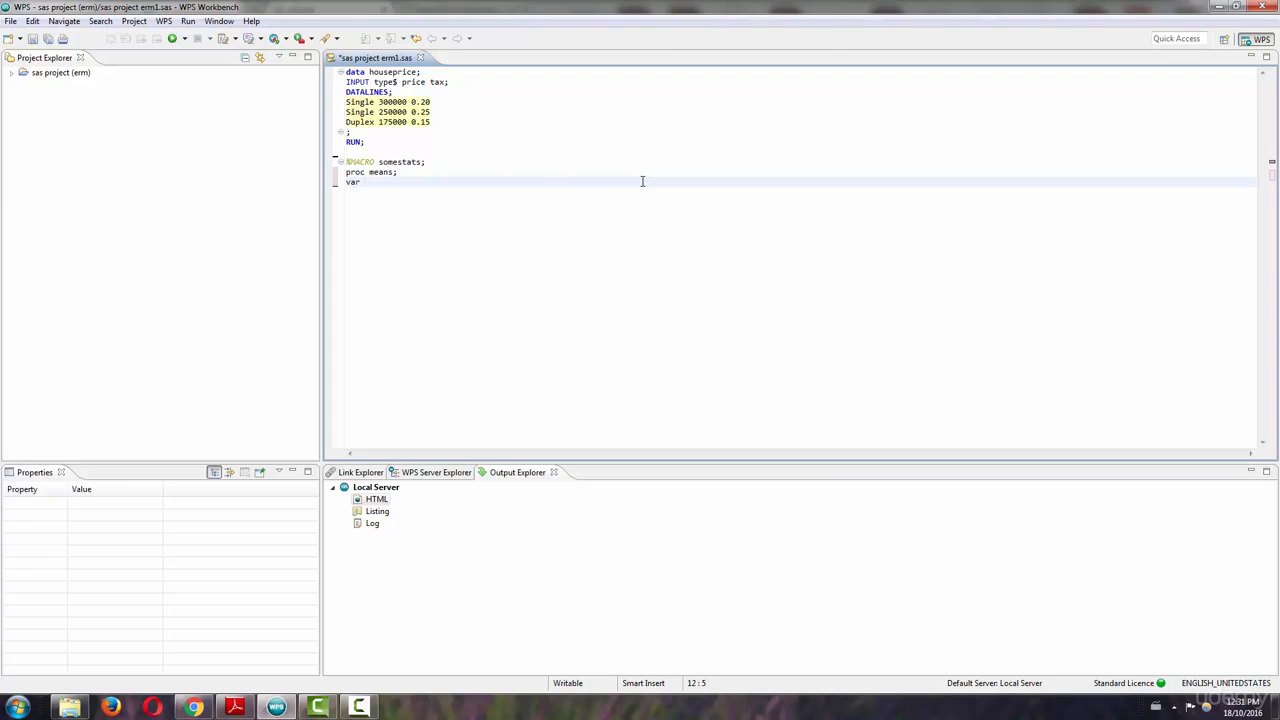
text(price tax;)
text(RUN;)
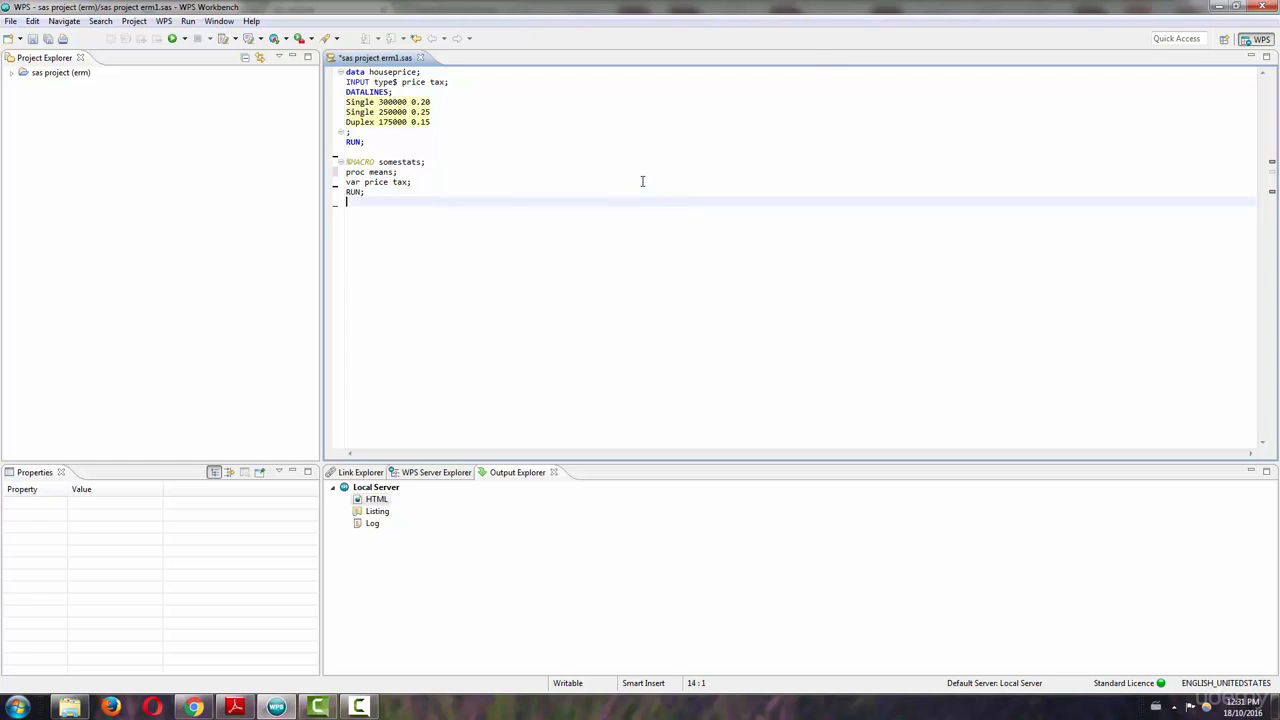
text(%)
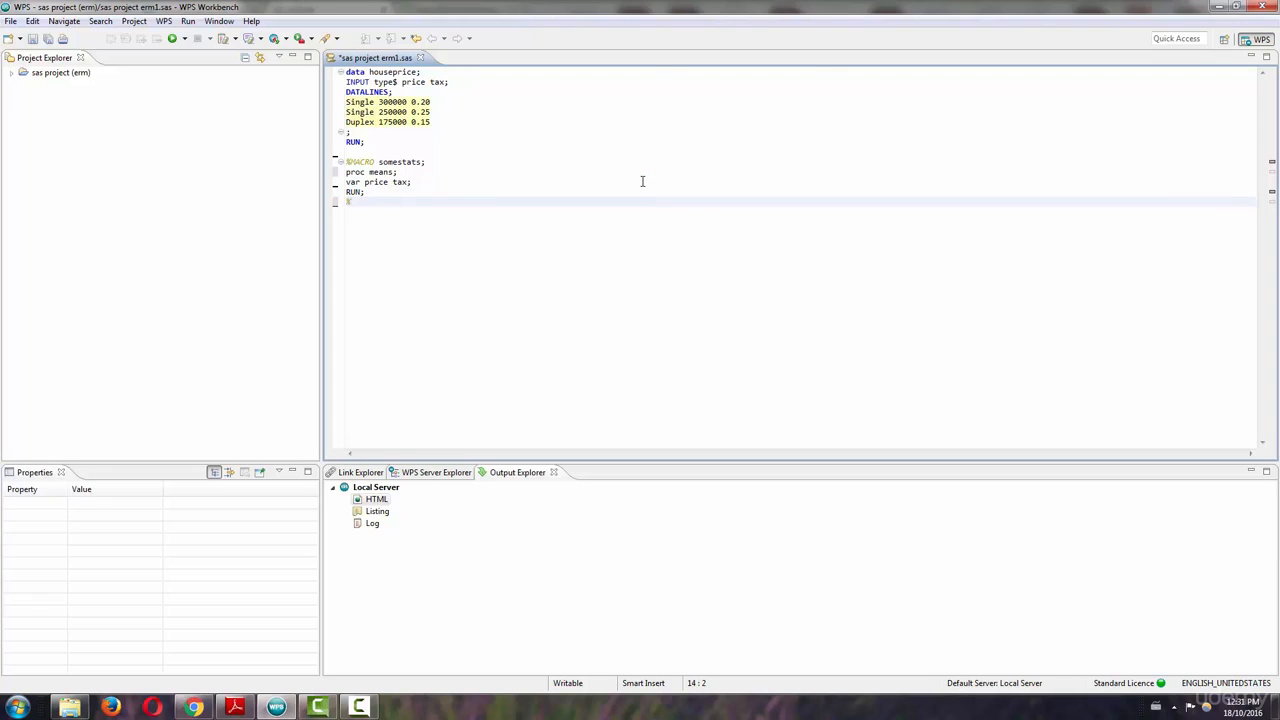
text(%MEND;)
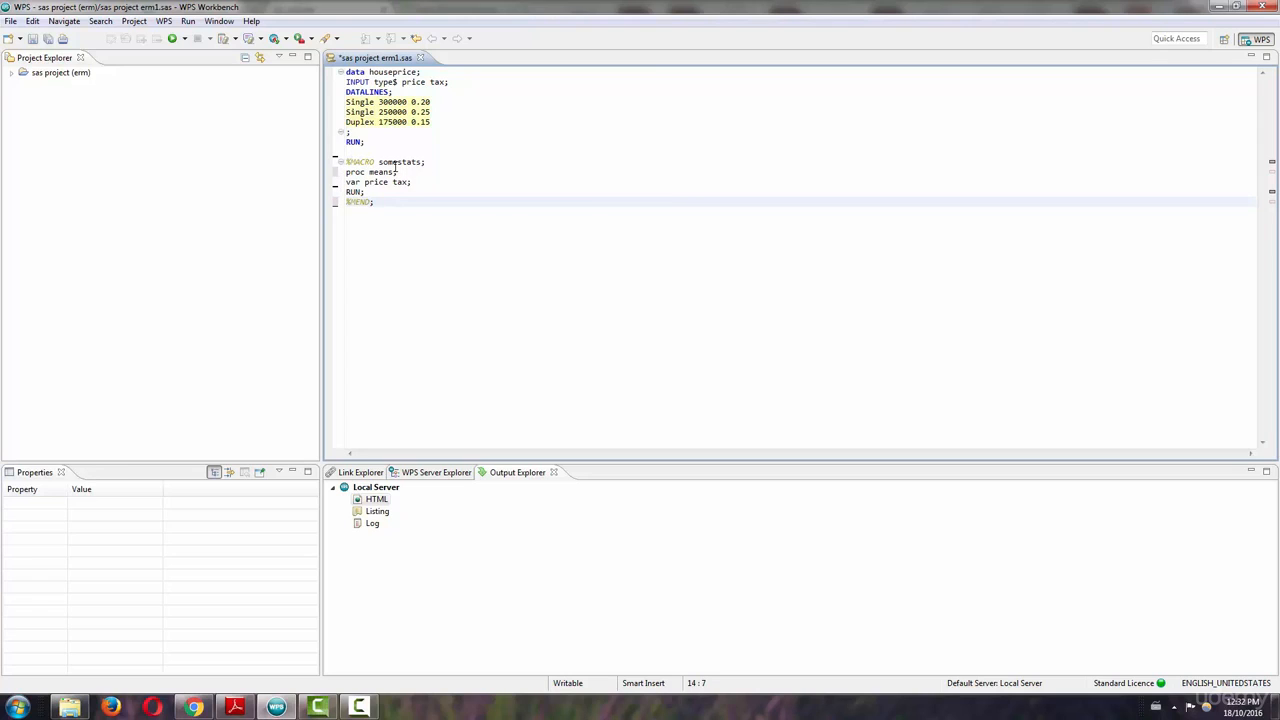
drag(378, 161, 397, 171)
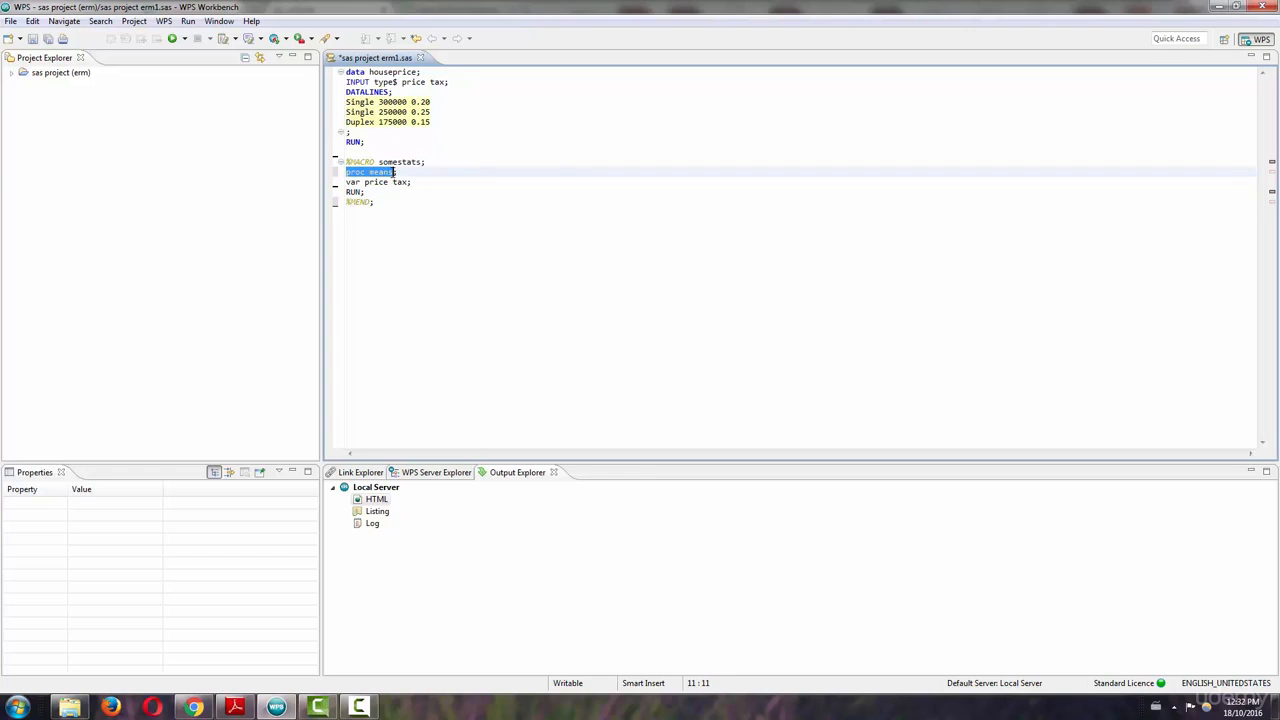
click(393, 172)
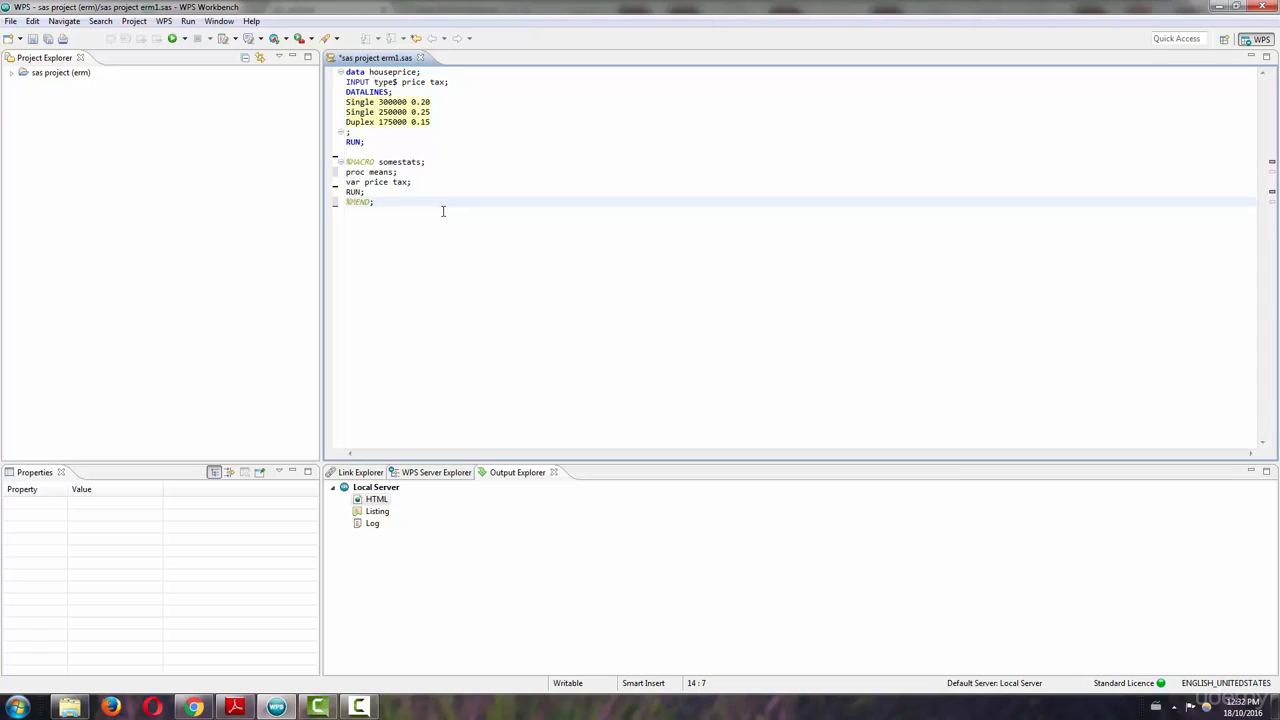
Start a data step creating housepricetwo with set houseprice.
text(dat)
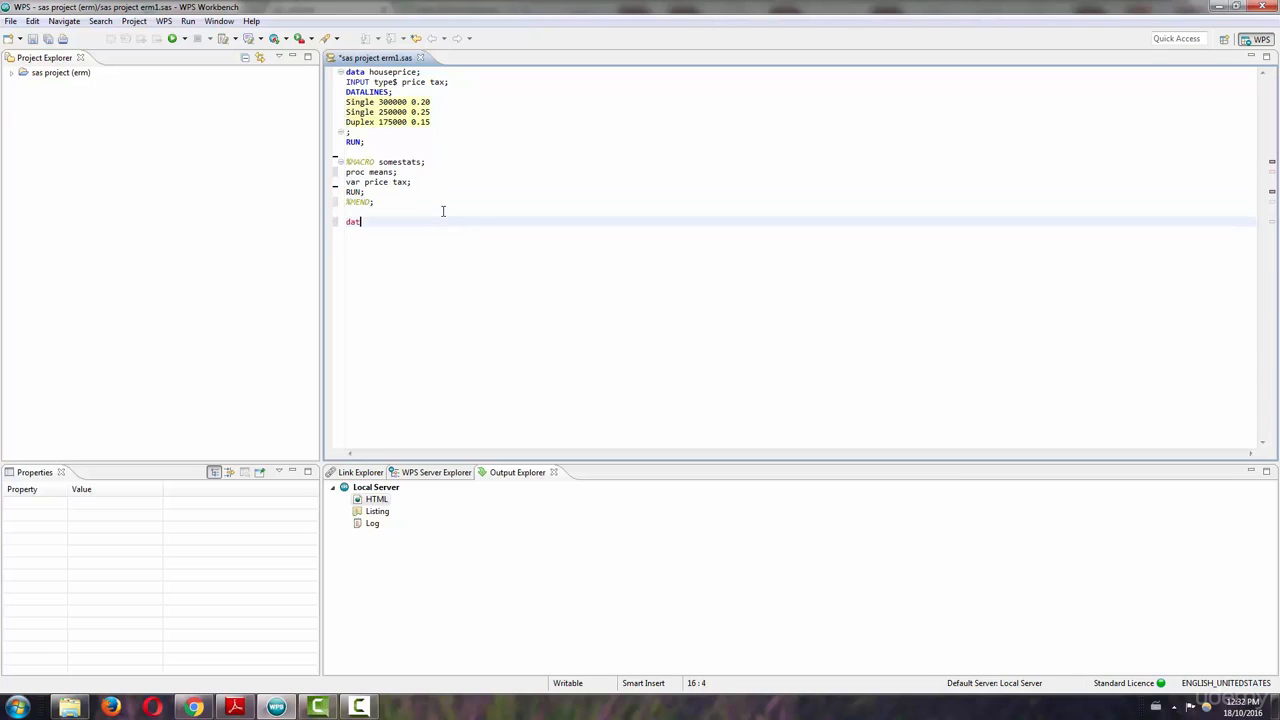
text(a)
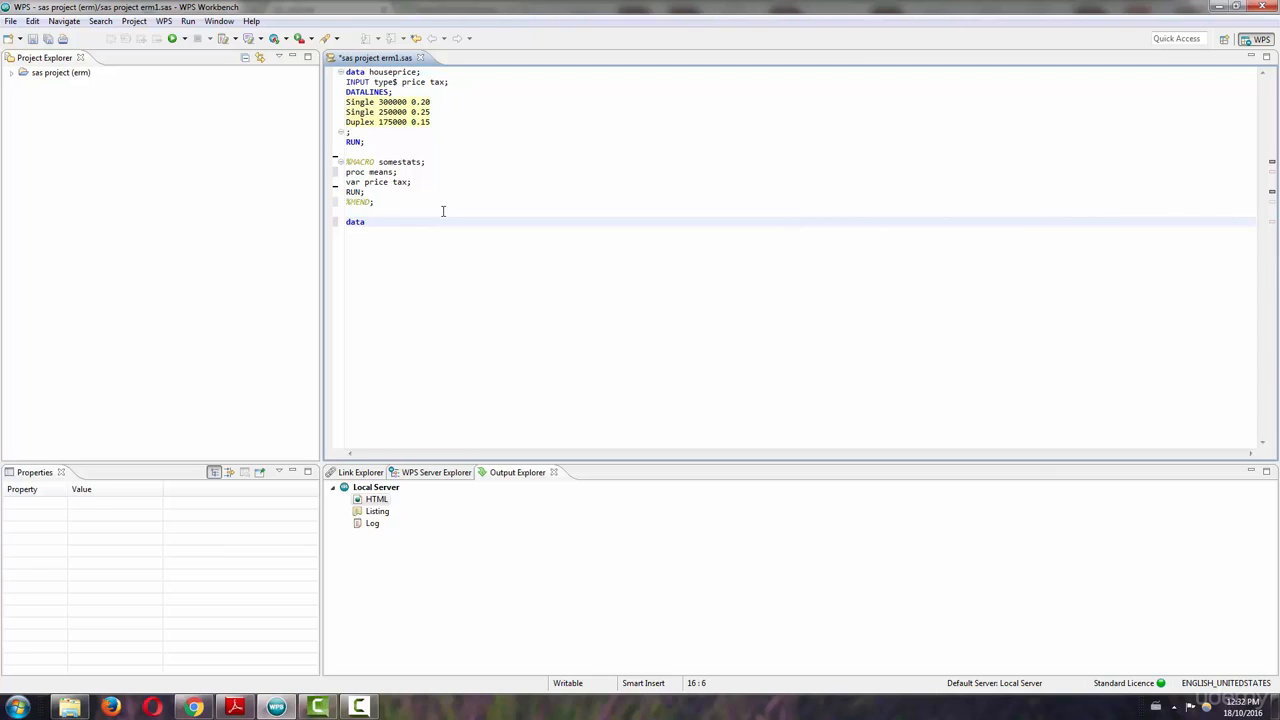
text(house)
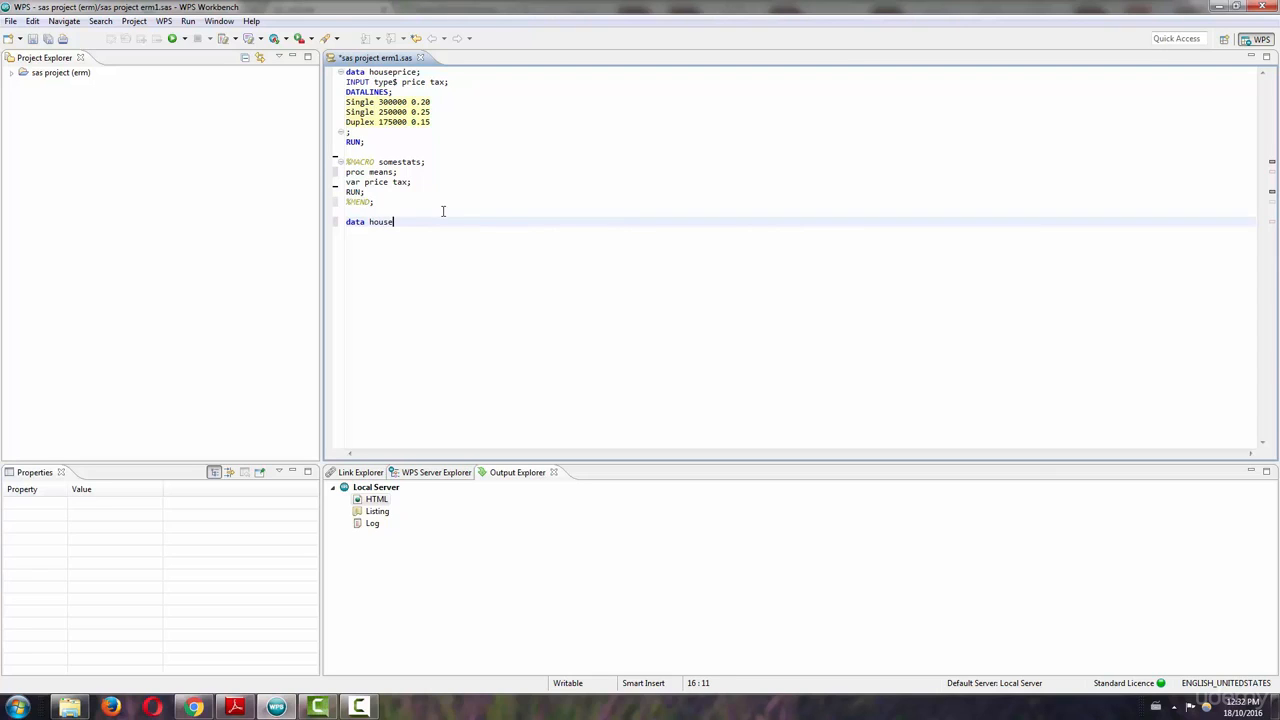
text(pricetwo;)
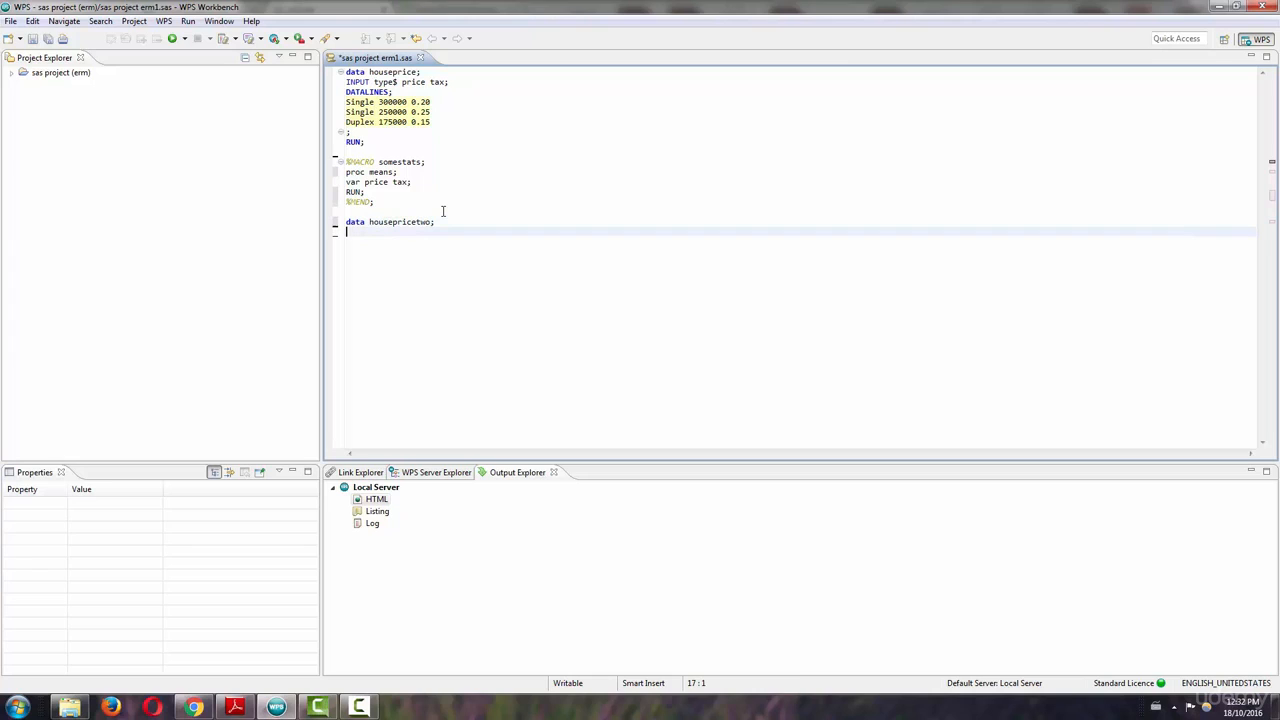
text(set)
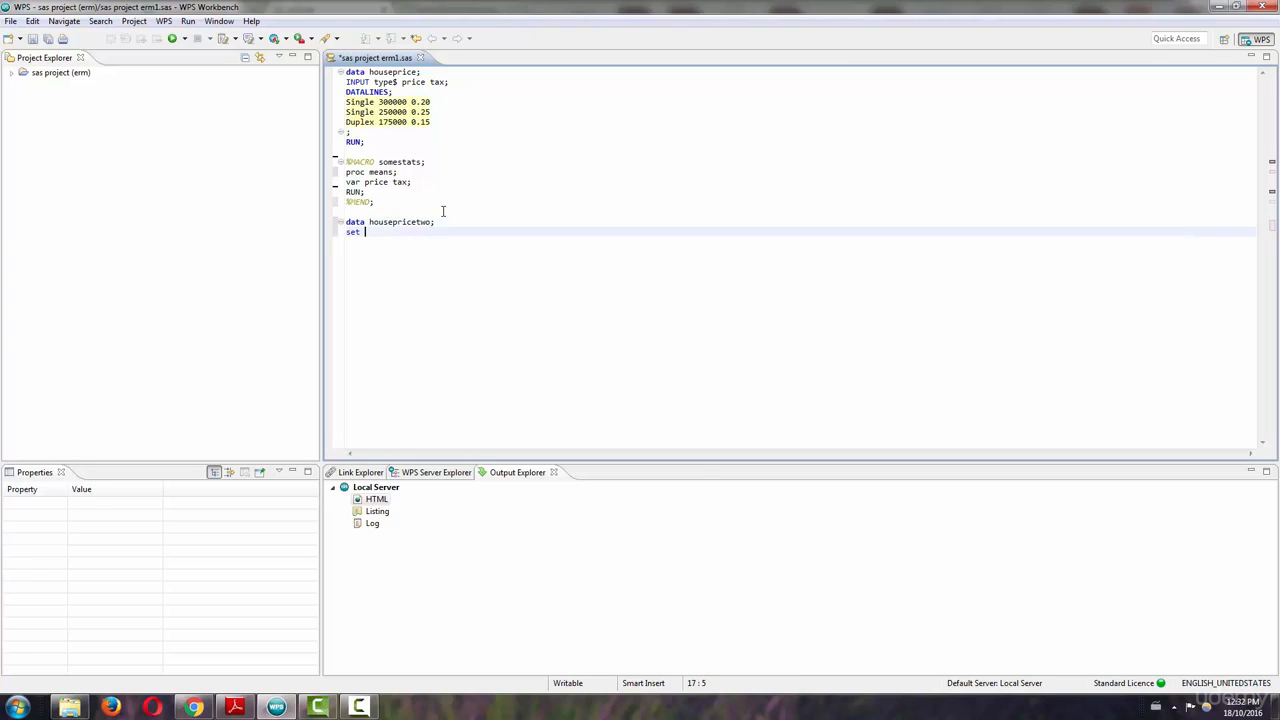
text(houseprice;)
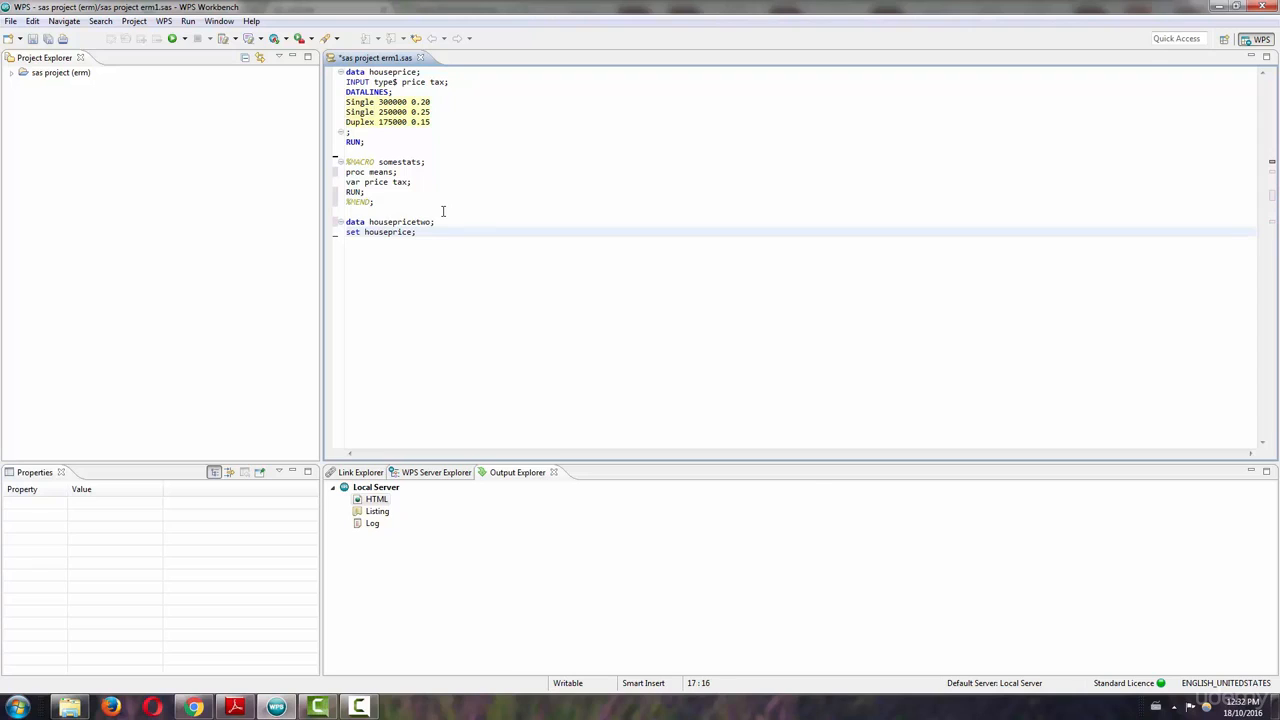
Add the condition if type='Single'; and briefly highlight the word Single.
text(if)
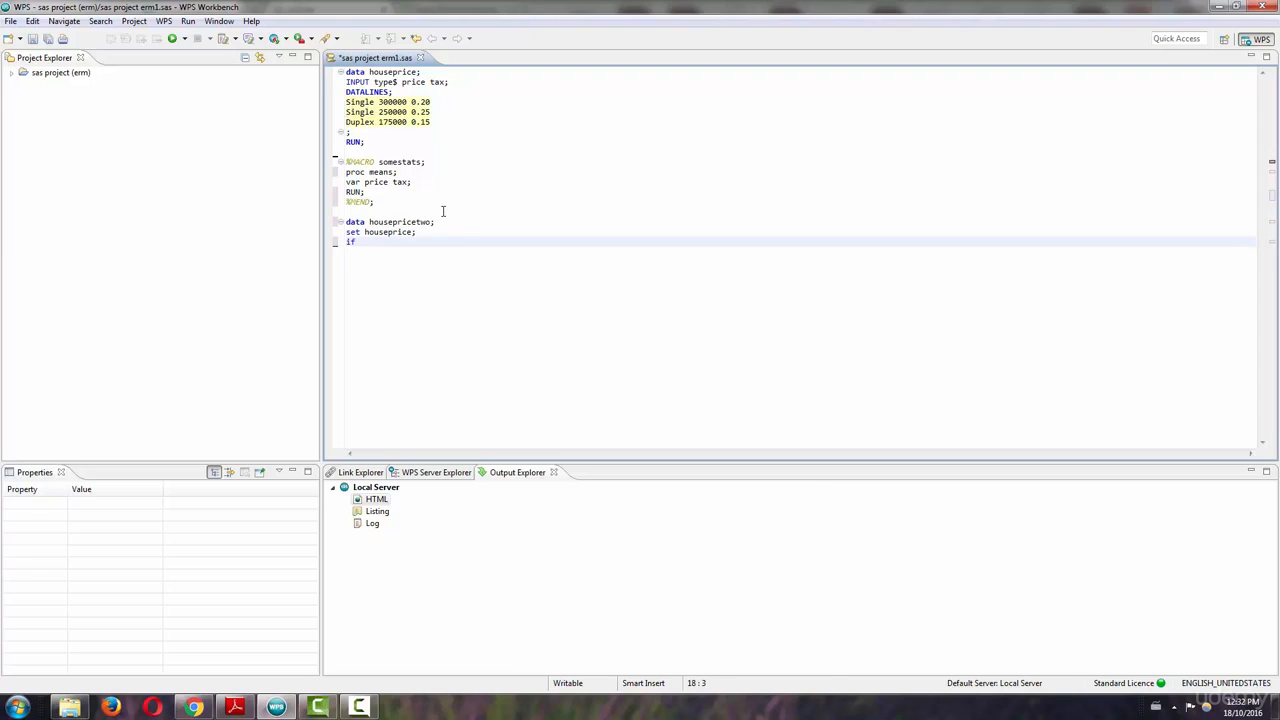
text(t)
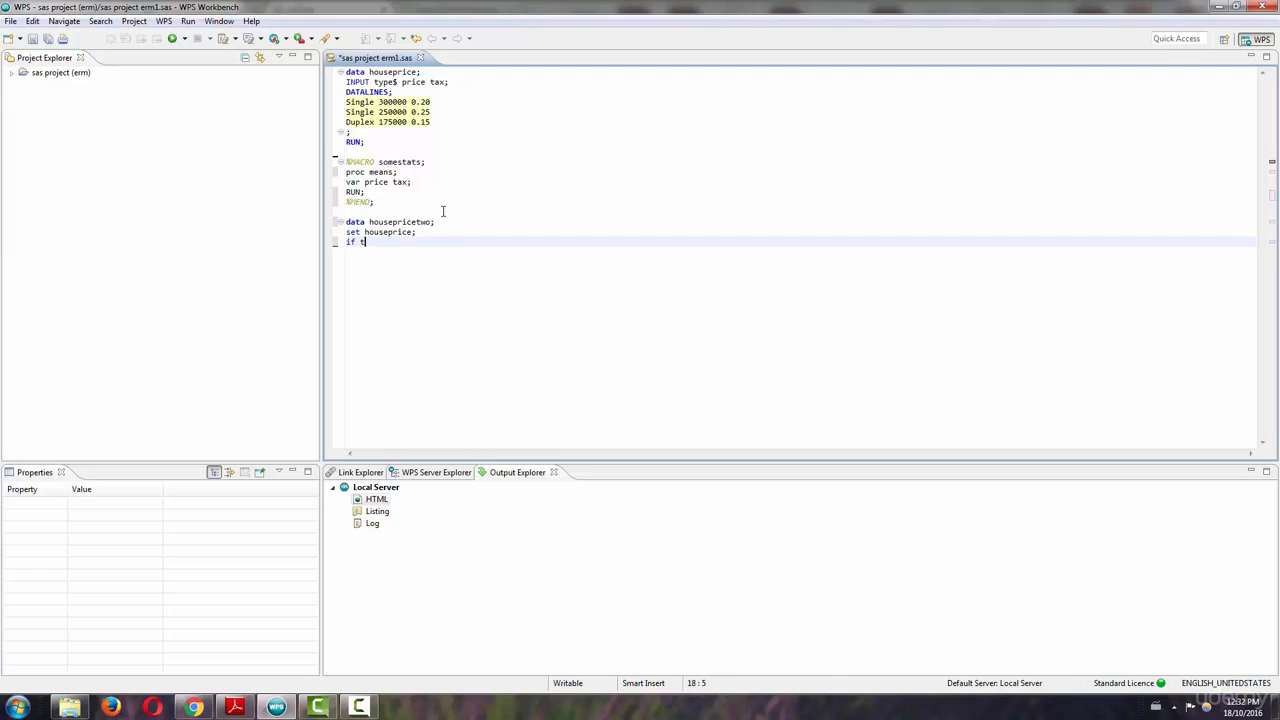
text(ype=)
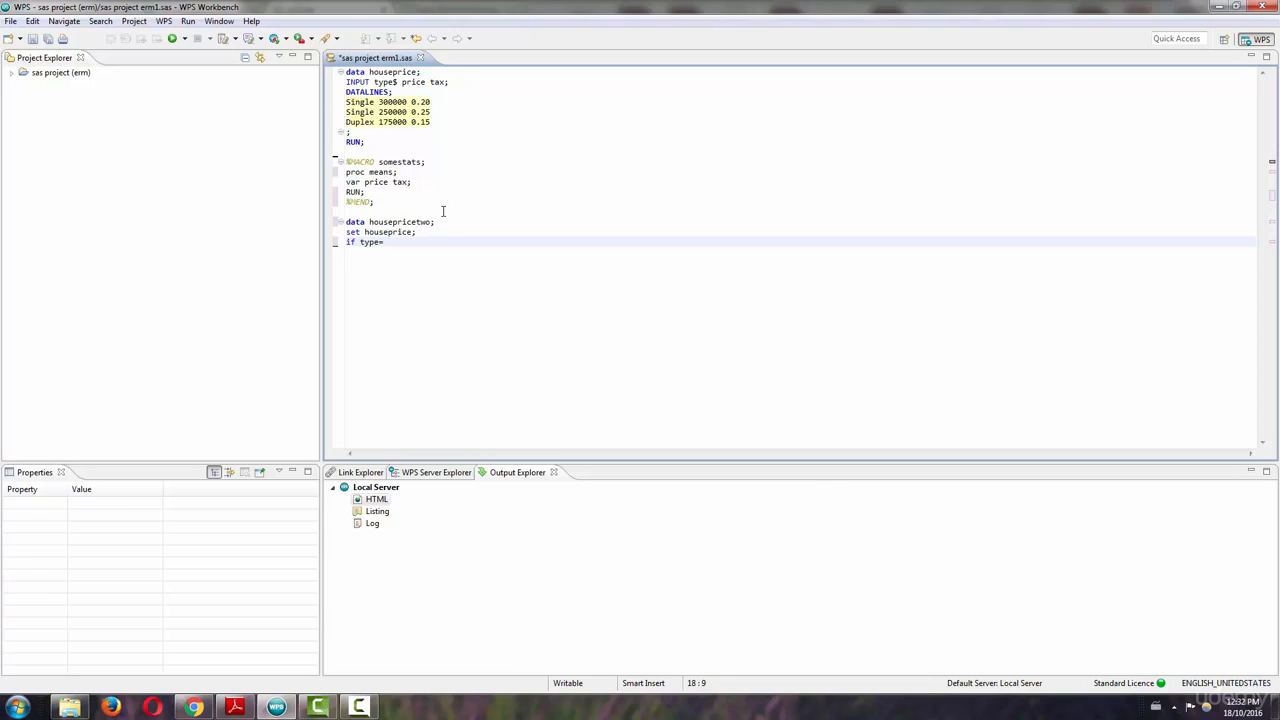
text('Si)
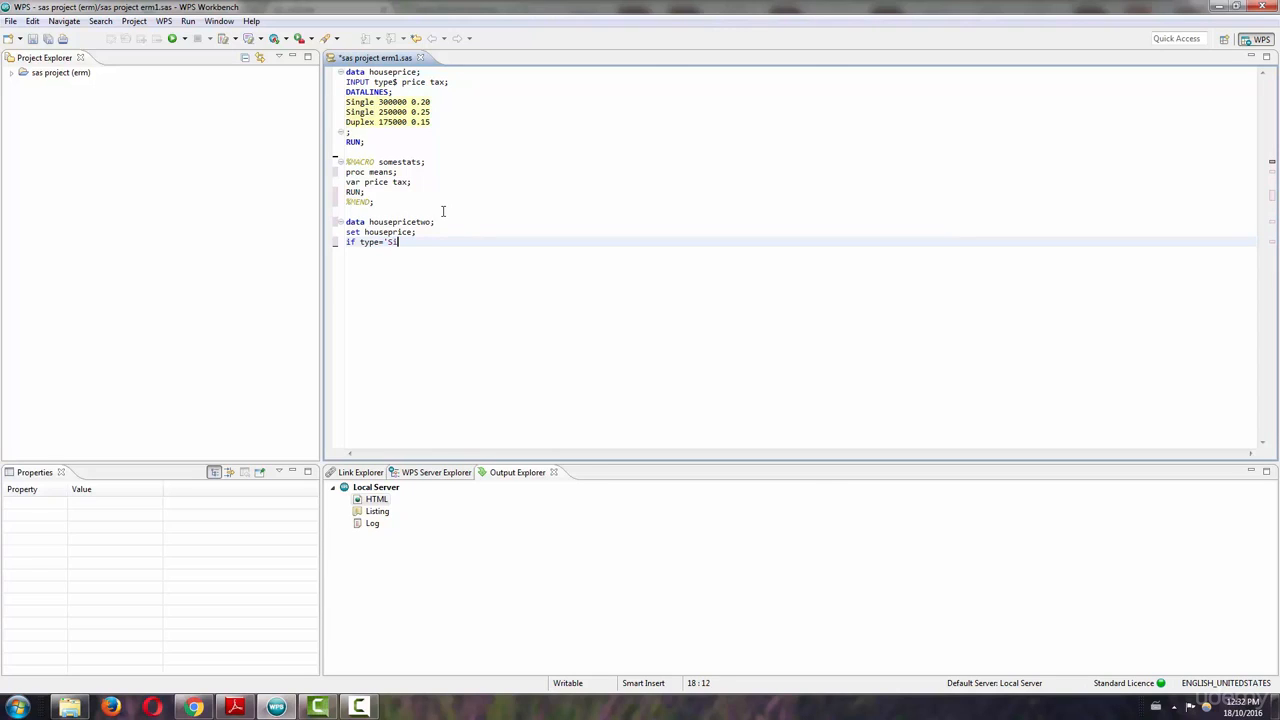
text(ngle';)
text(RUN)
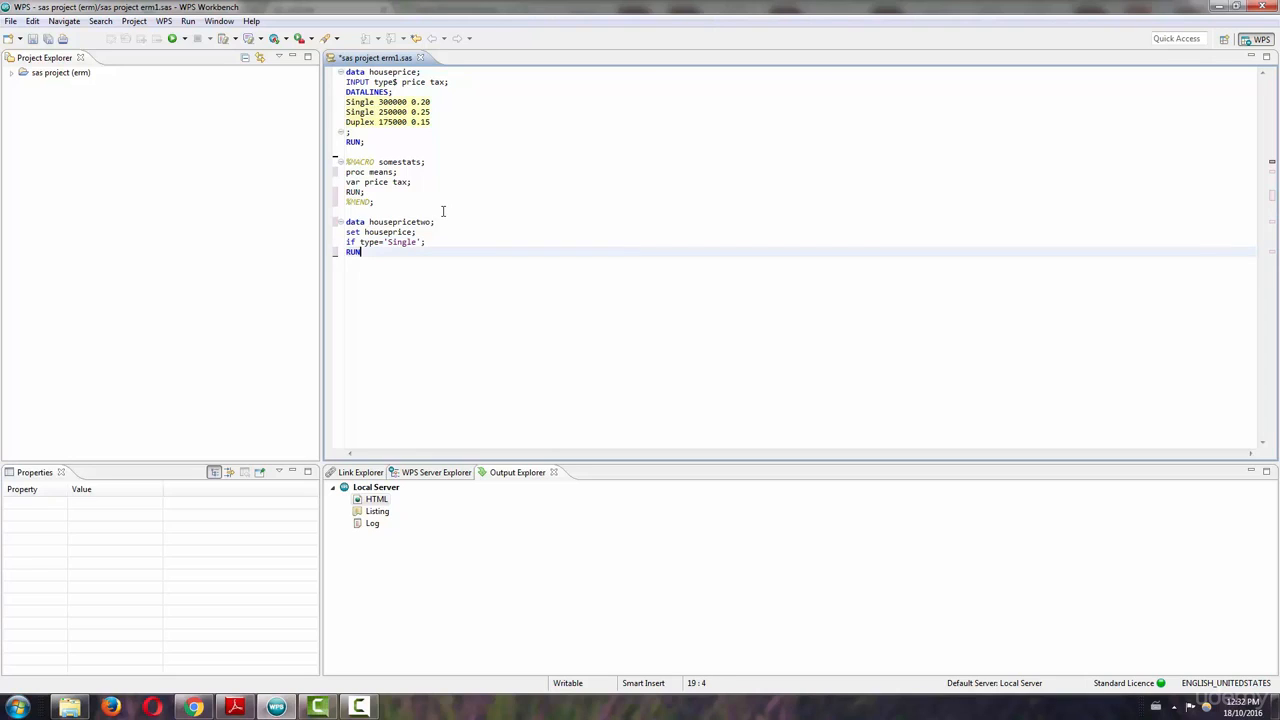
text(;)
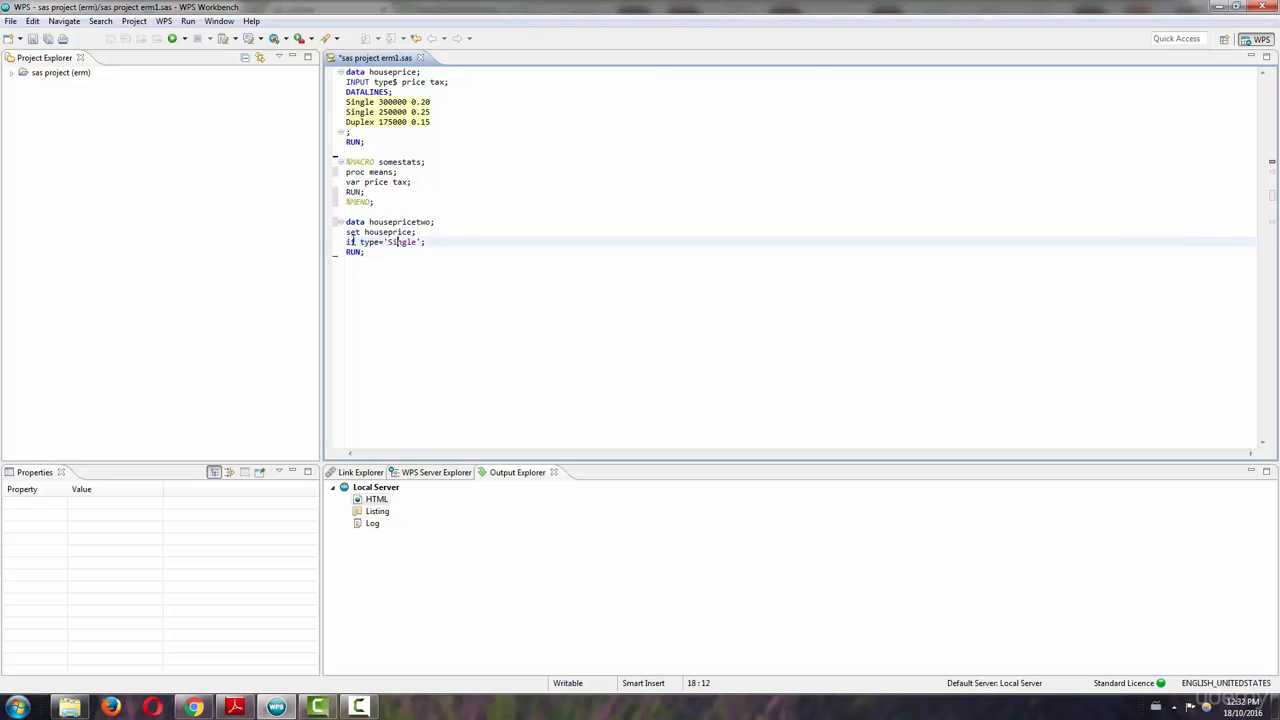
double_click(403, 242)
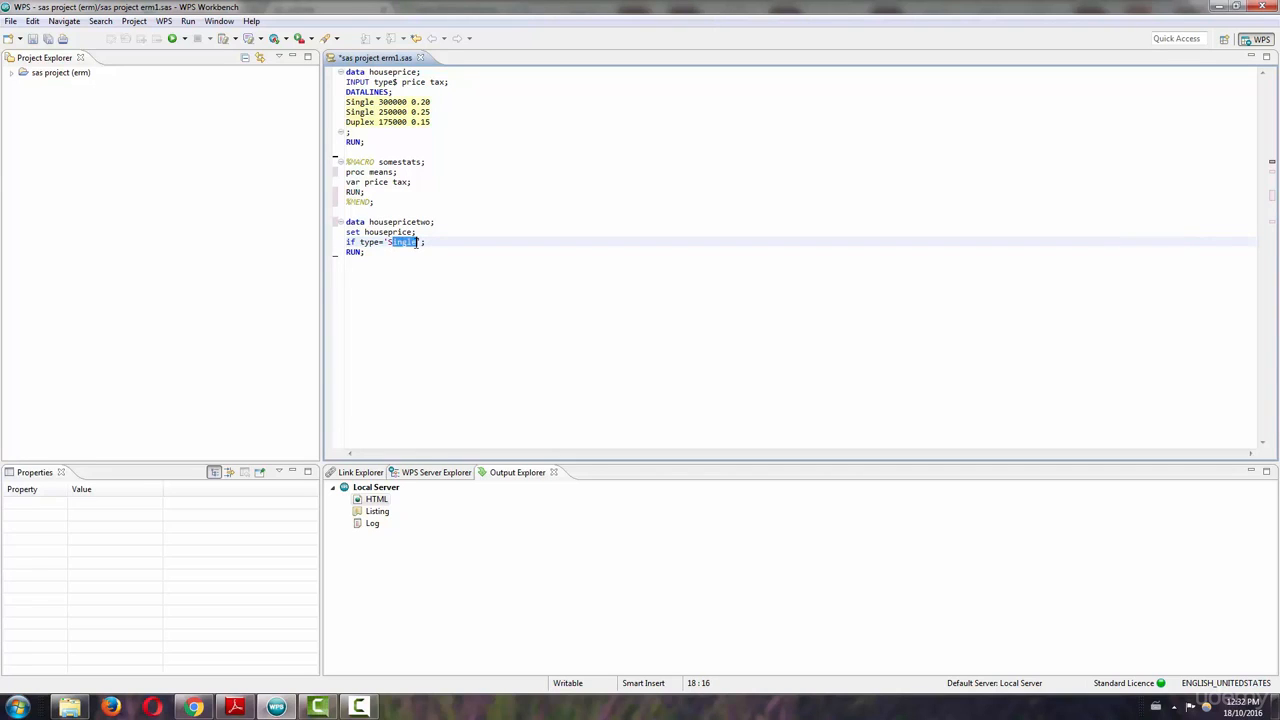
click(376, 112)
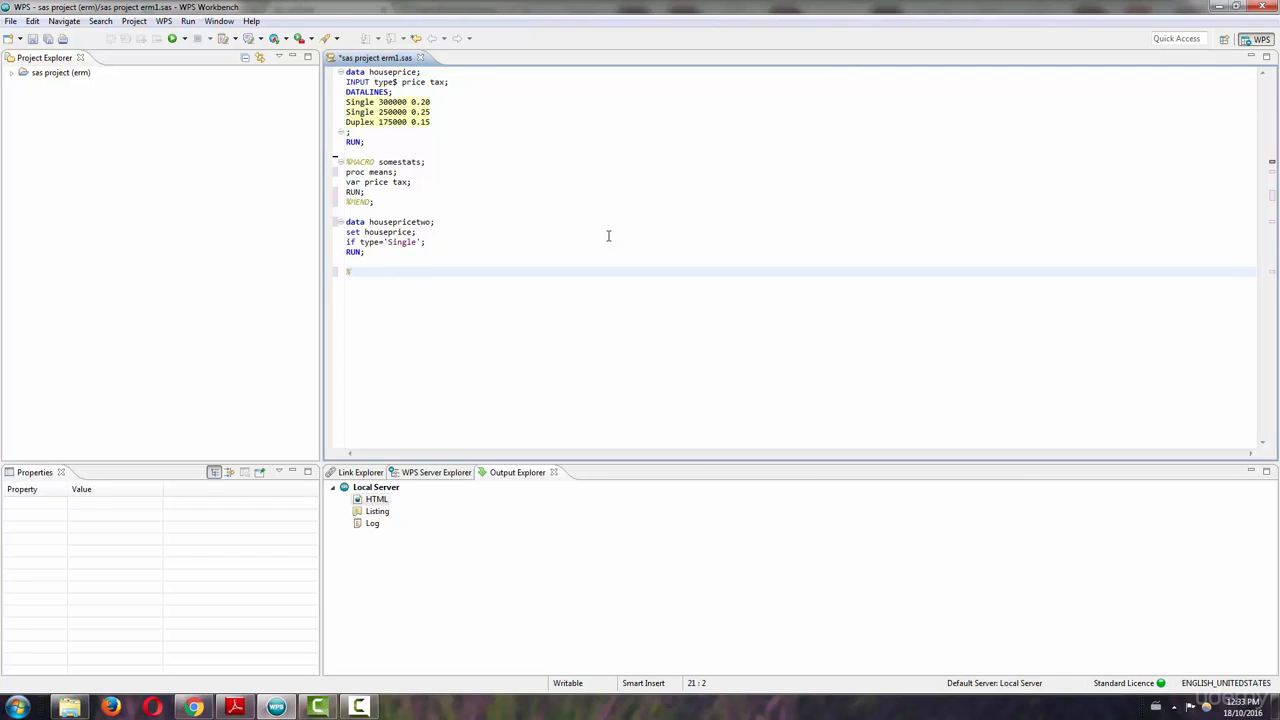
Type the %somestats; call after the last RUN; line.
text(%some)
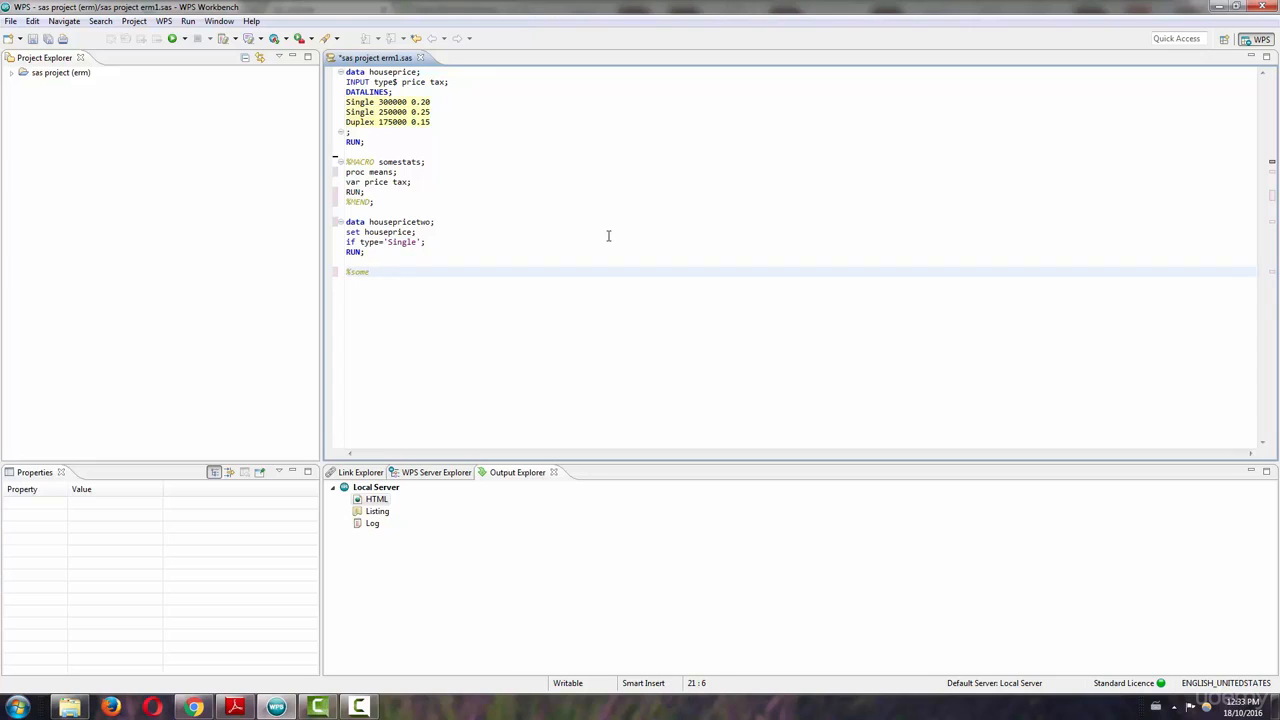
text(stats;)
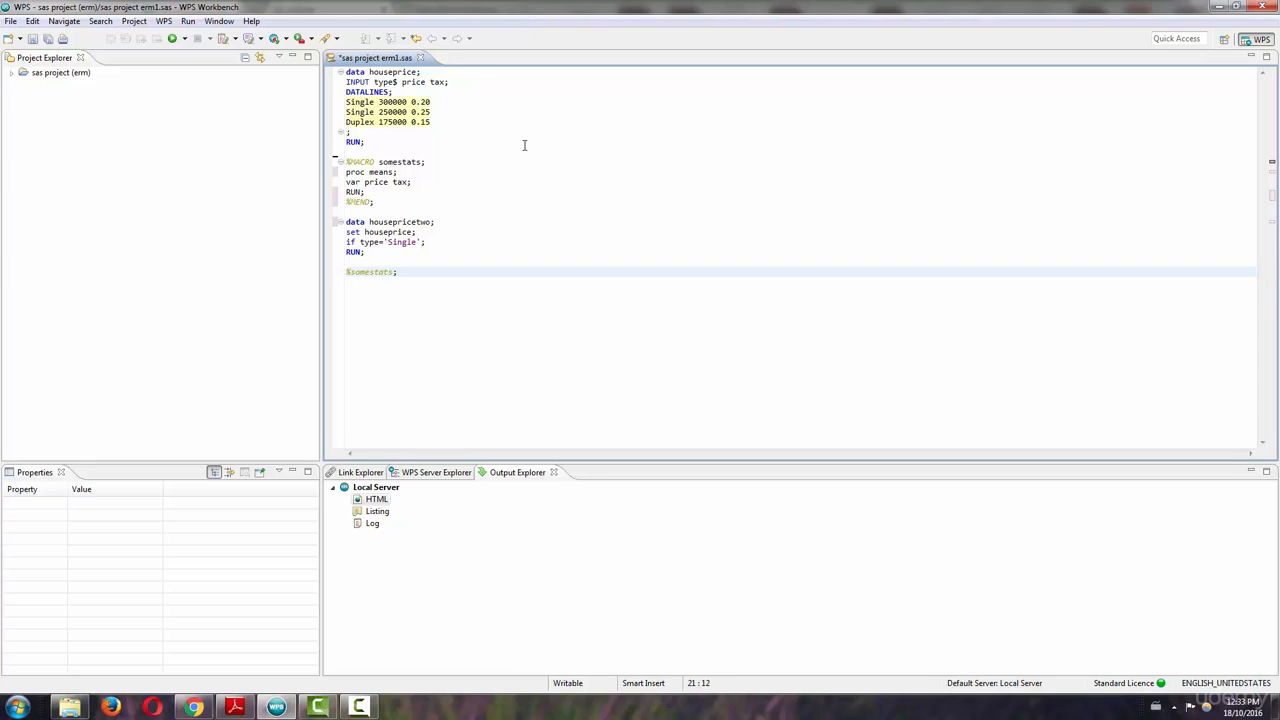
double_click(399, 162)
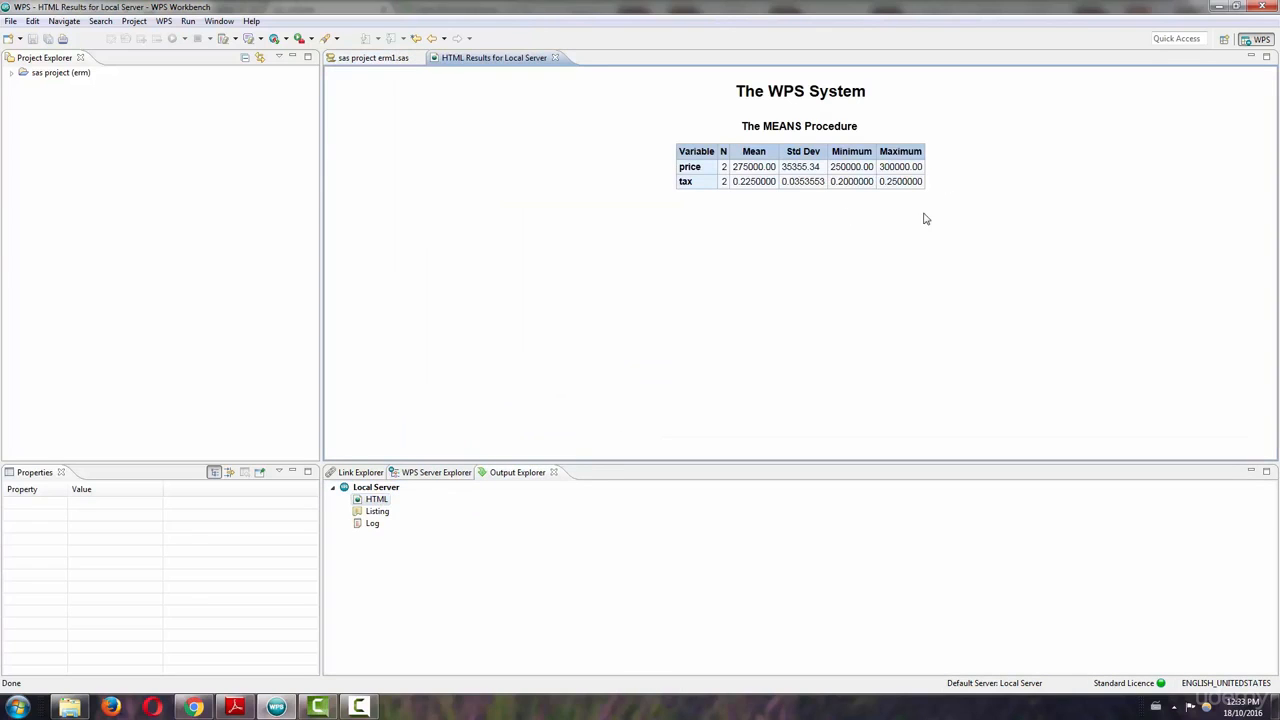
mouse_move(894, 227)
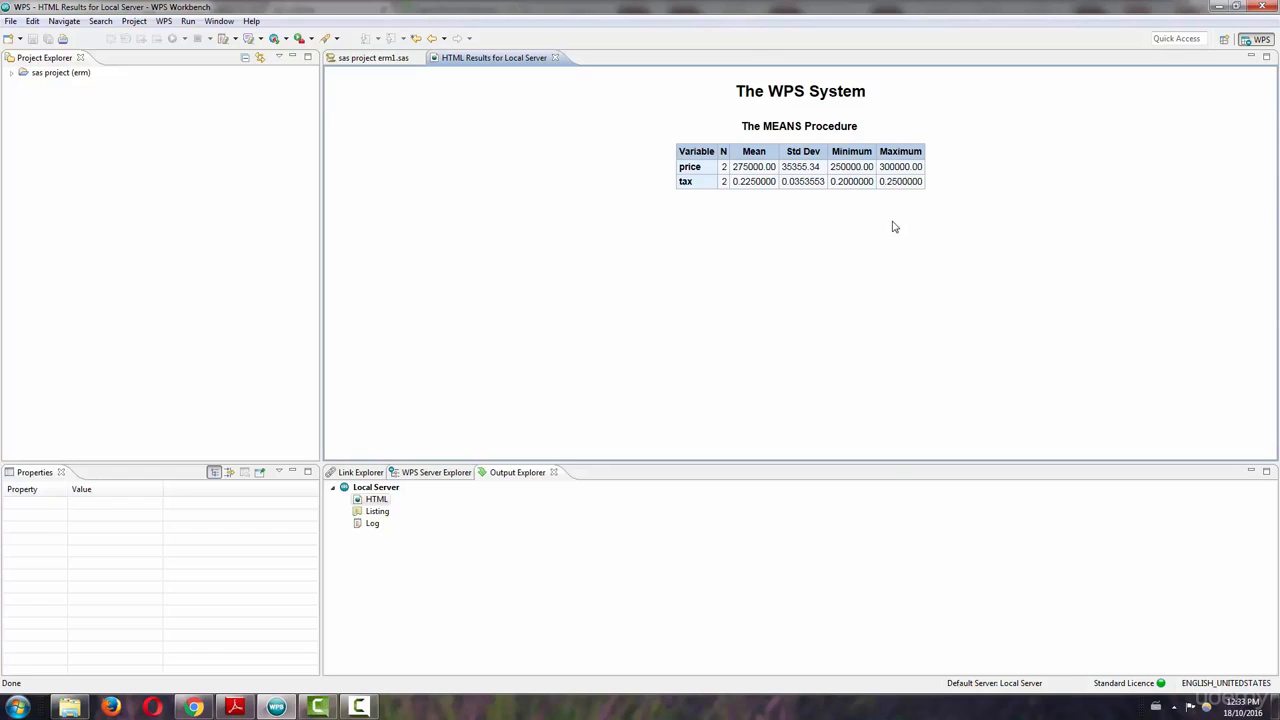
mouse_move(728, 170)
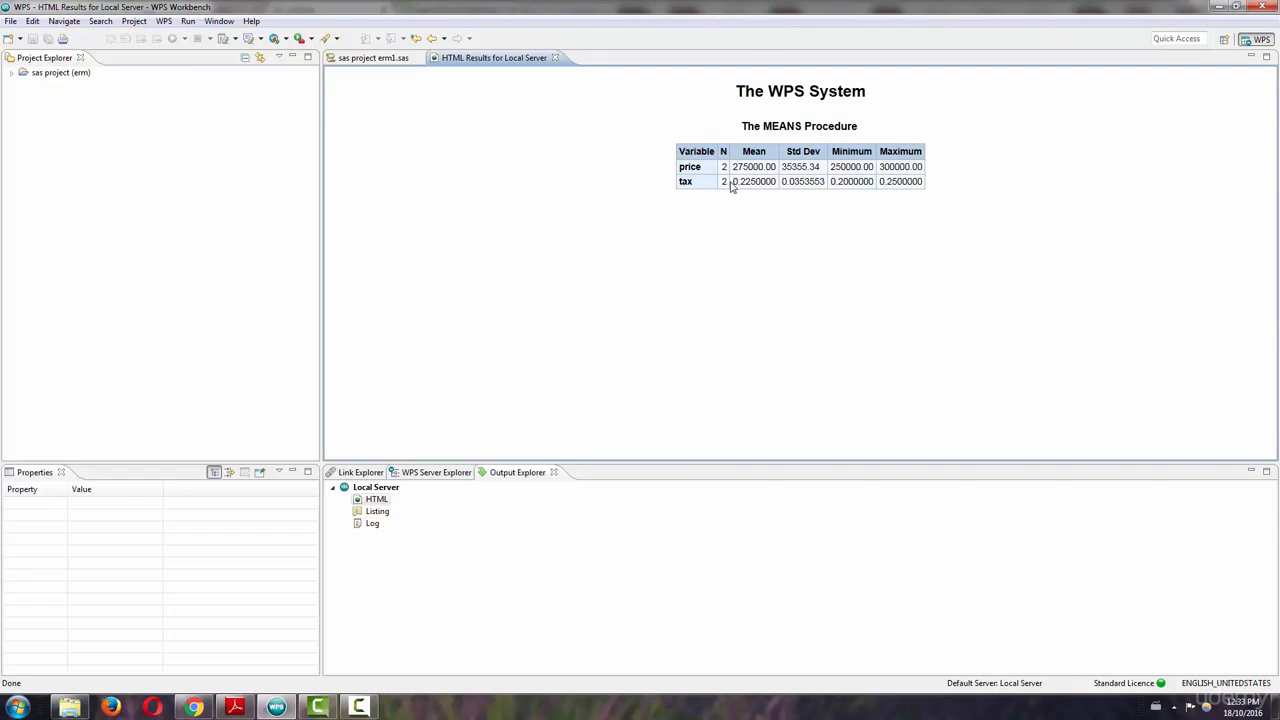
mouse_move(769, 151)
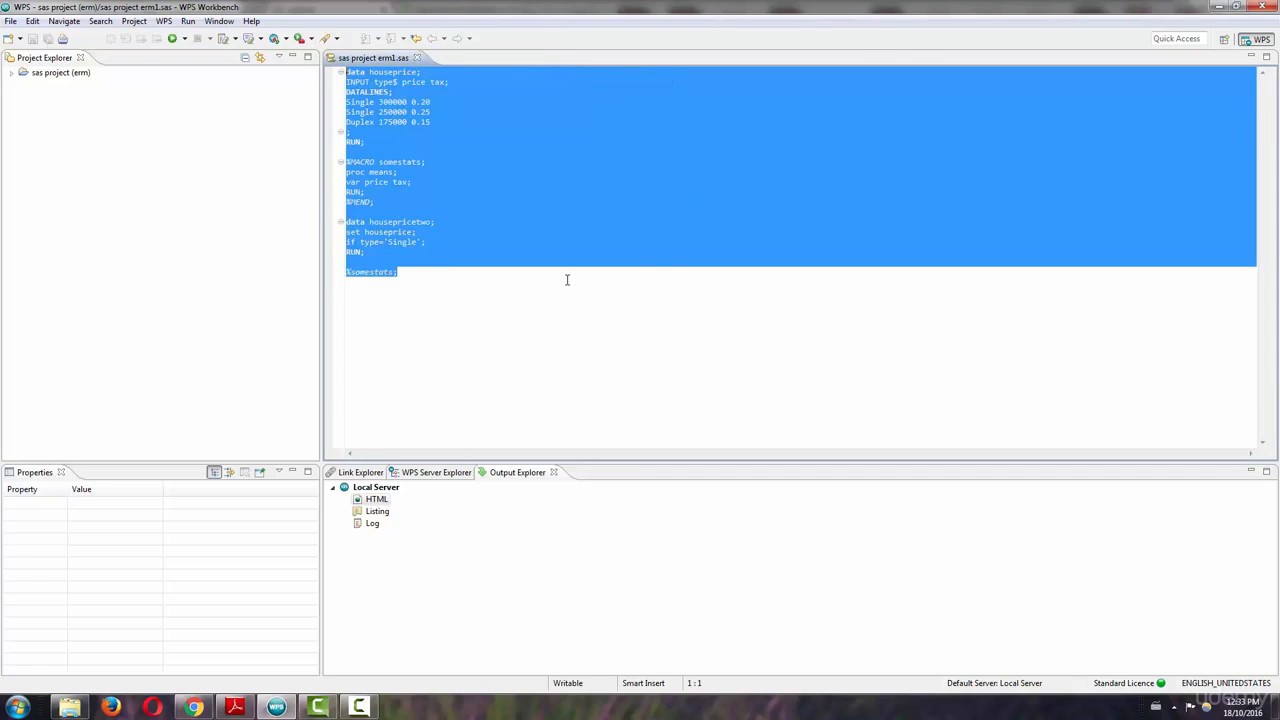
click(571, 276)
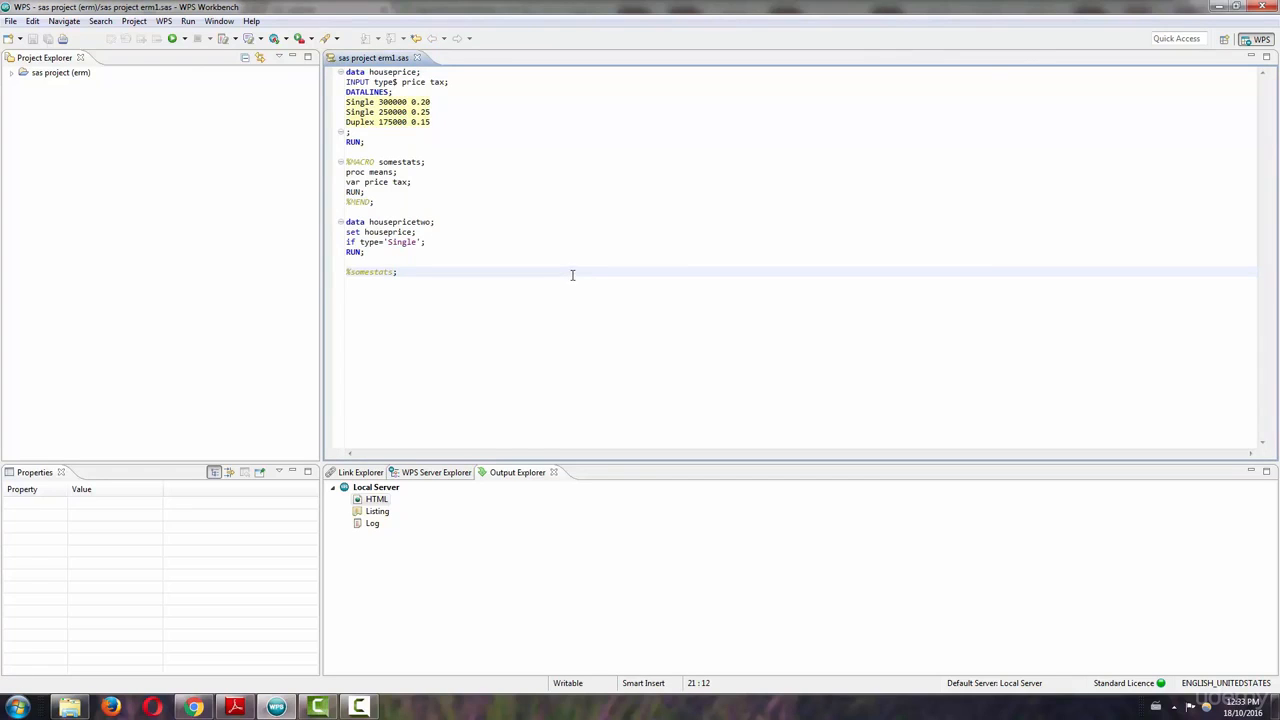
drag(346, 161, 375, 202)
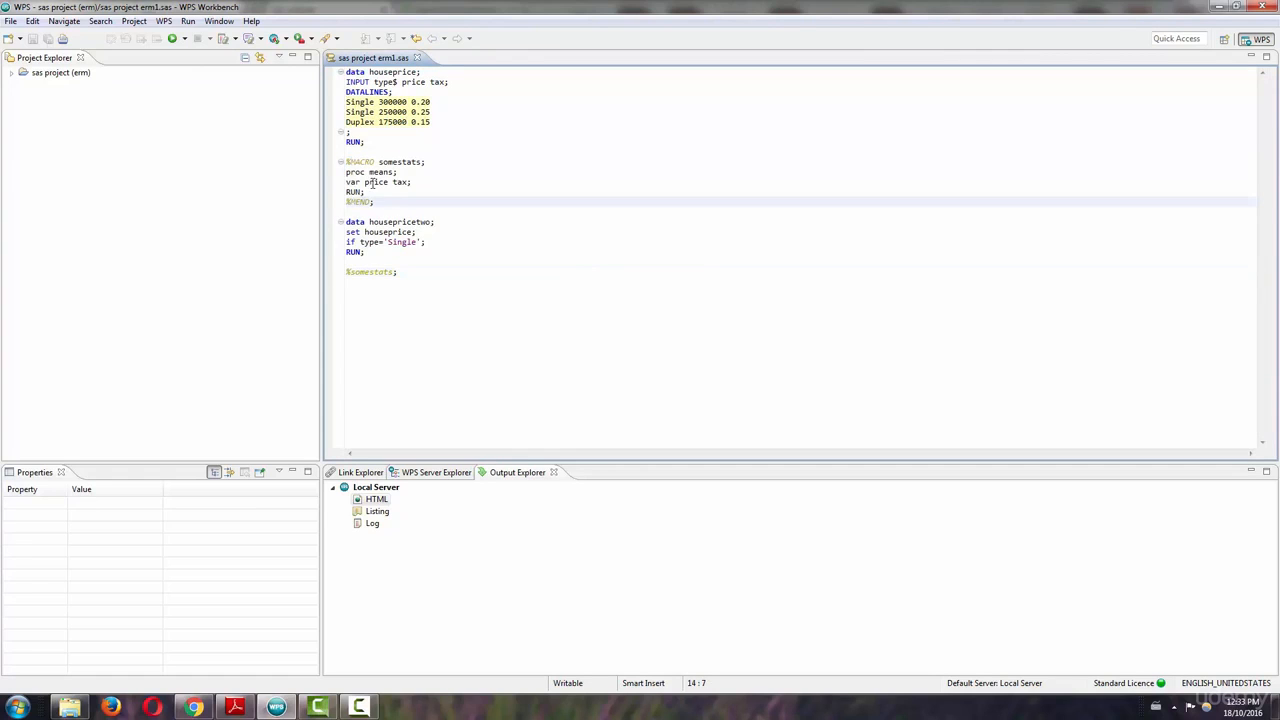
drag(346, 161, 398, 201)
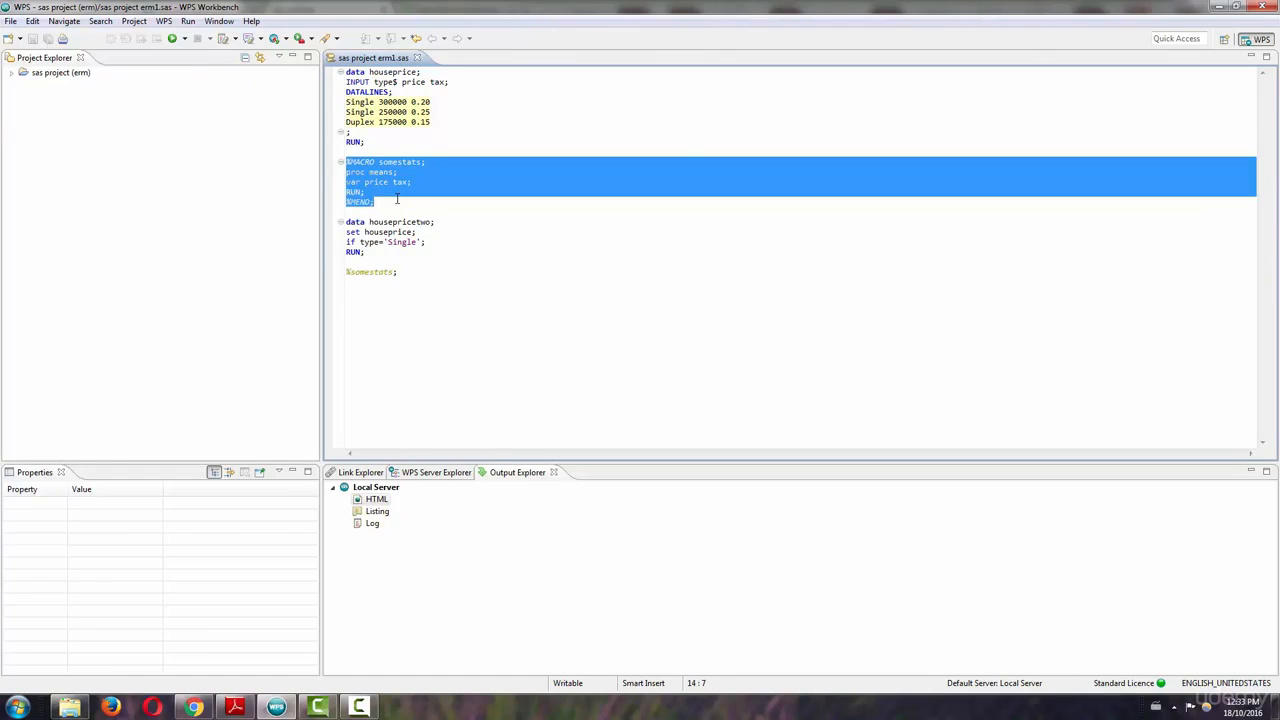
click(375, 192)
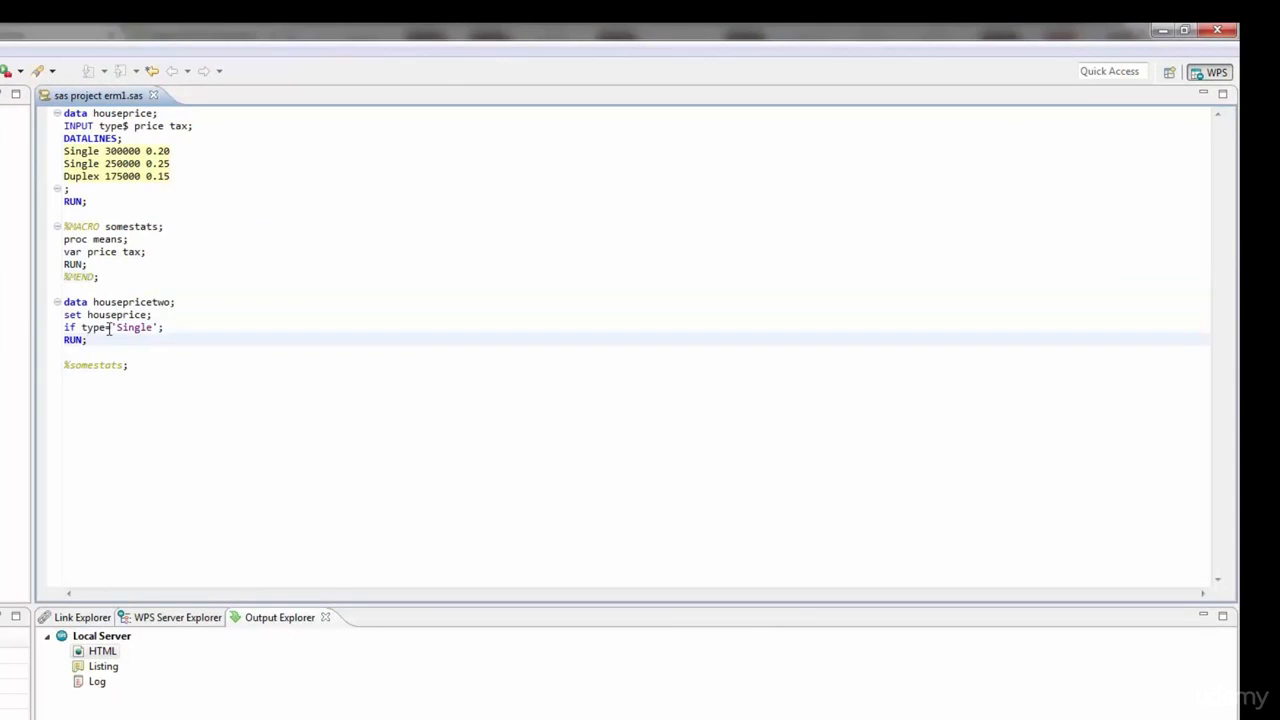
click(88, 339)
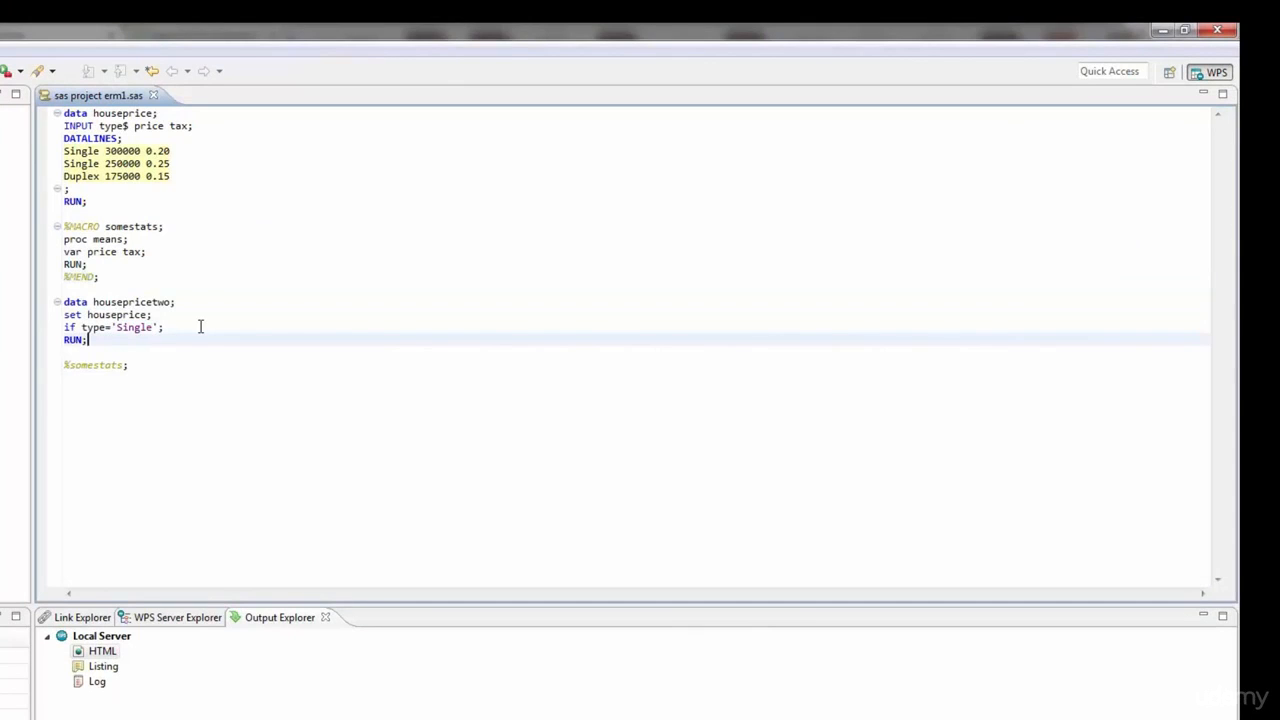
click(128, 365)
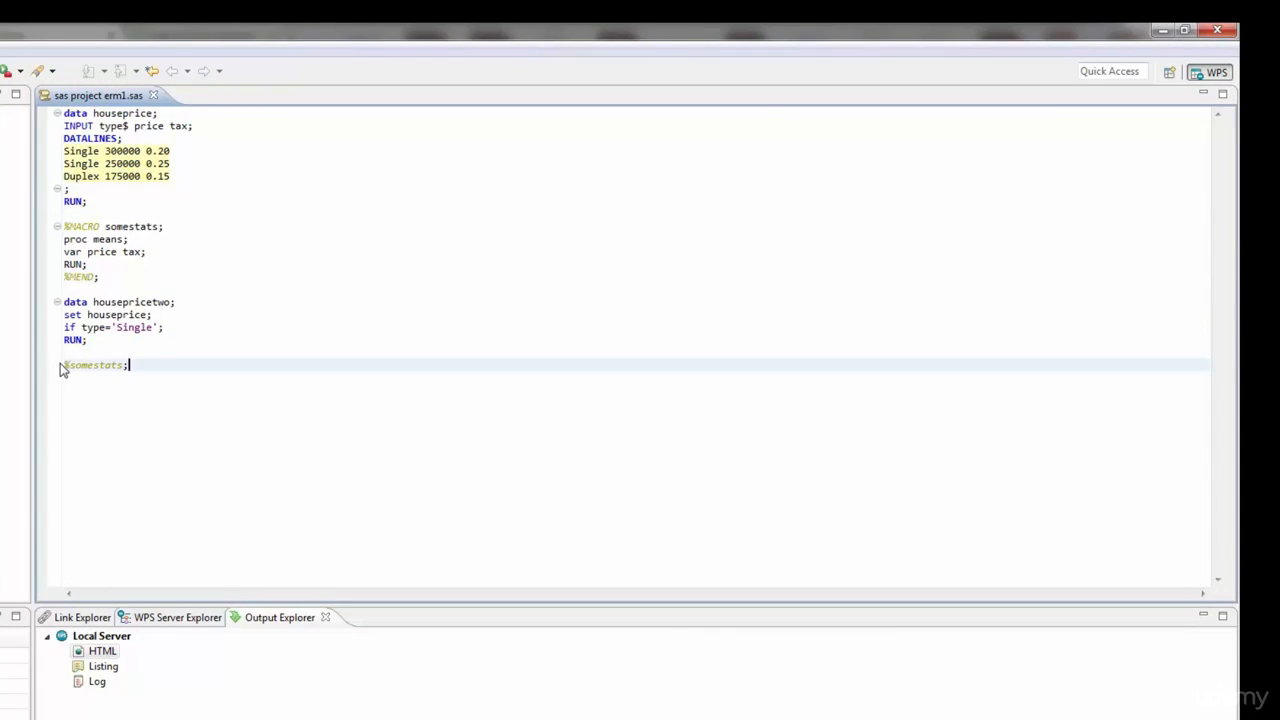
mouse_move(156, 366)
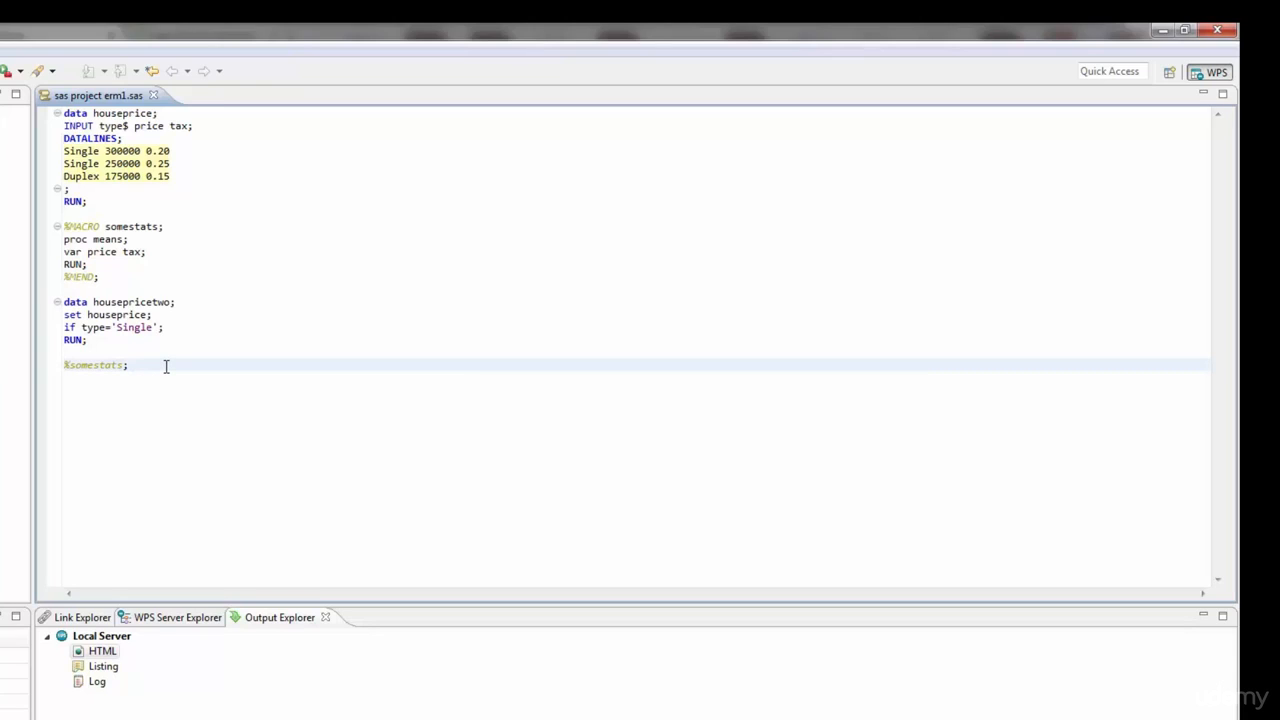
drag(64, 239, 128, 365)
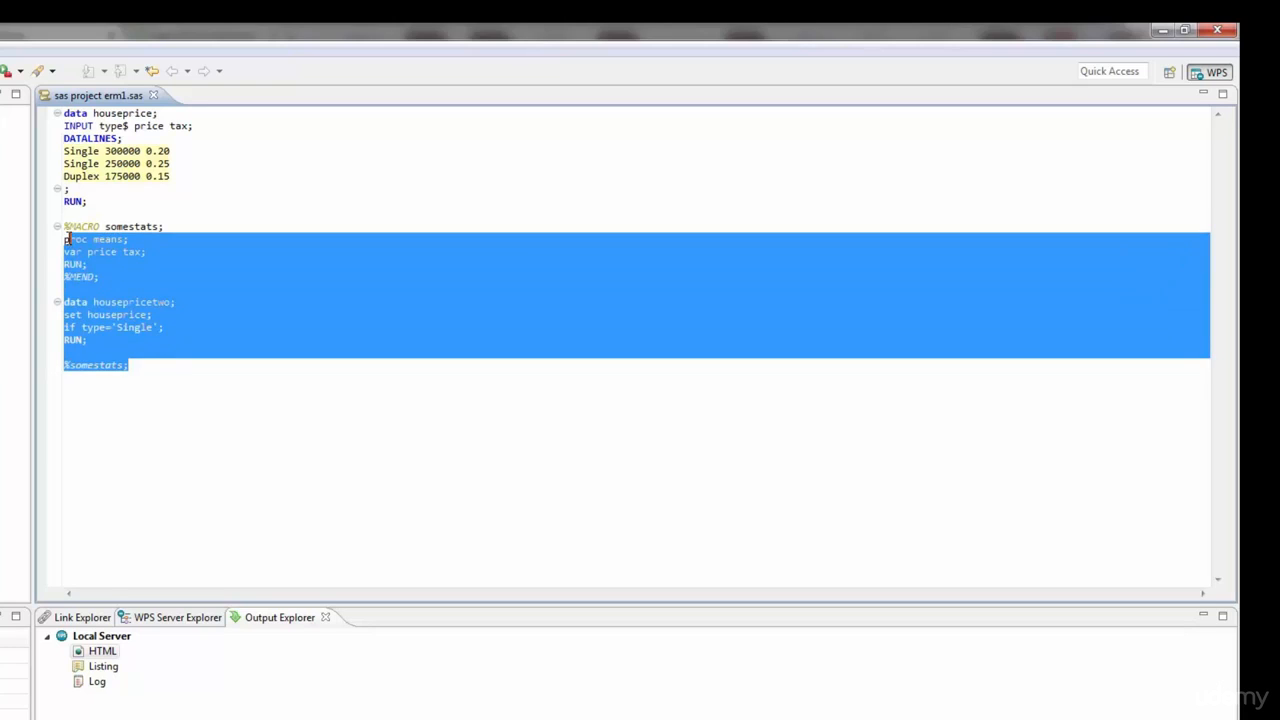
key(Delete)
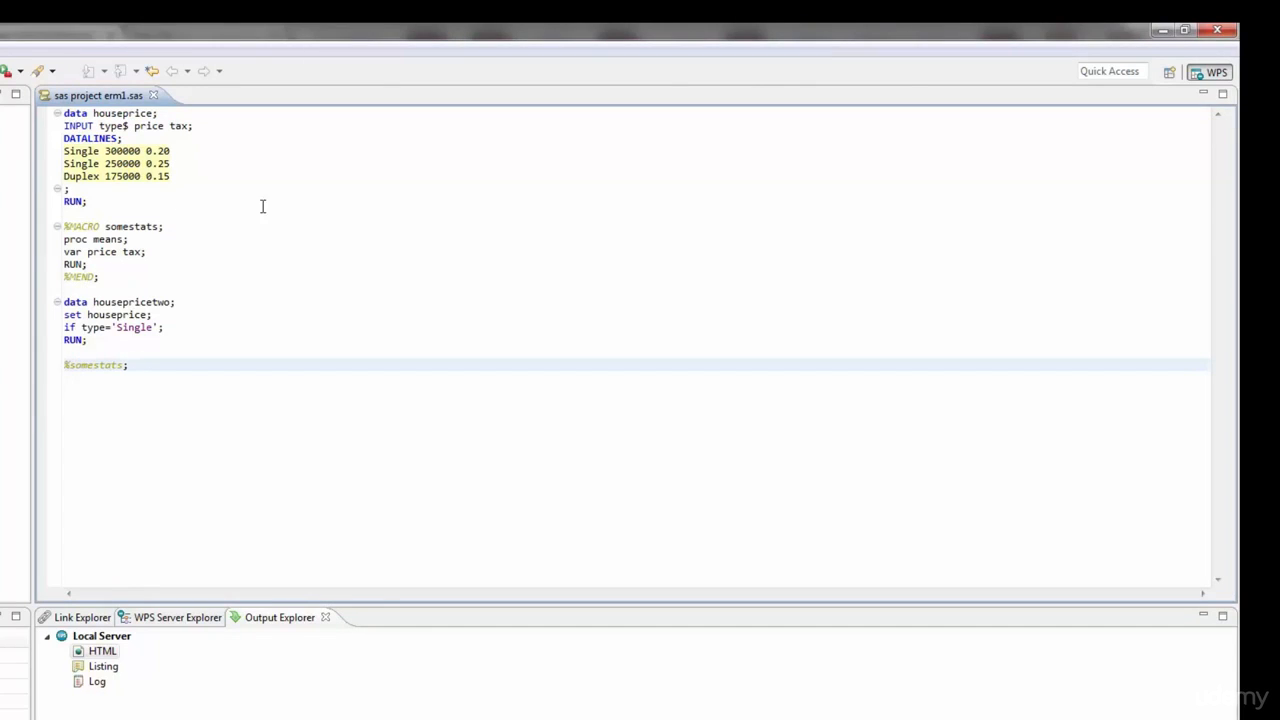
click(126, 365)
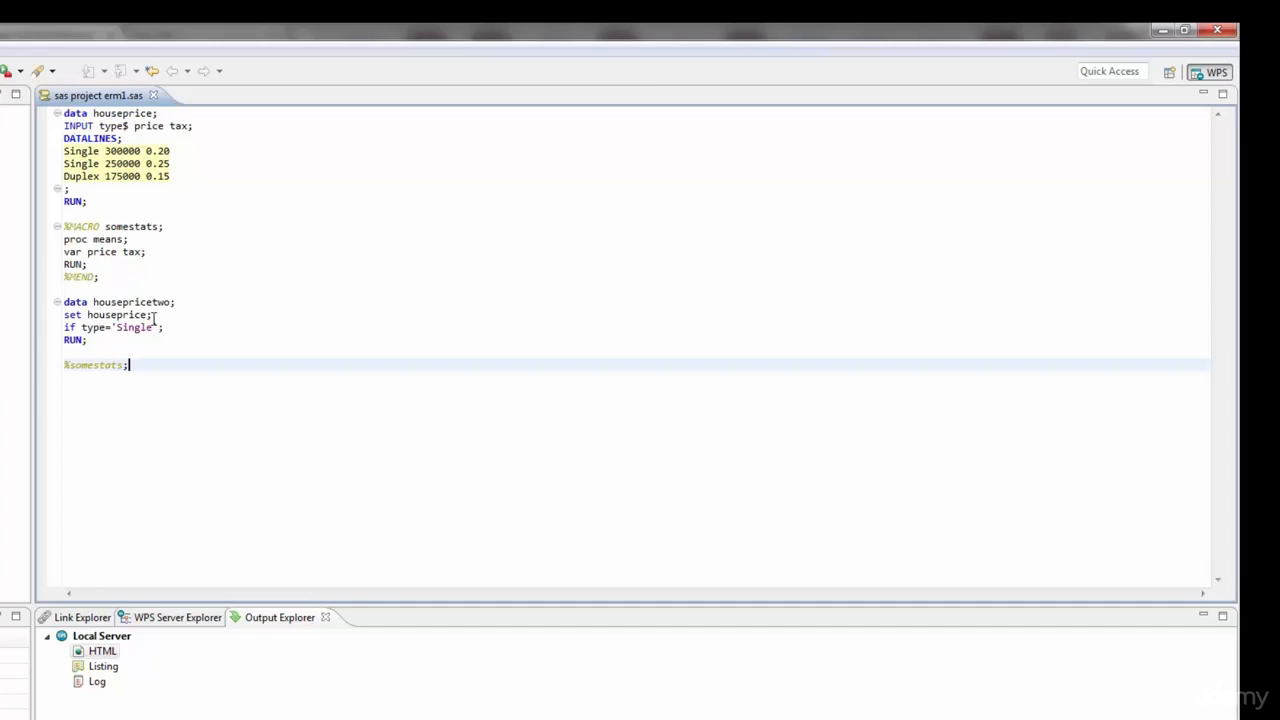
drag(62, 226, 87, 264)
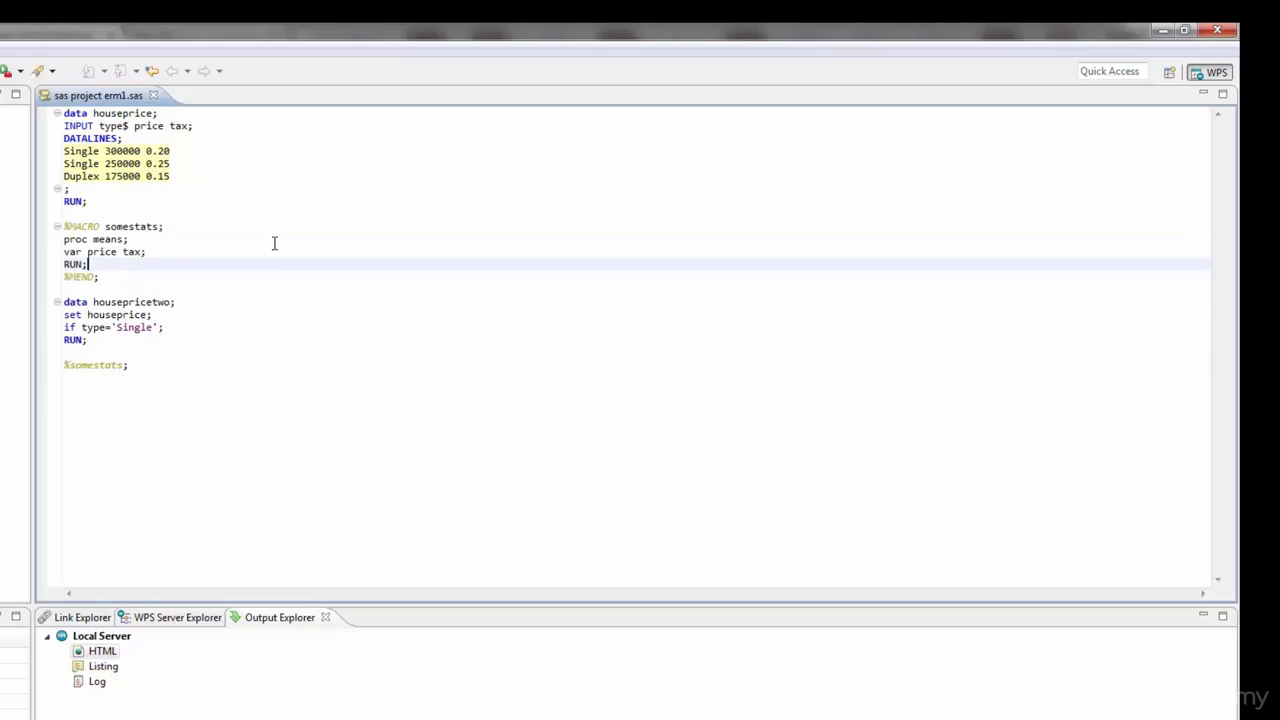
mouse_move(304, 287)
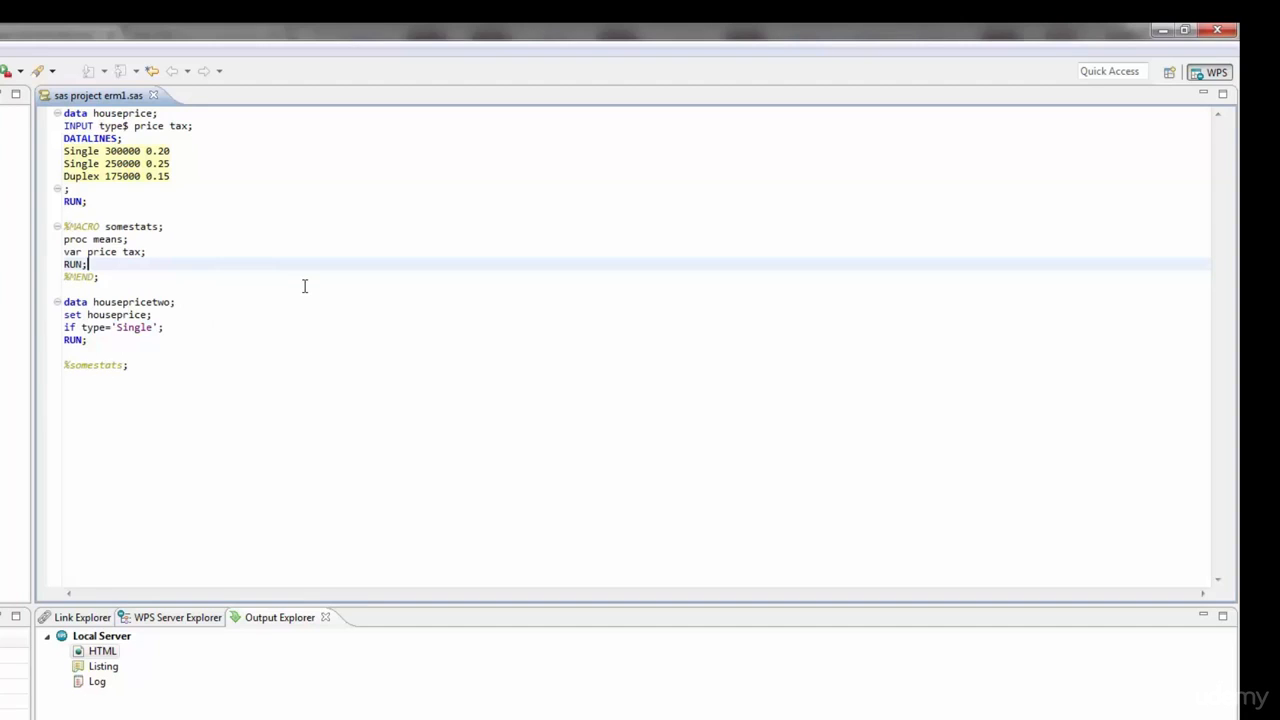
mouse_move(155, 270)
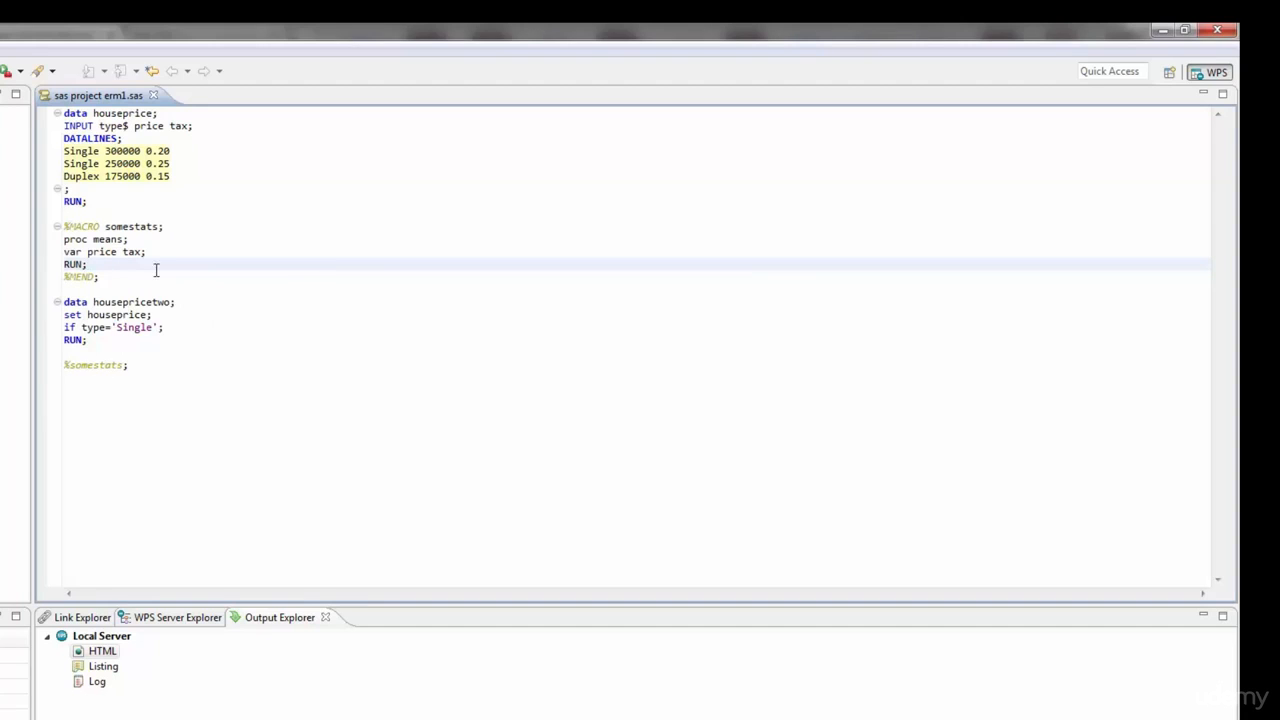
mouse_move(363, 302)
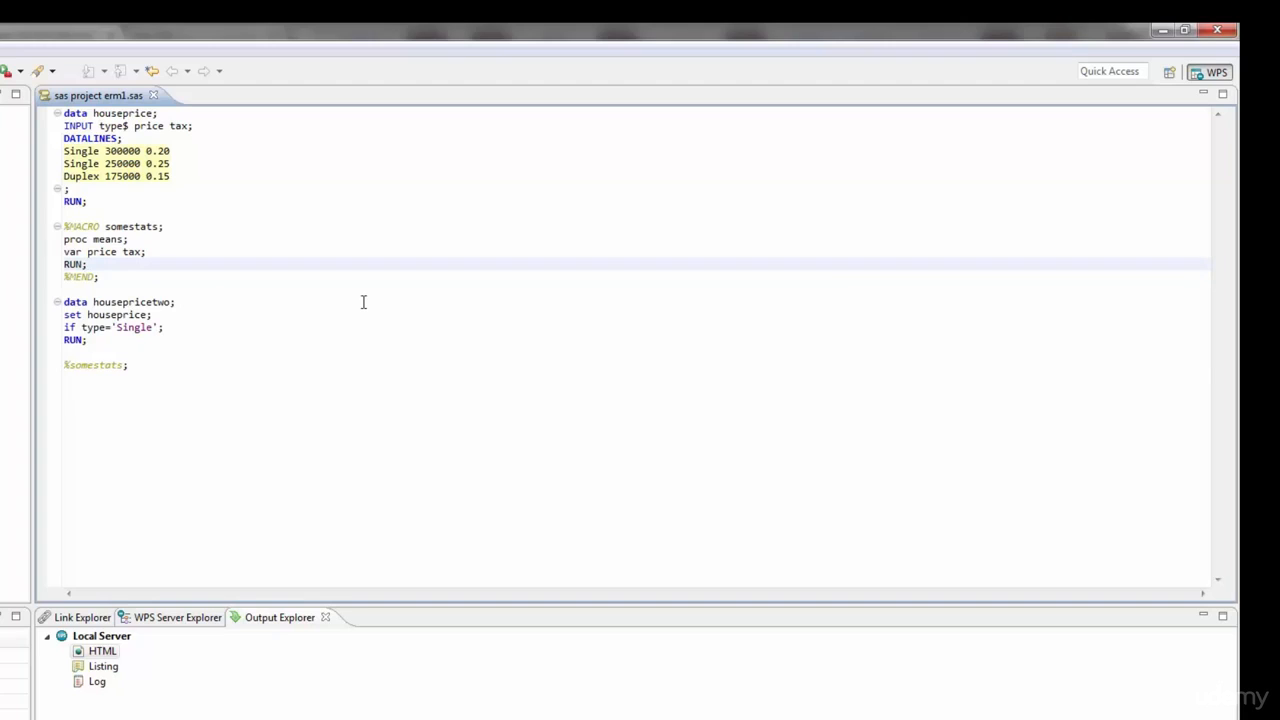
mouse_move(366, 312)
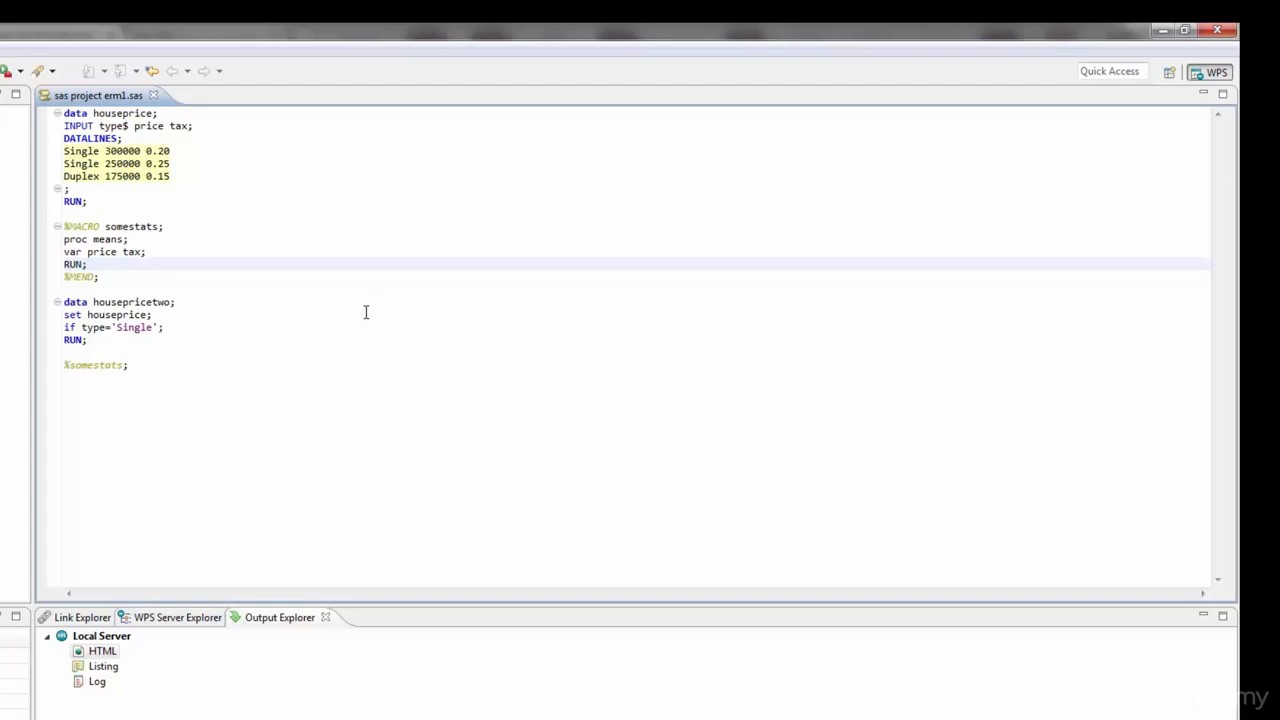
click(130, 366)
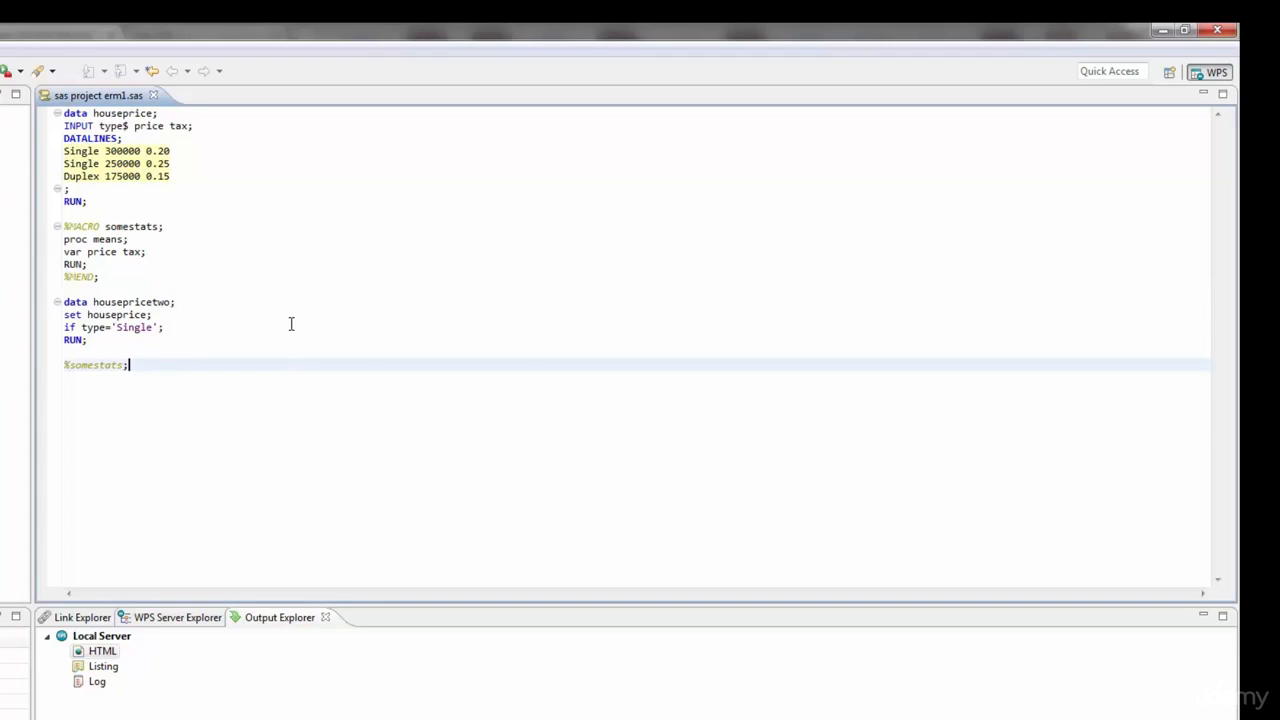
mouse_move(278, 597)
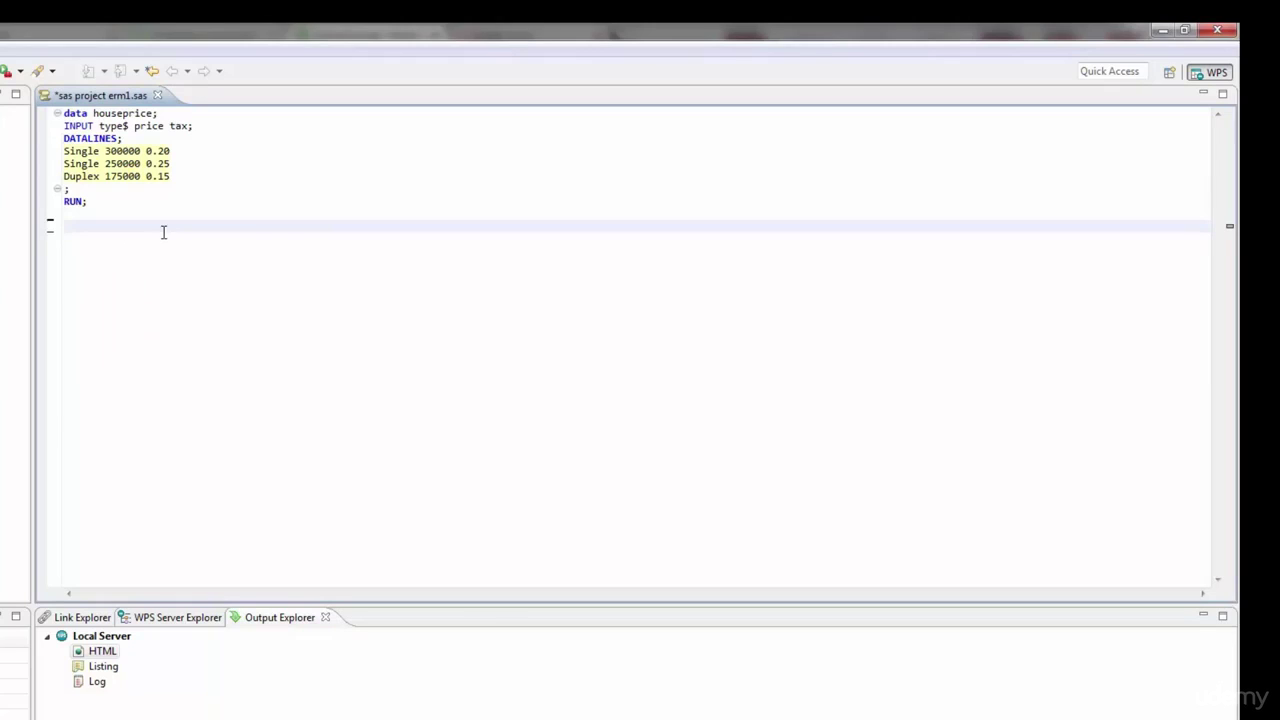
mouse_move(418, 302)
text(%MACRO new)
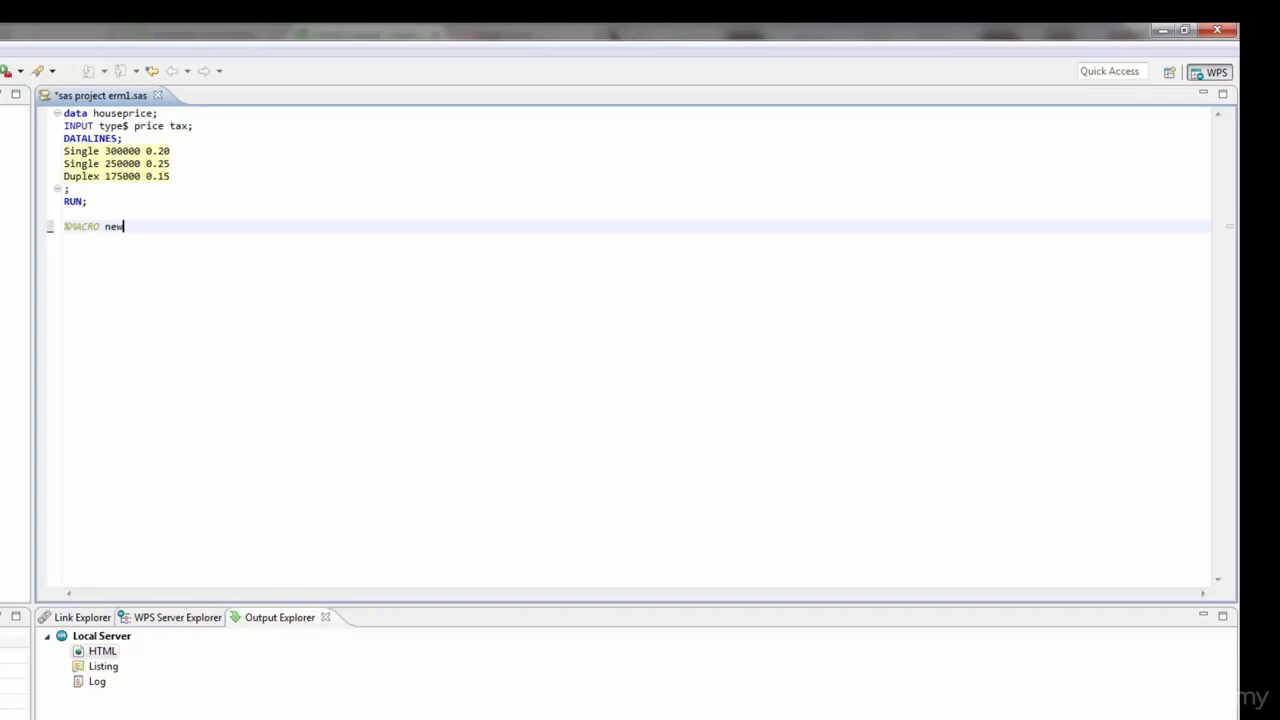
Give the newstats macro header the parameters (PROG, VARS).
text(stats)
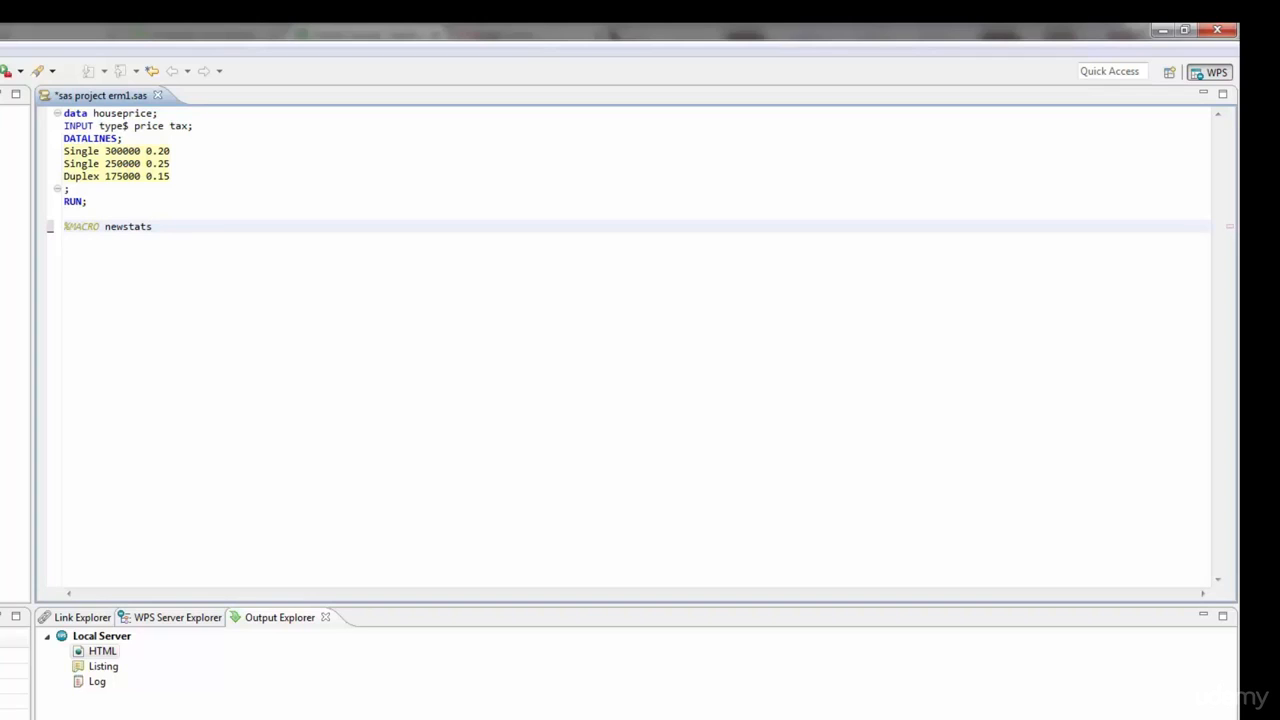
text(()
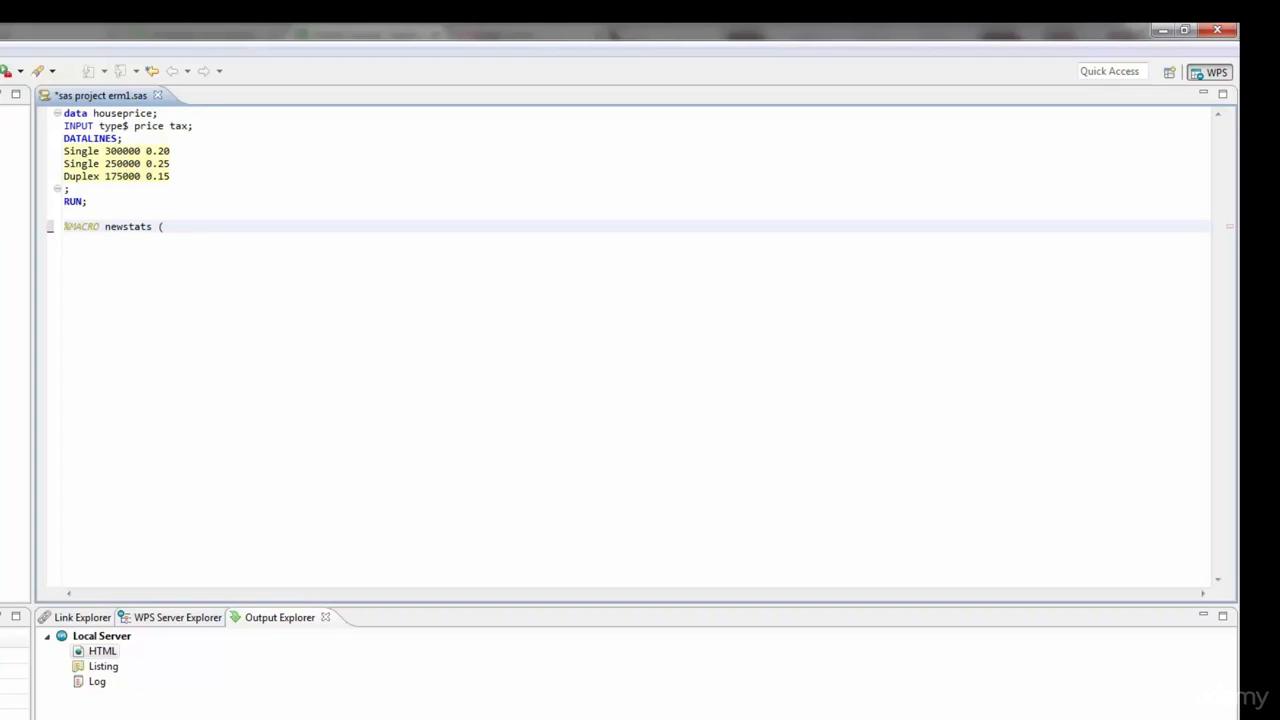
text(PROG, V)
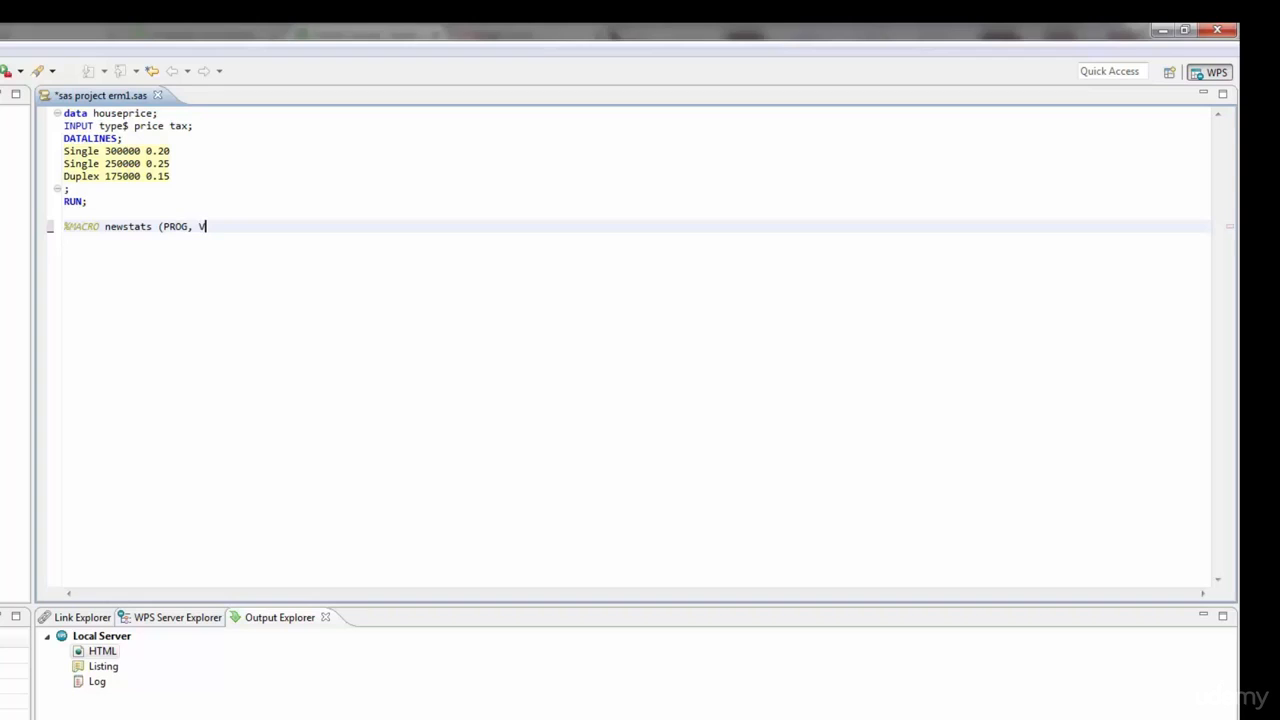
text(ARS))
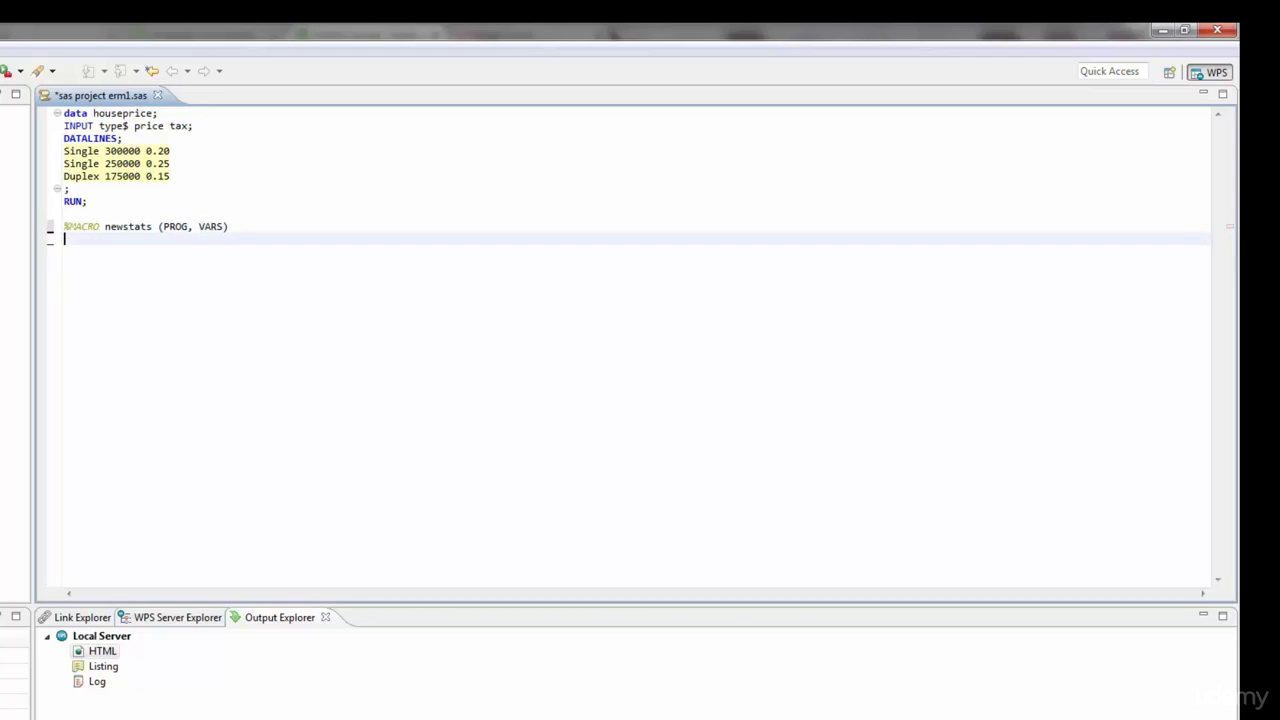
Add proc &PROG; var &VARS; RUN; and close the macro with %MEND;.
text(proc)
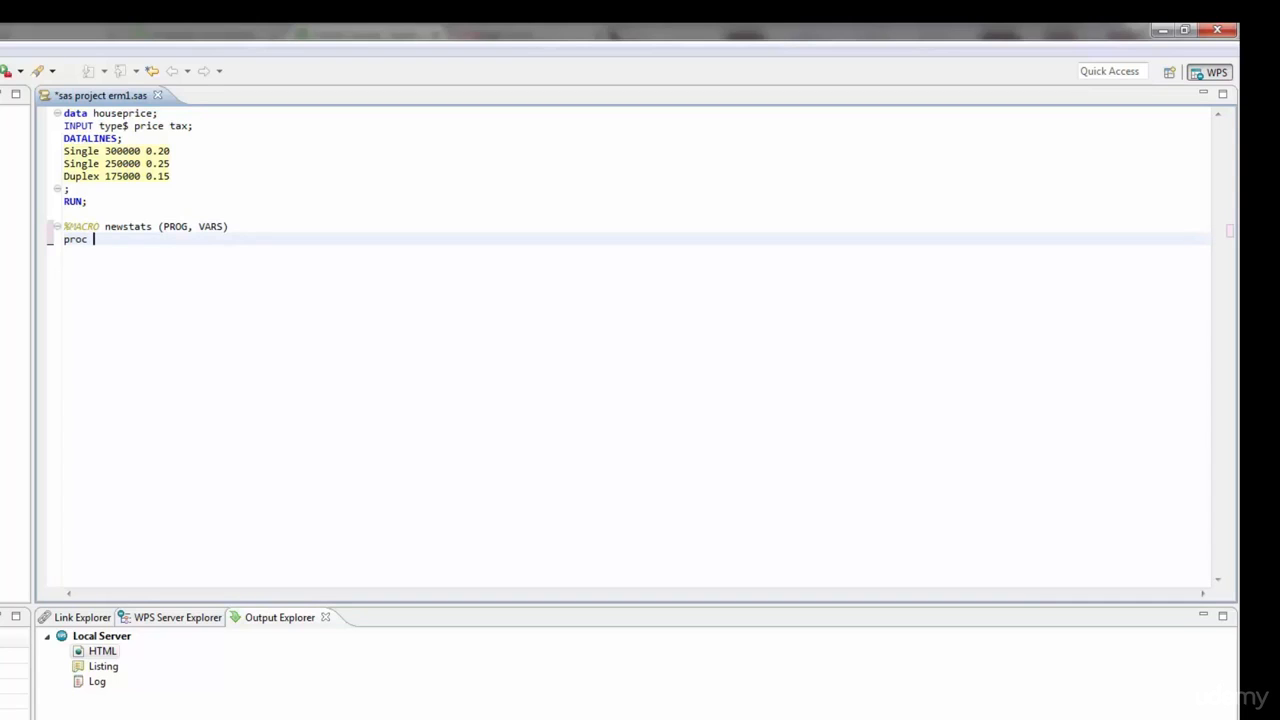
text(&)
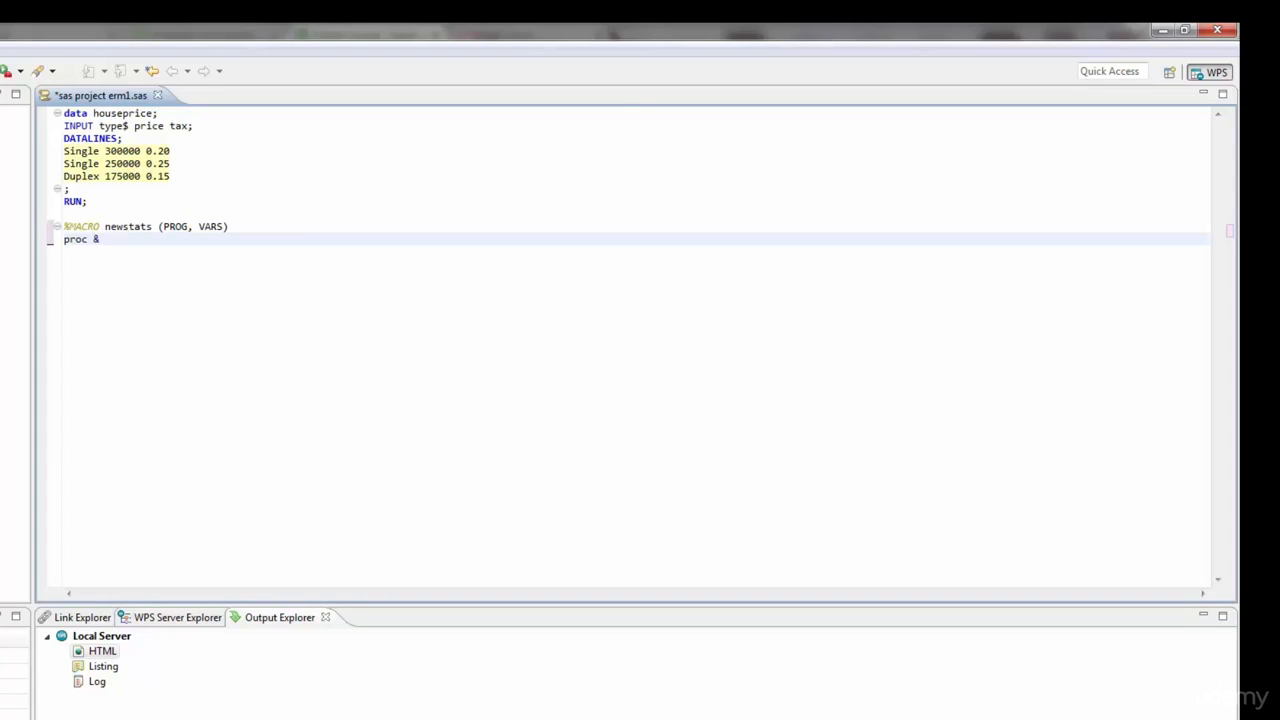
text(P)
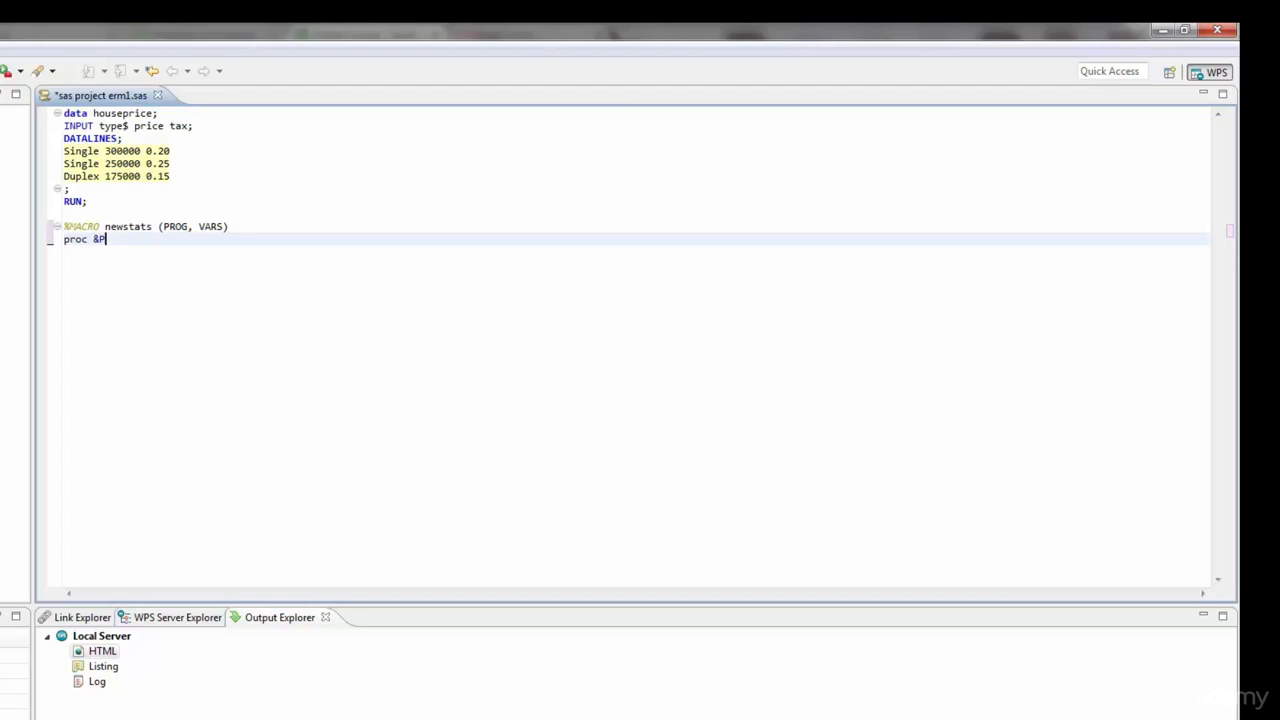
text(ROG;)
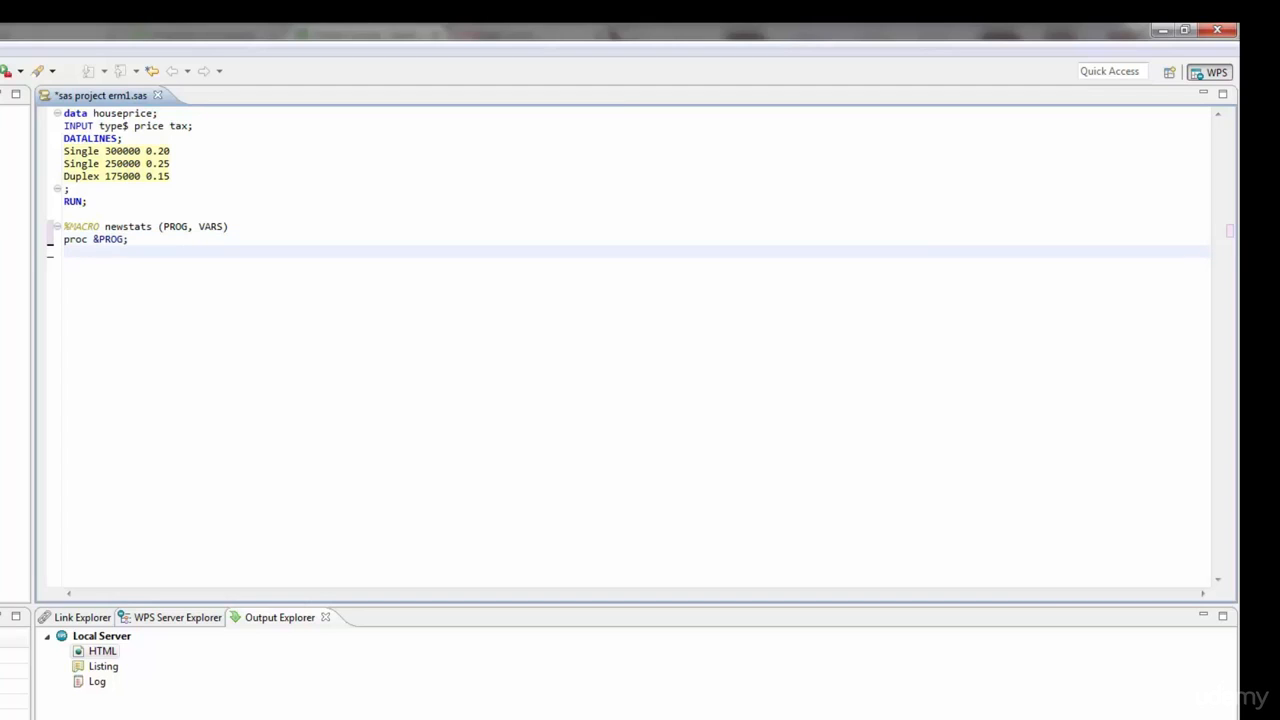
text(var)
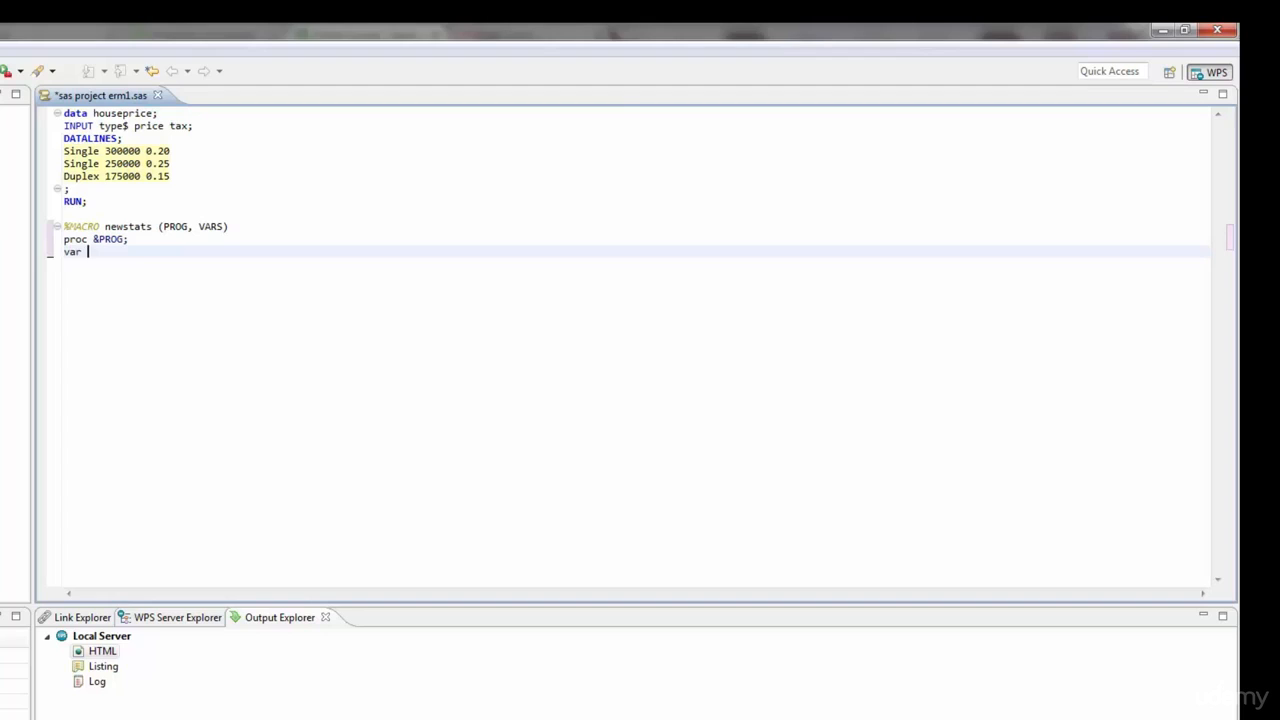
text(&)
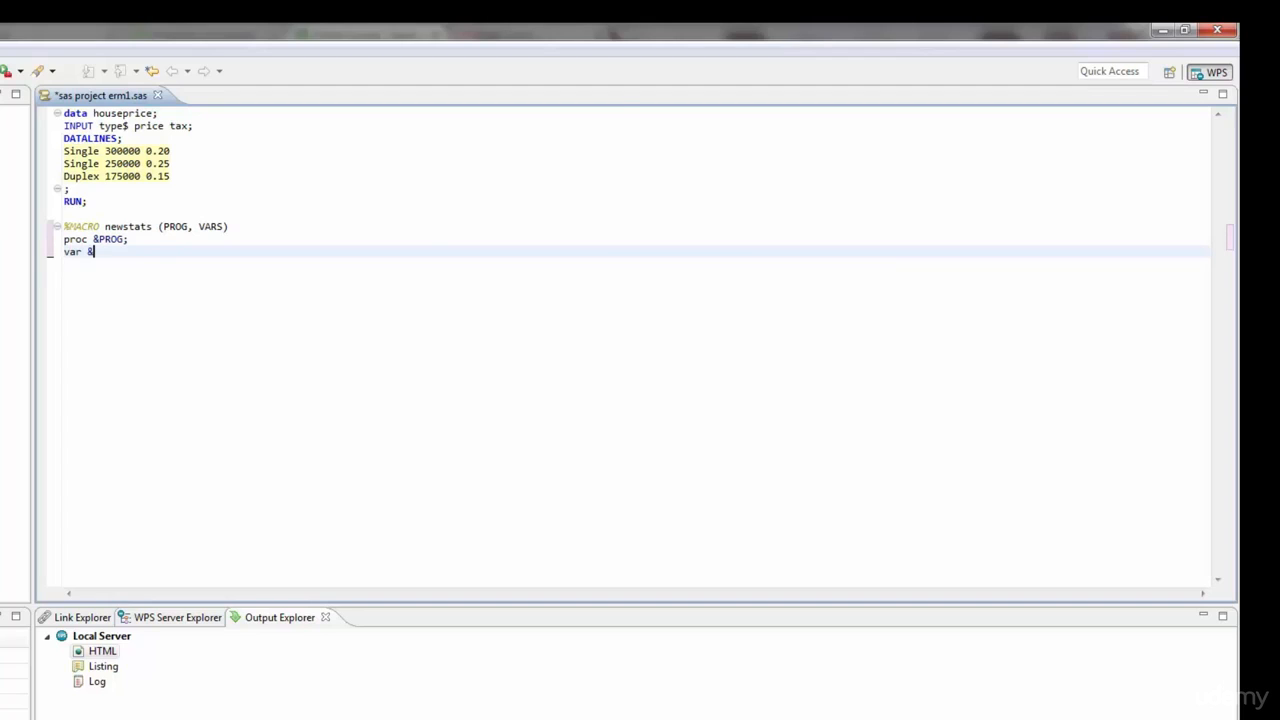
text(VARS;)
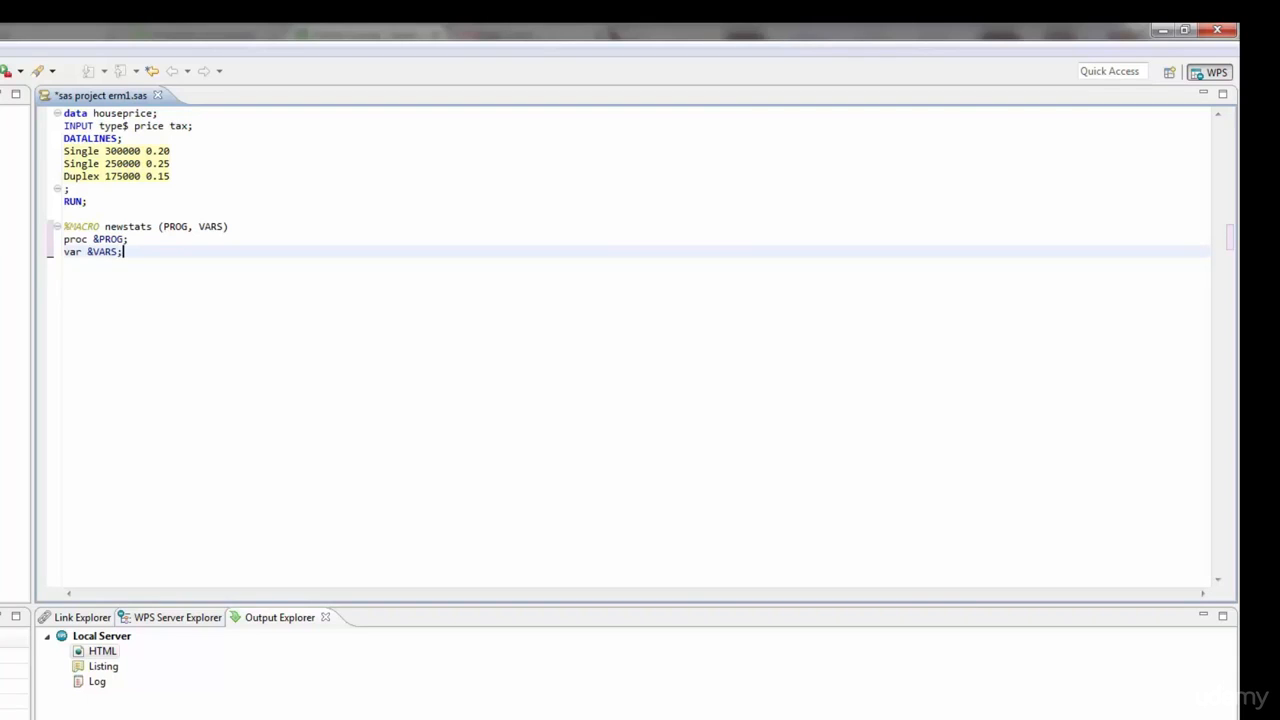
text(RUN;)
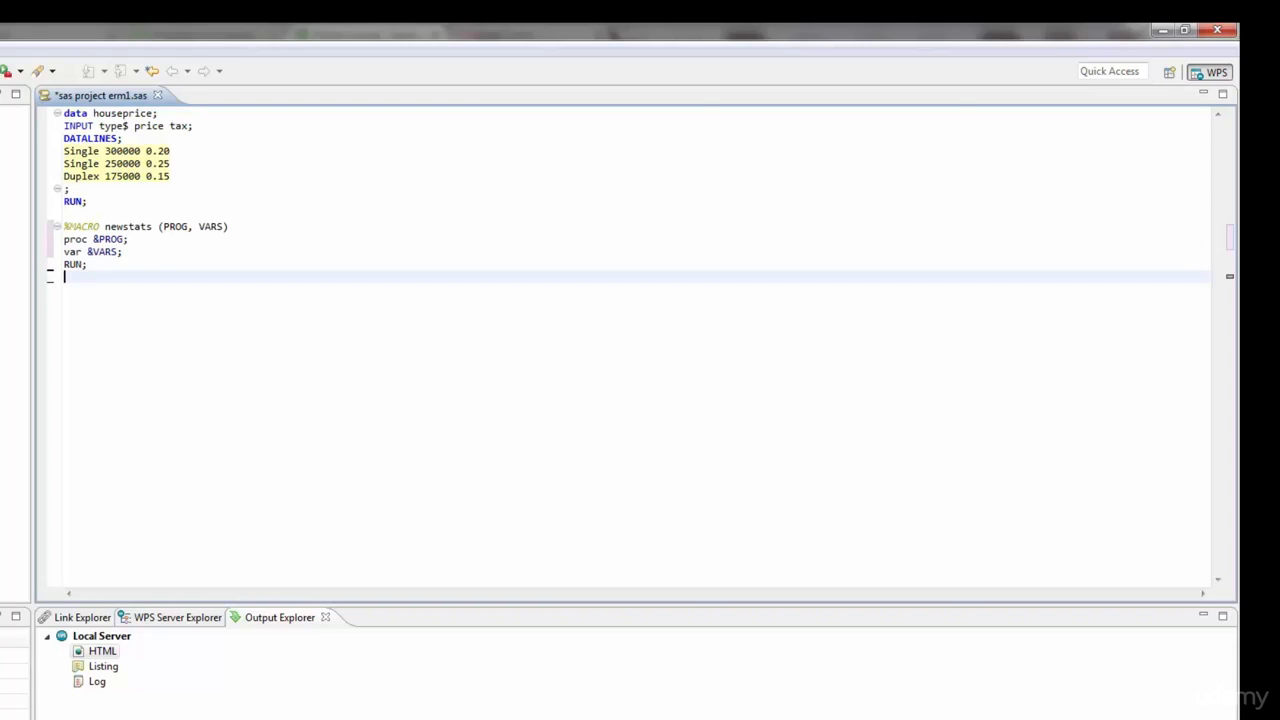
text(%MEND)
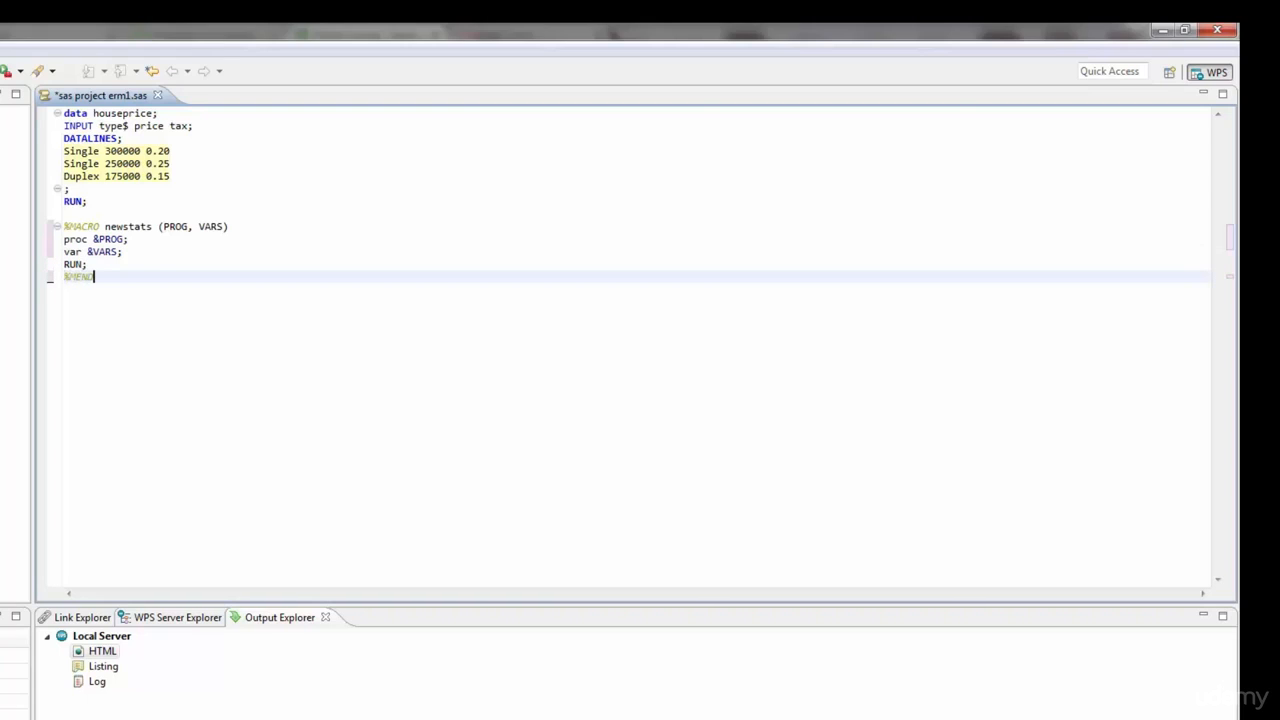
text(;)
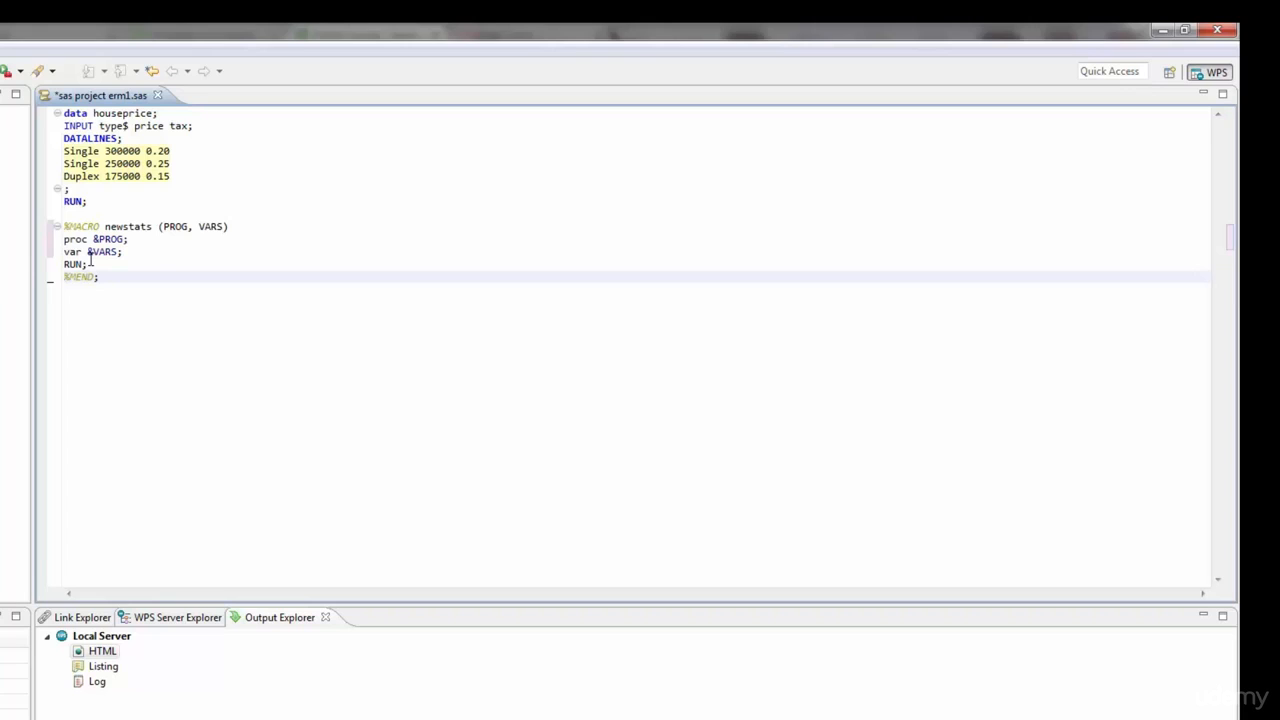
Highlight the %MACRO keyword and the PROG parameter while explaining the header.
double_click(81, 226)
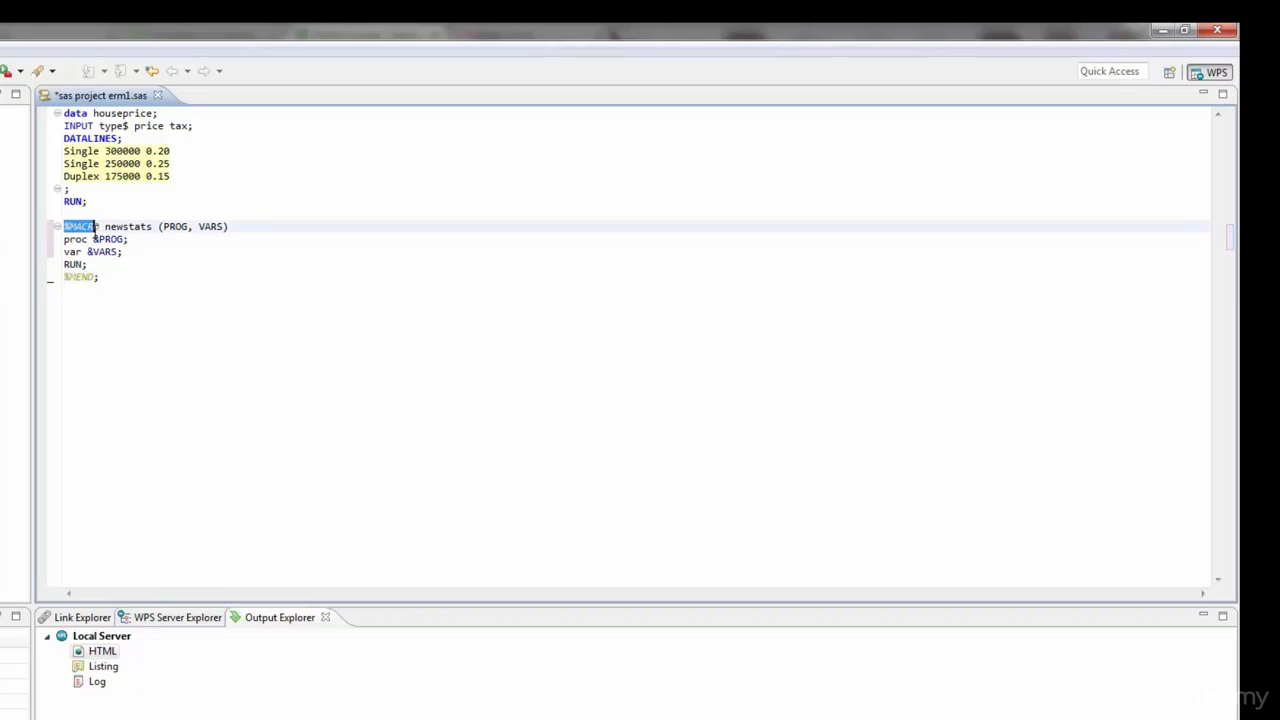
click(104, 226)
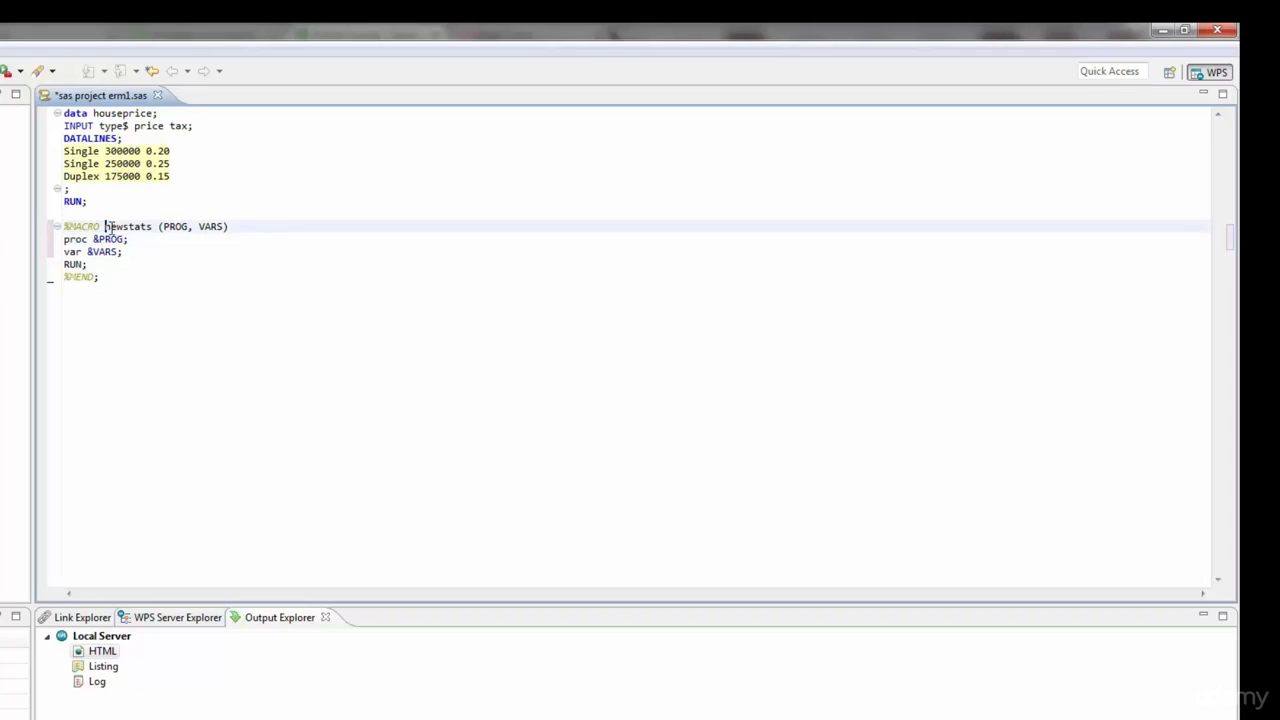
click(130, 239)
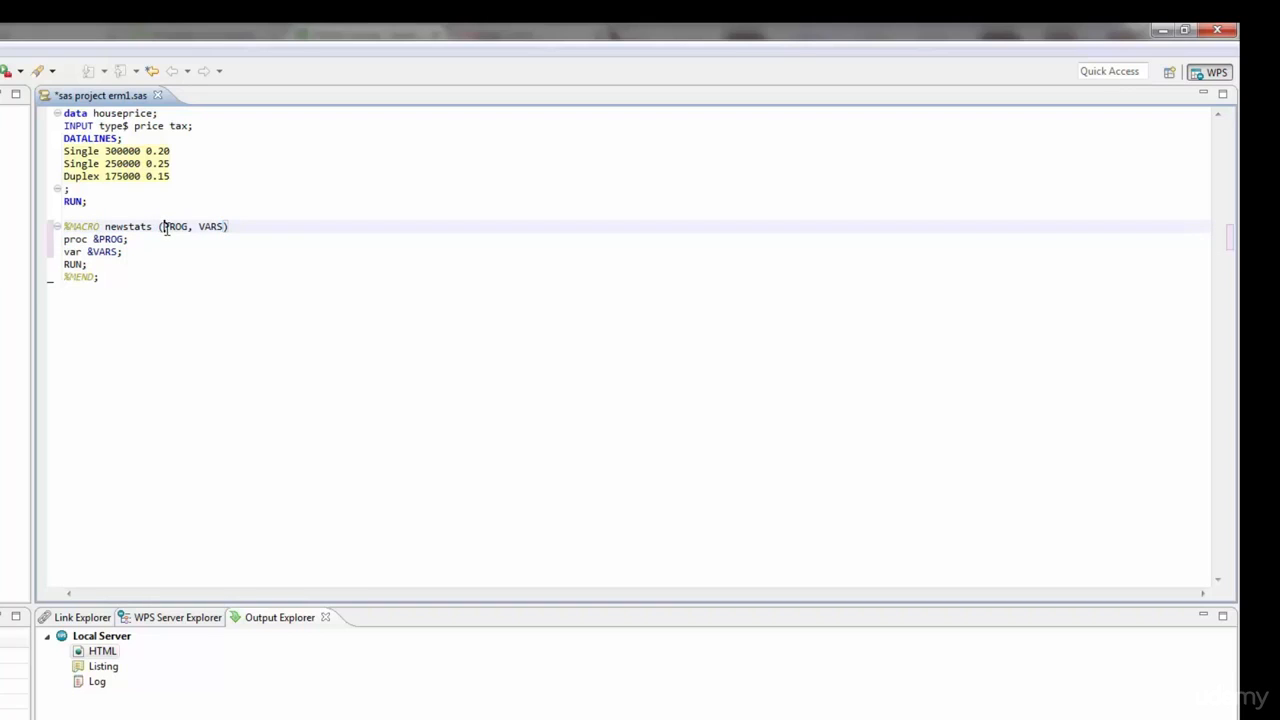
double_click(176, 226)
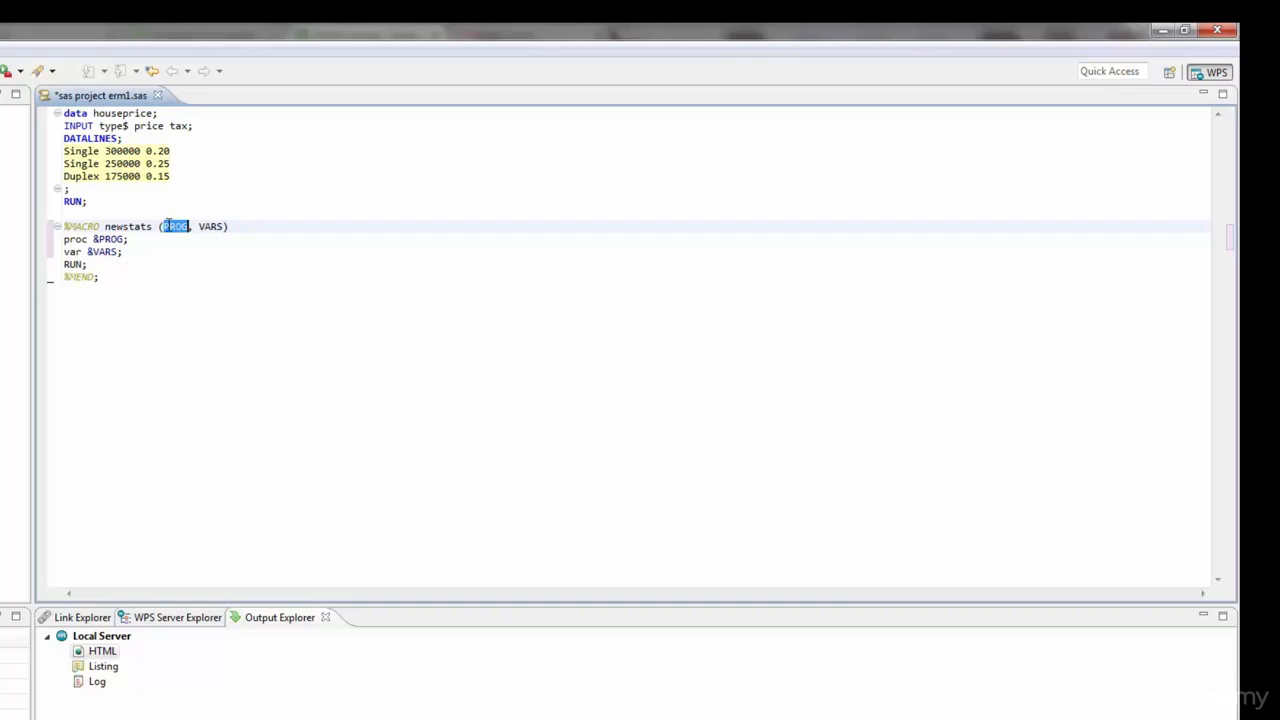
click(205, 226)
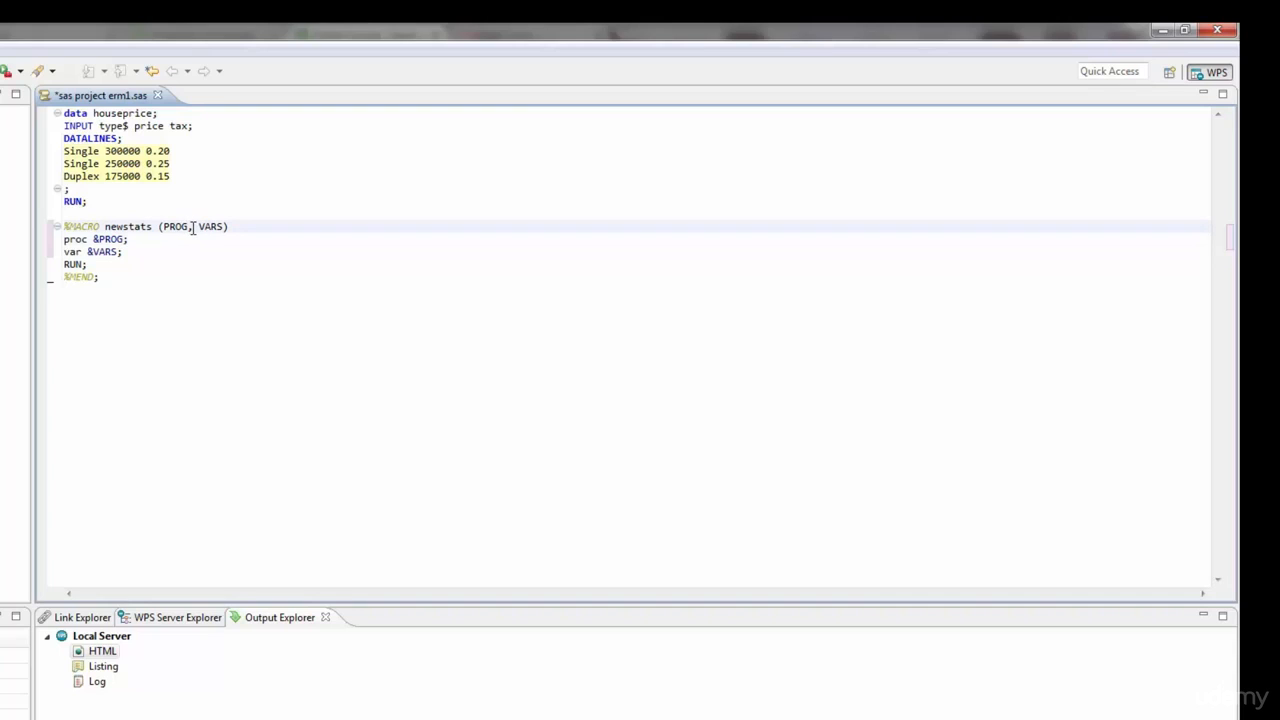
double_click(175, 226)
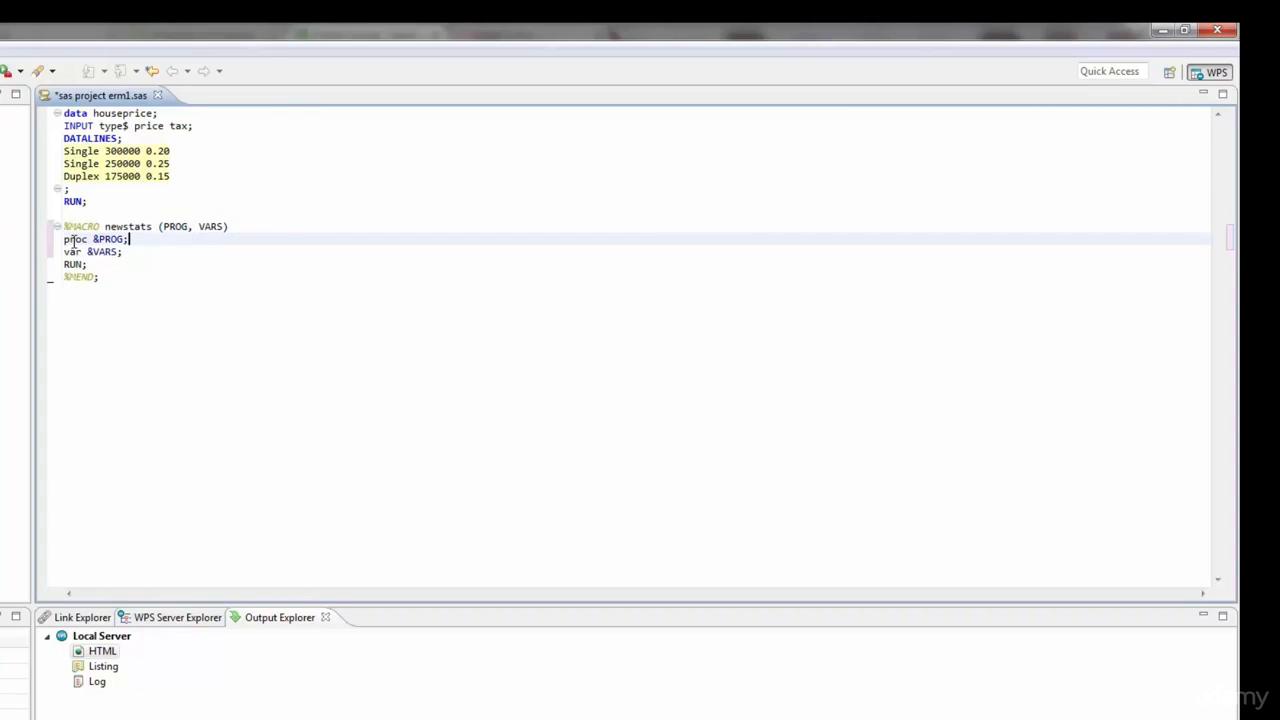
Highlight proc and the &VARS reference while explaining the macro body.
double_click(72, 240)
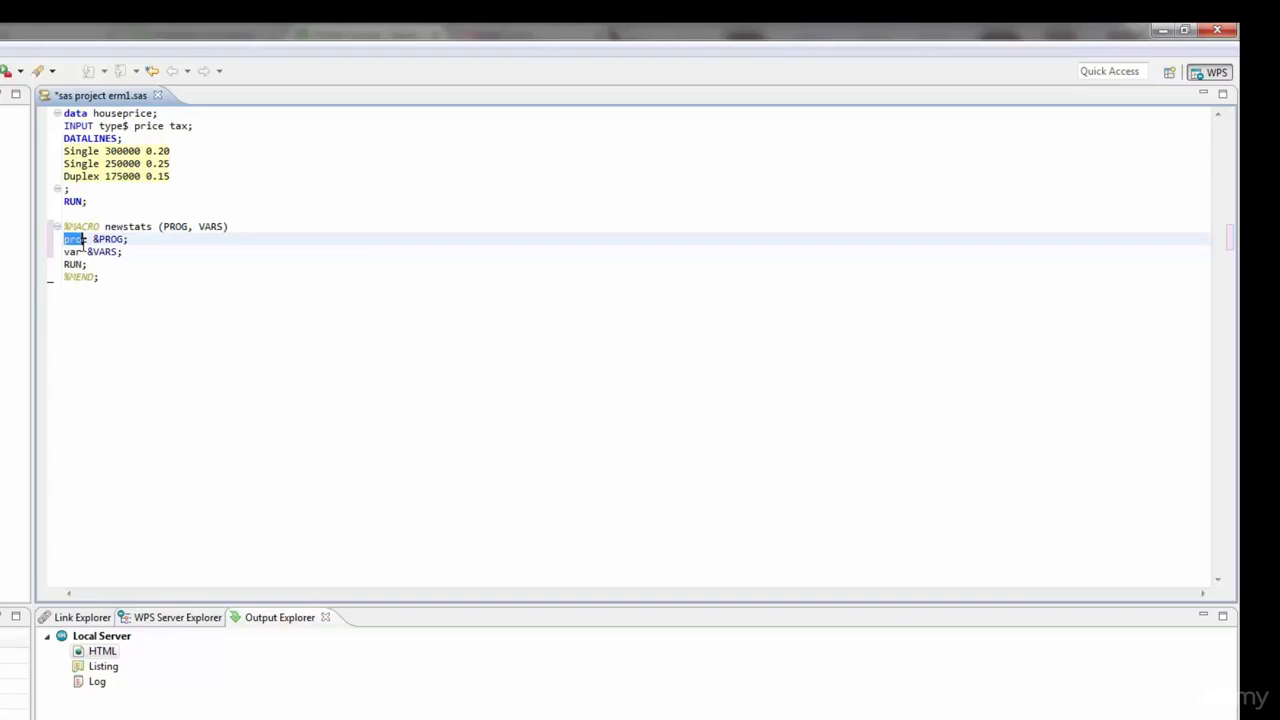
click(176, 256)
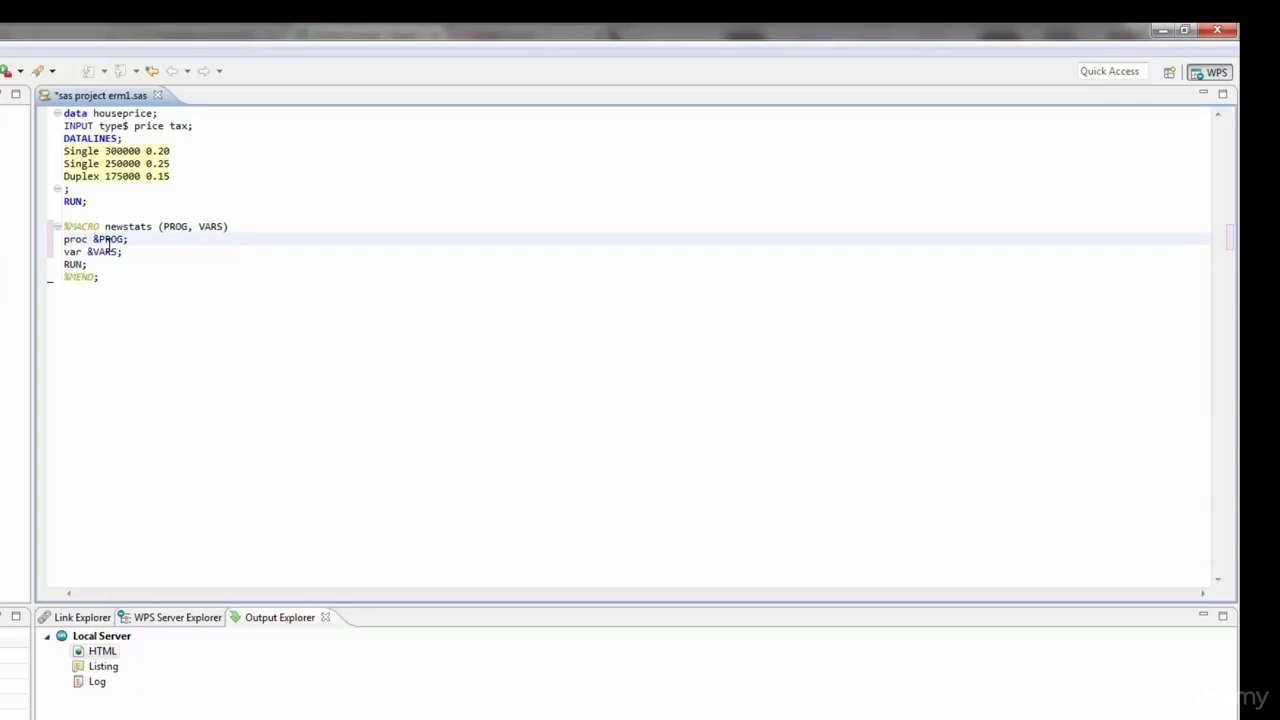
click(166, 226)
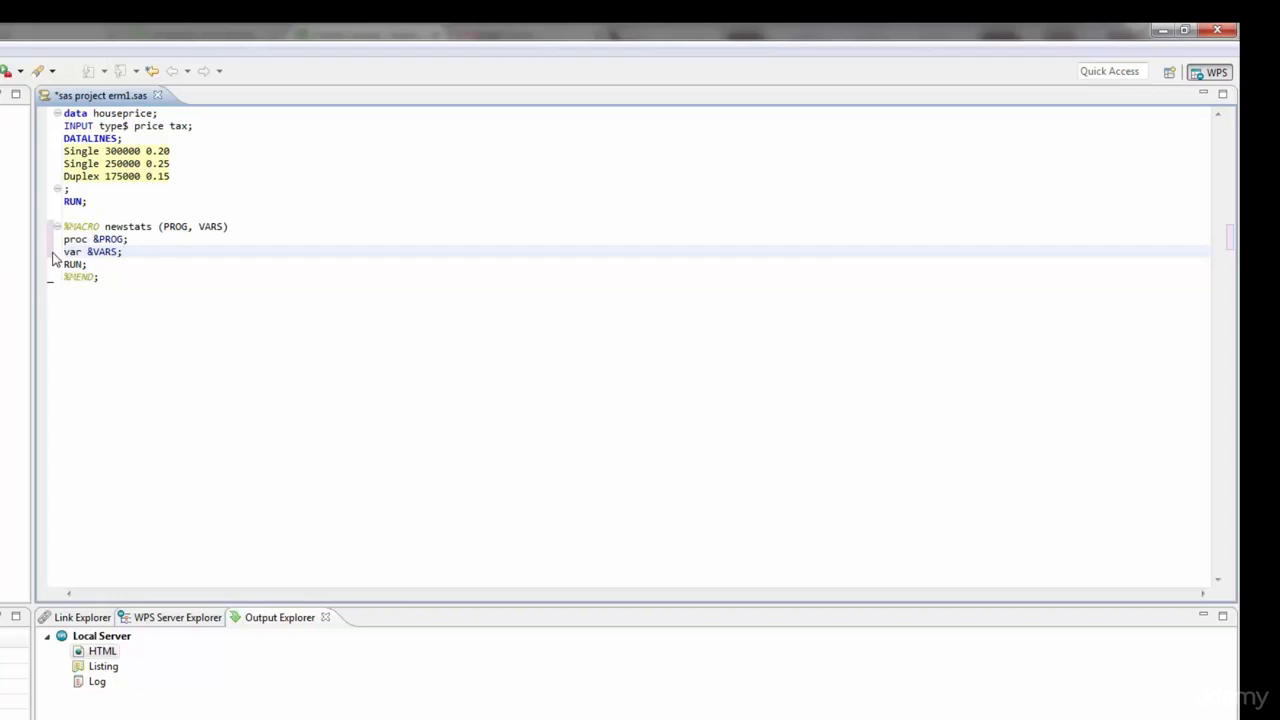
click(112, 258)
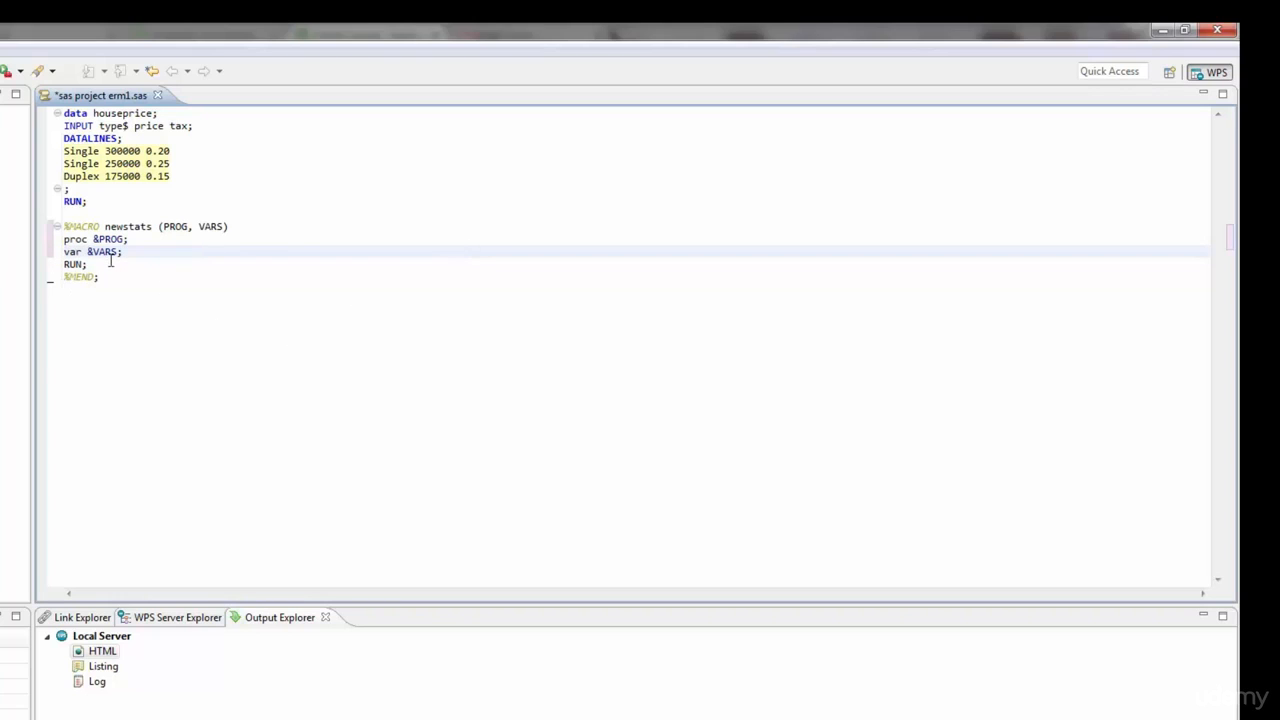
double_click(95, 238)
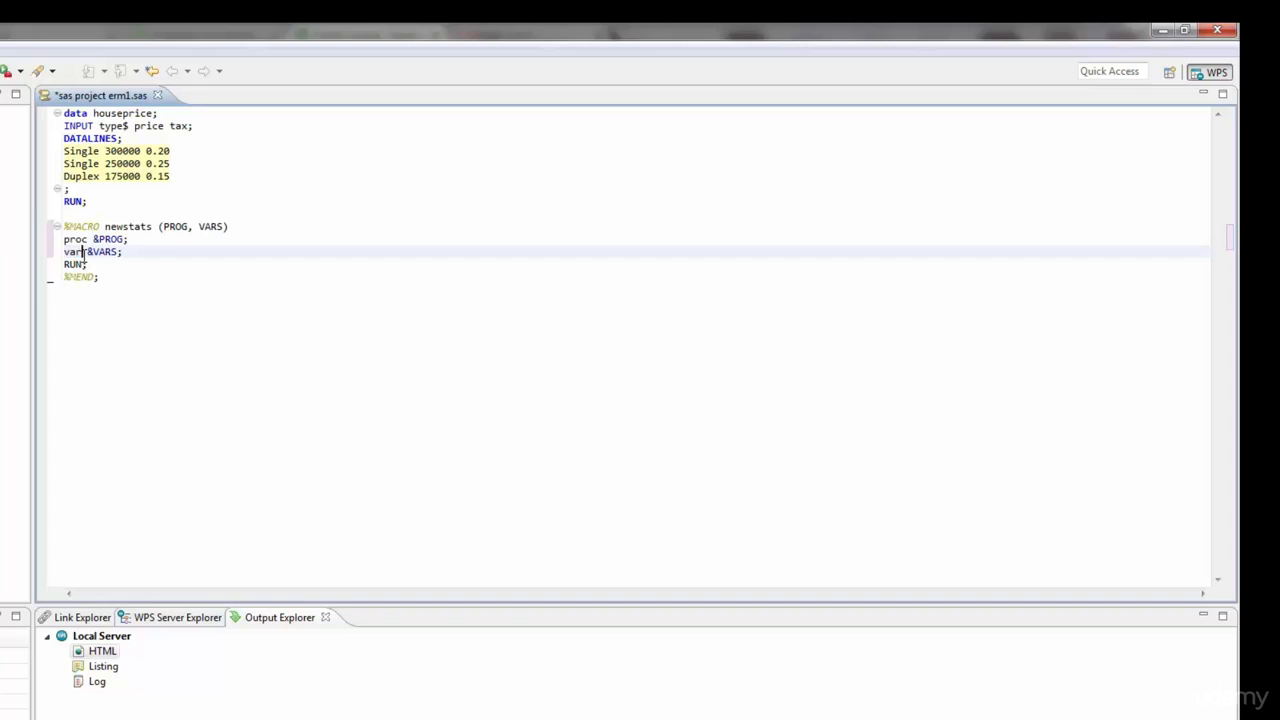
double_click(100, 252)
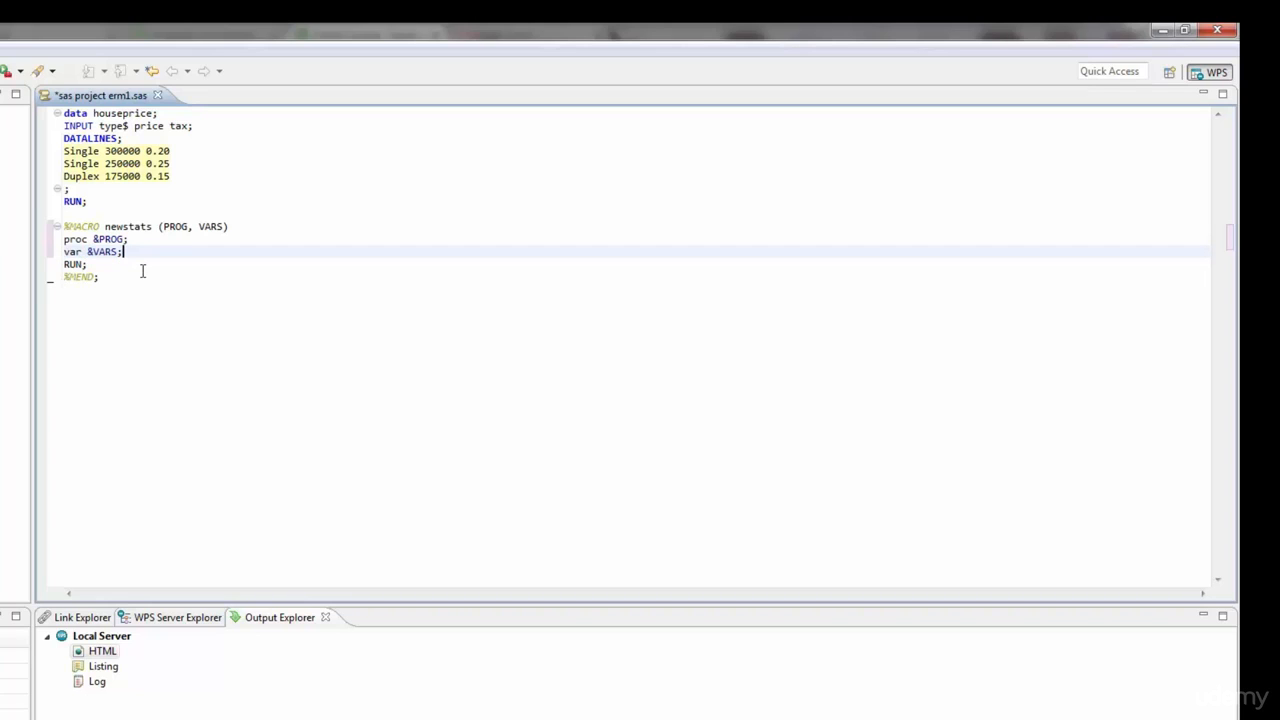
mouse_move(160, 269)
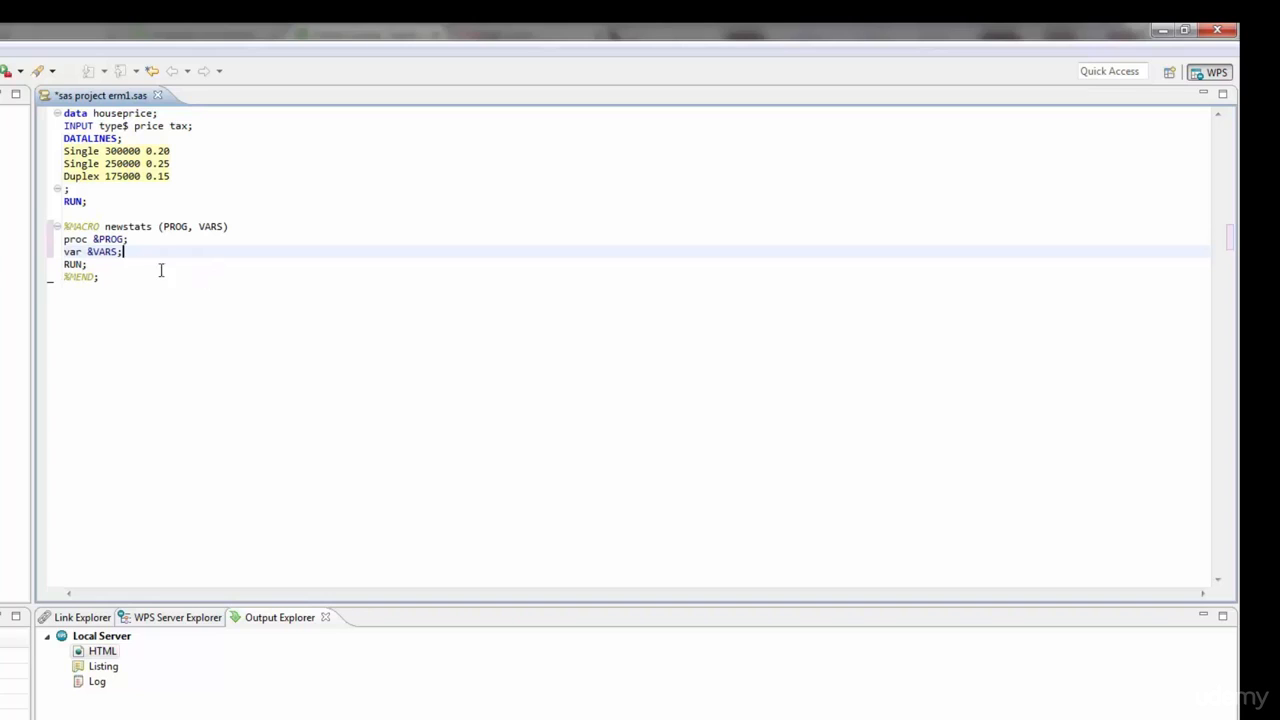
double_click(101, 251)
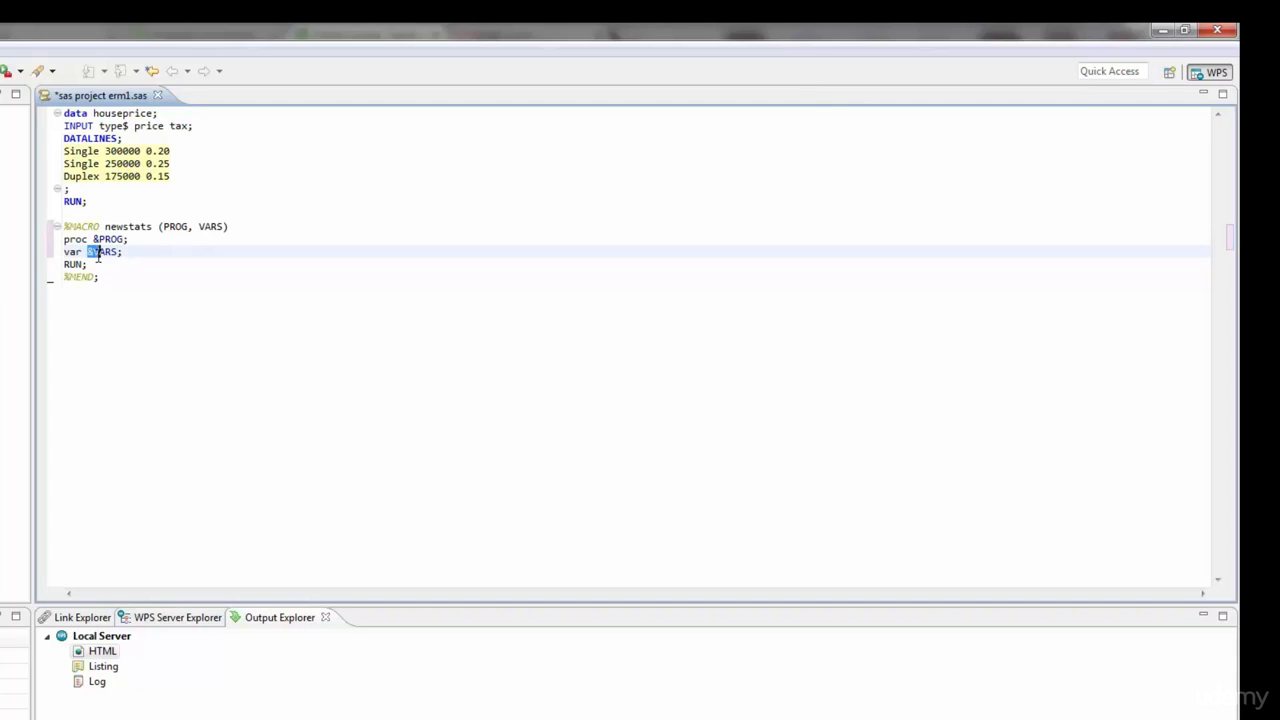
double_click(211, 226)
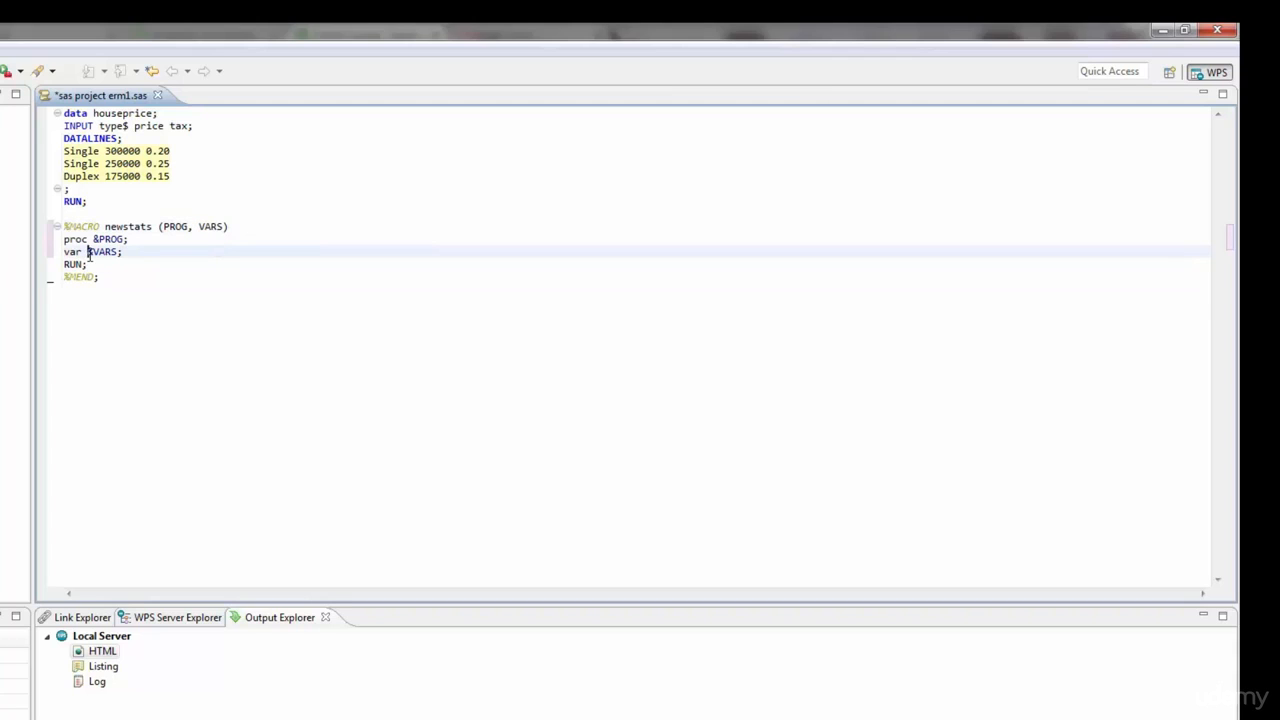
double_click(100, 252)
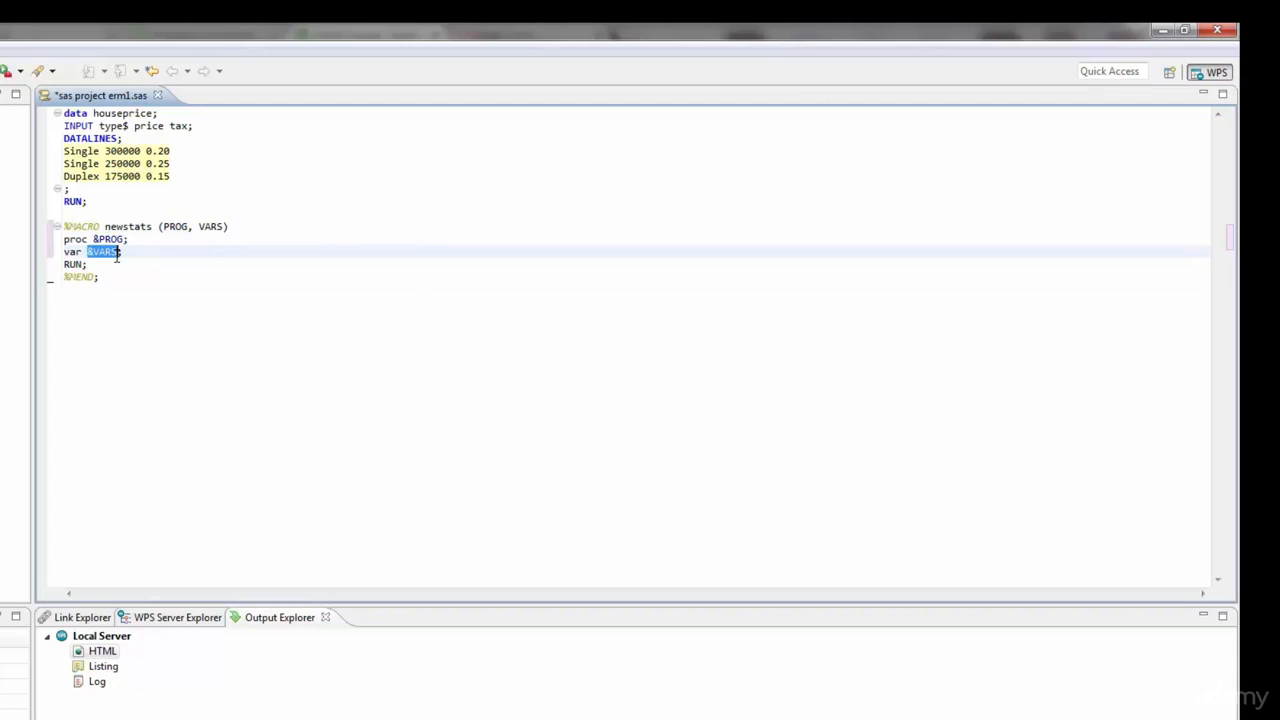
click(90, 252)
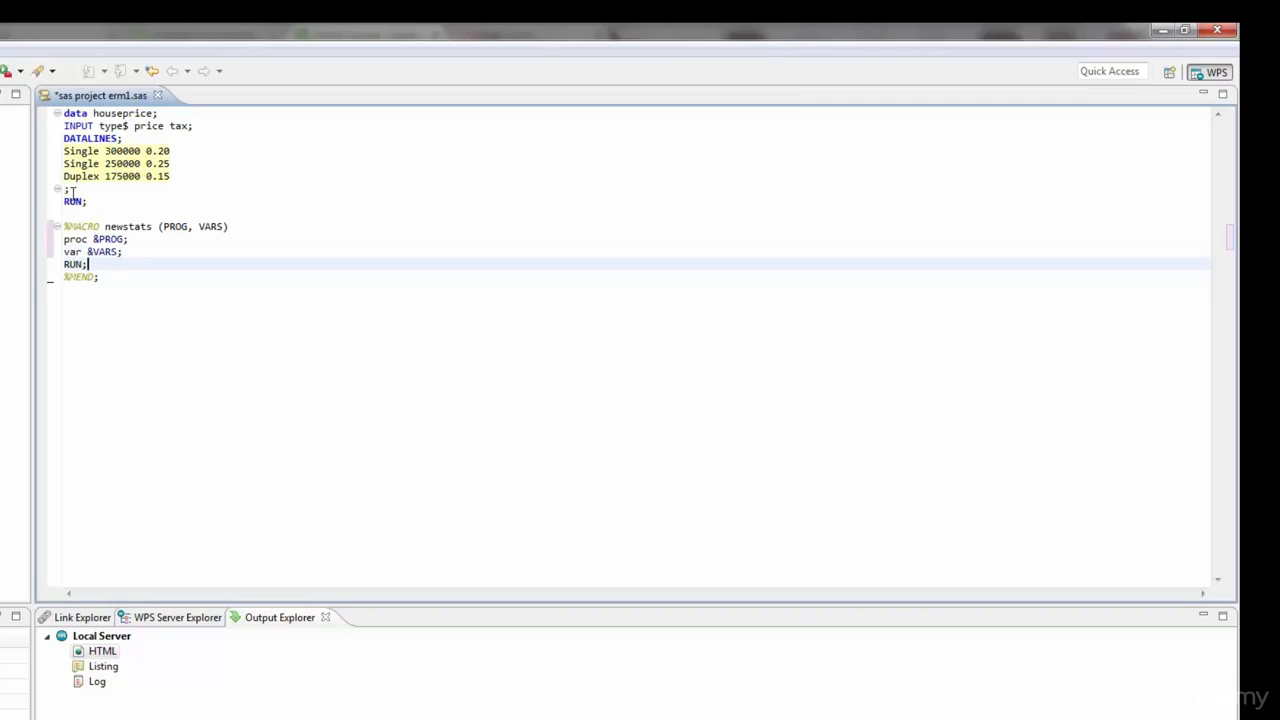
mouse_move(150, 289)
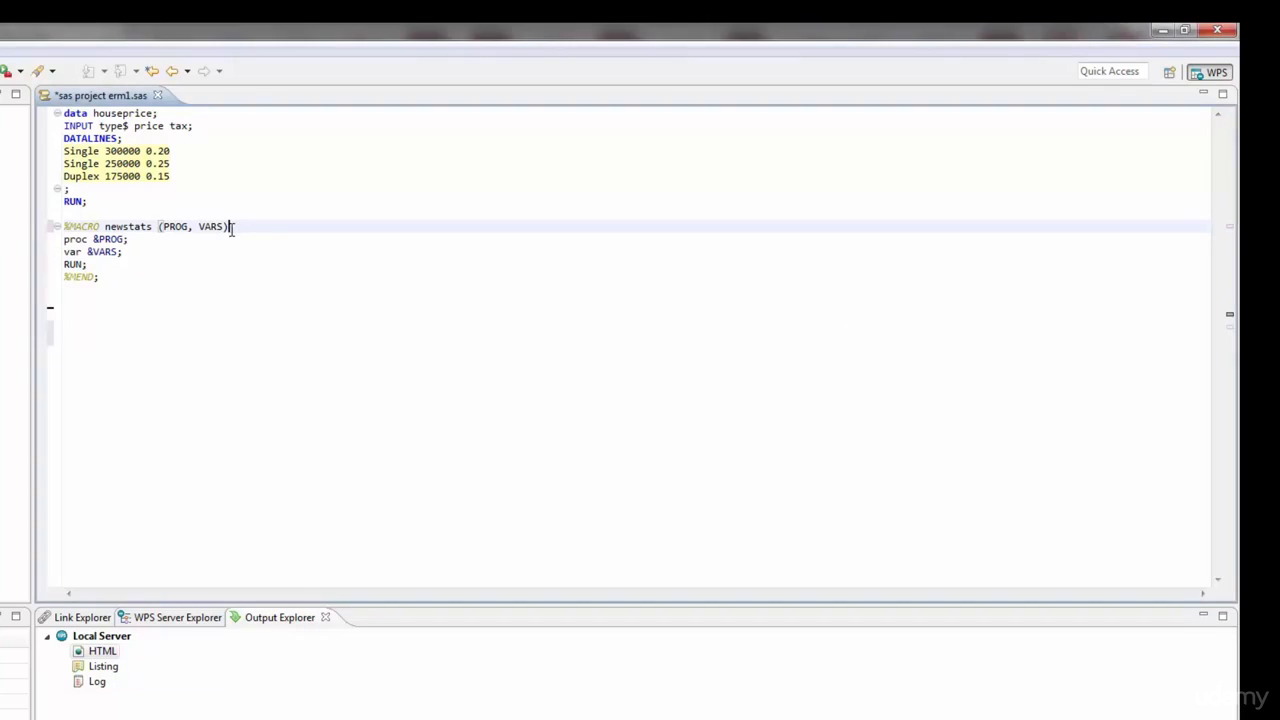
End the header with a semicolon and add the call %newstats (means, price tax);.
text(;)
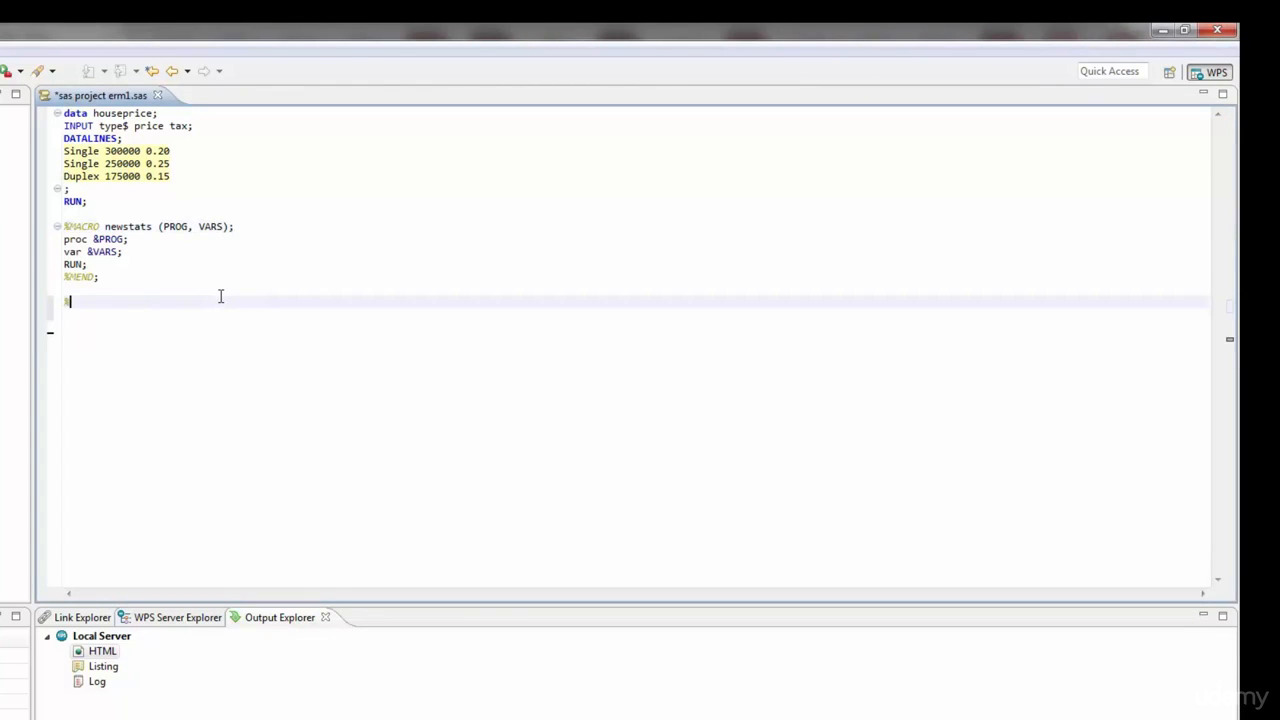
text(%newstats)
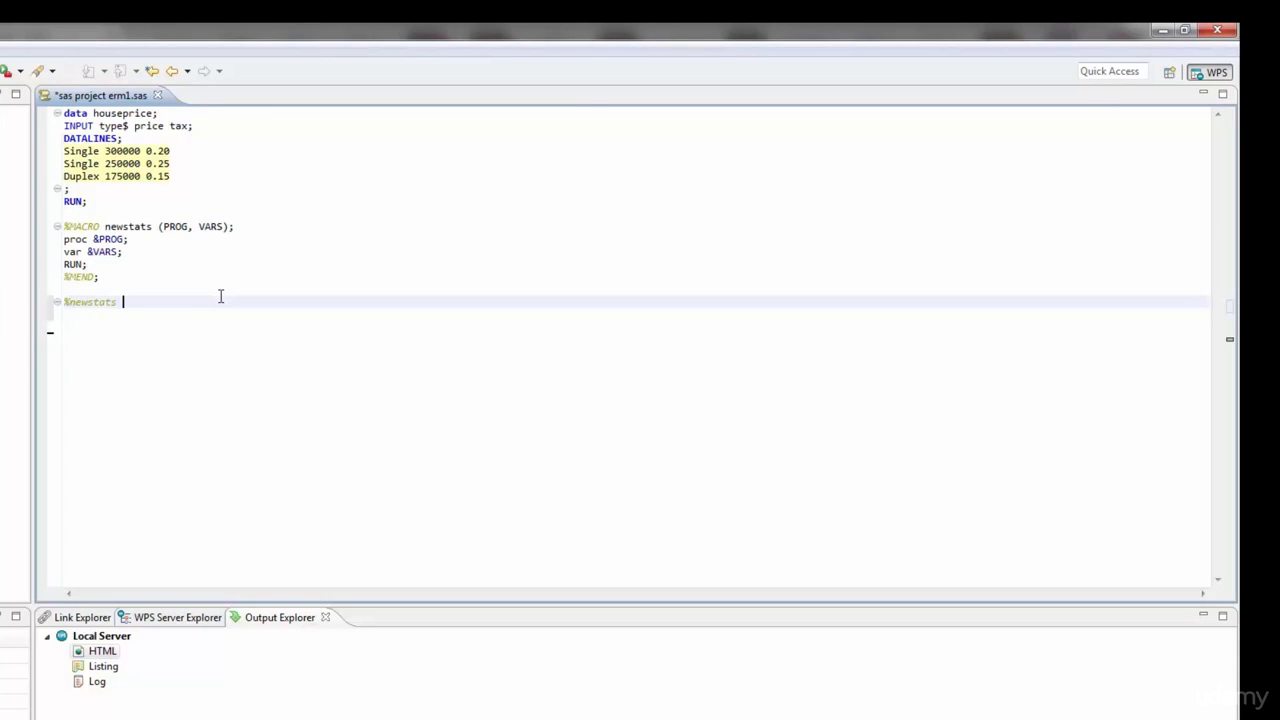
text(()
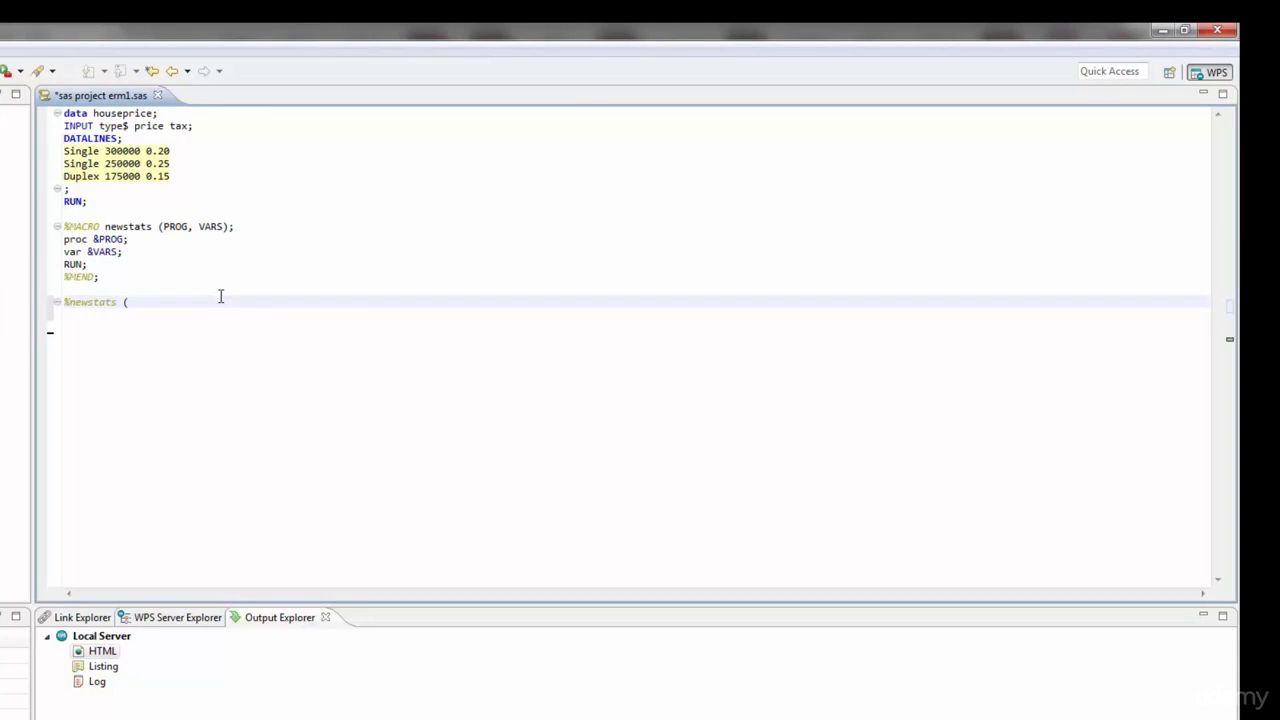
click(158, 226)
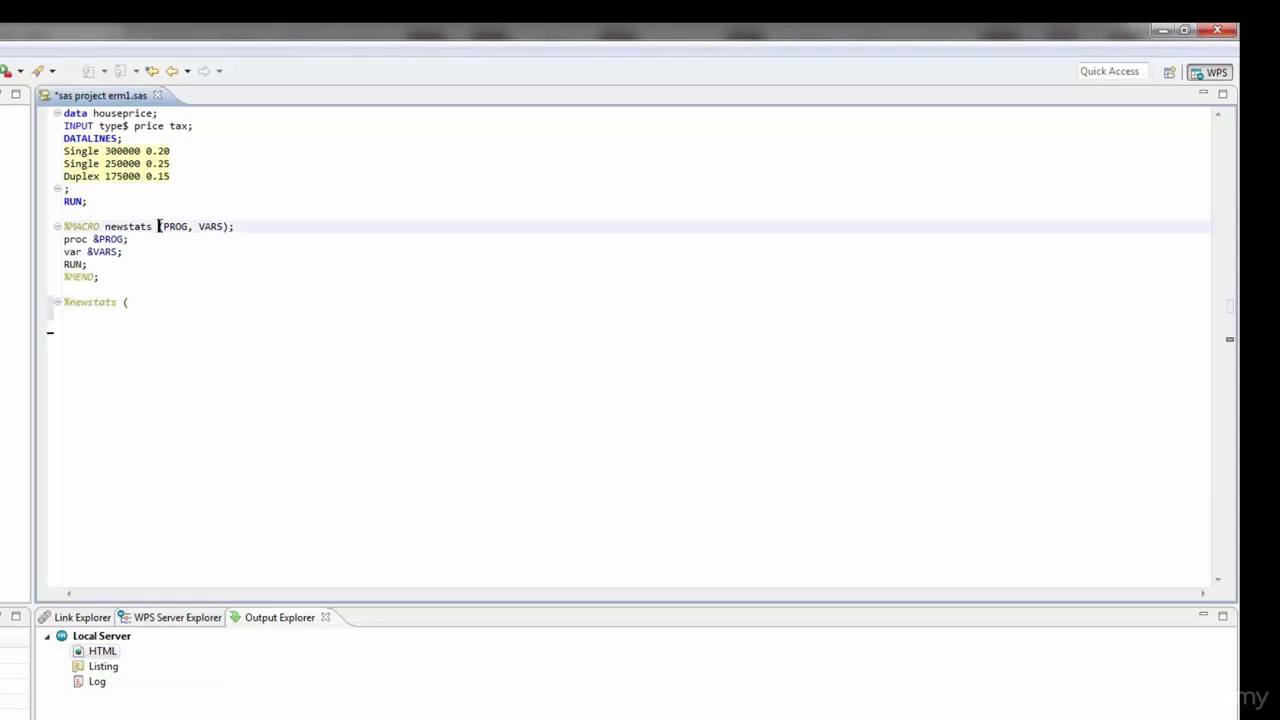
drag(157, 226, 230, 226)
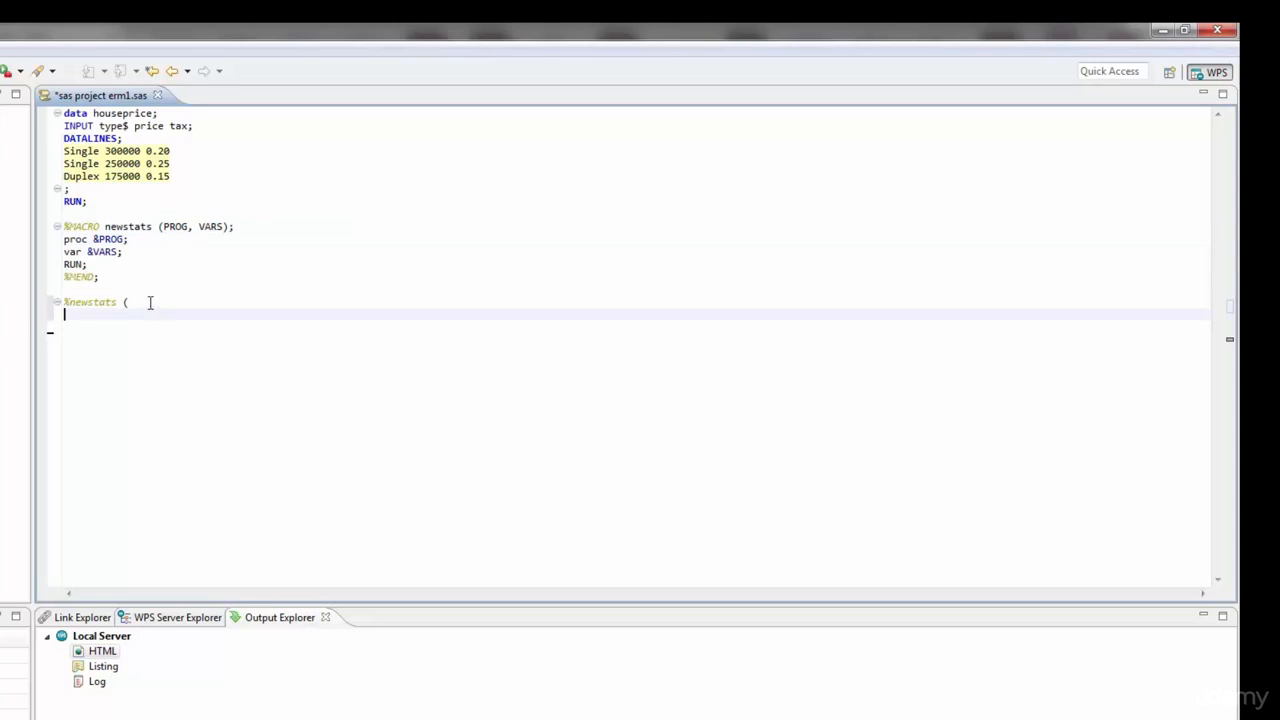
mouse_move(166, 226)
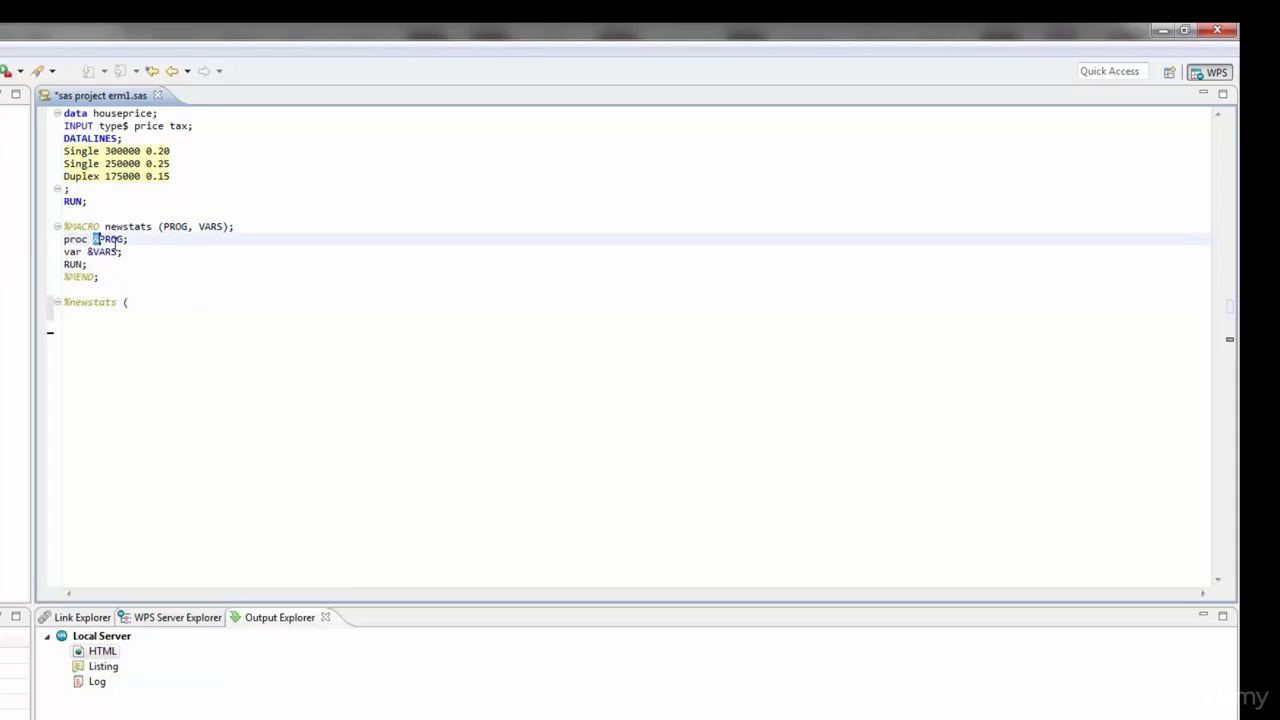
text(means,)
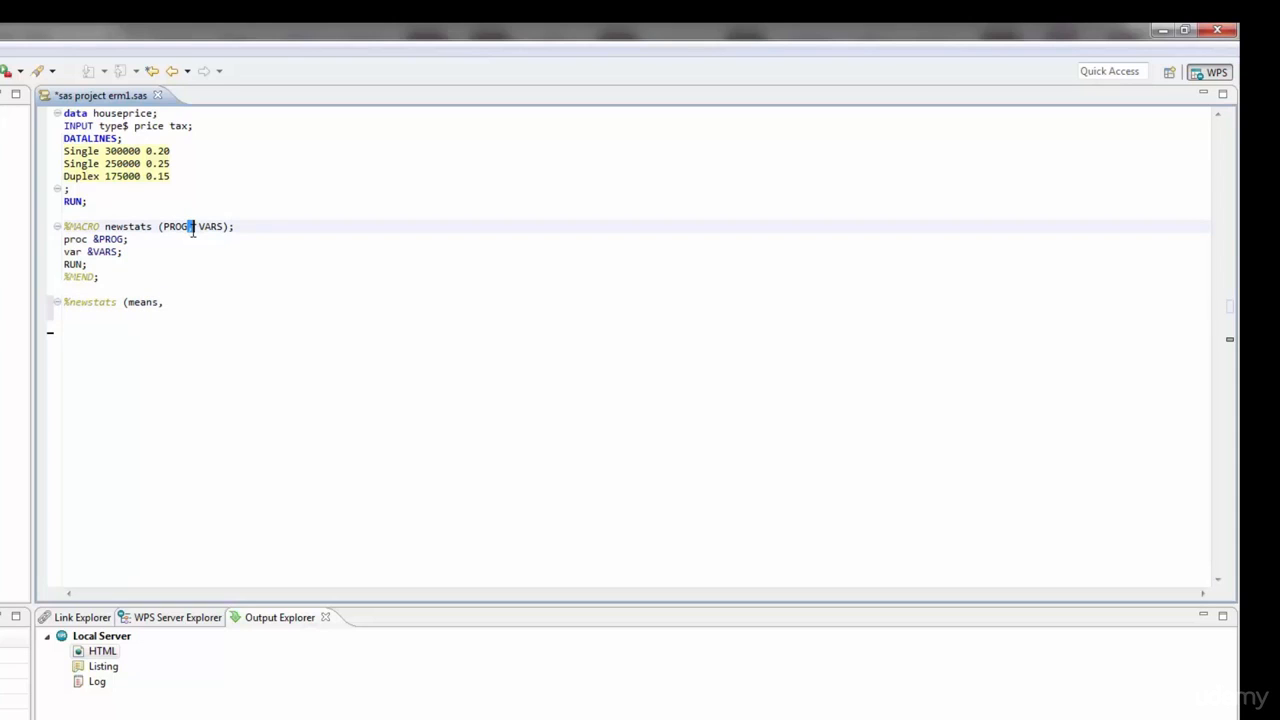
double_click(210, 226)
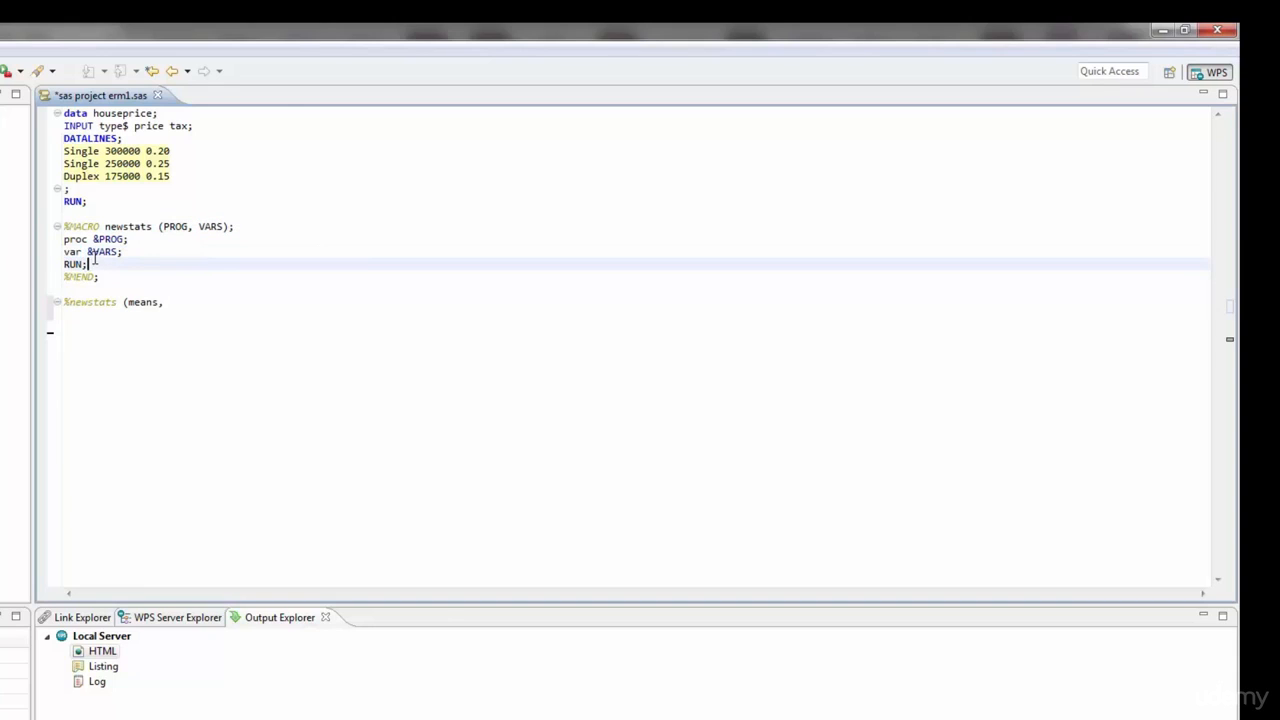
click(165, 301)
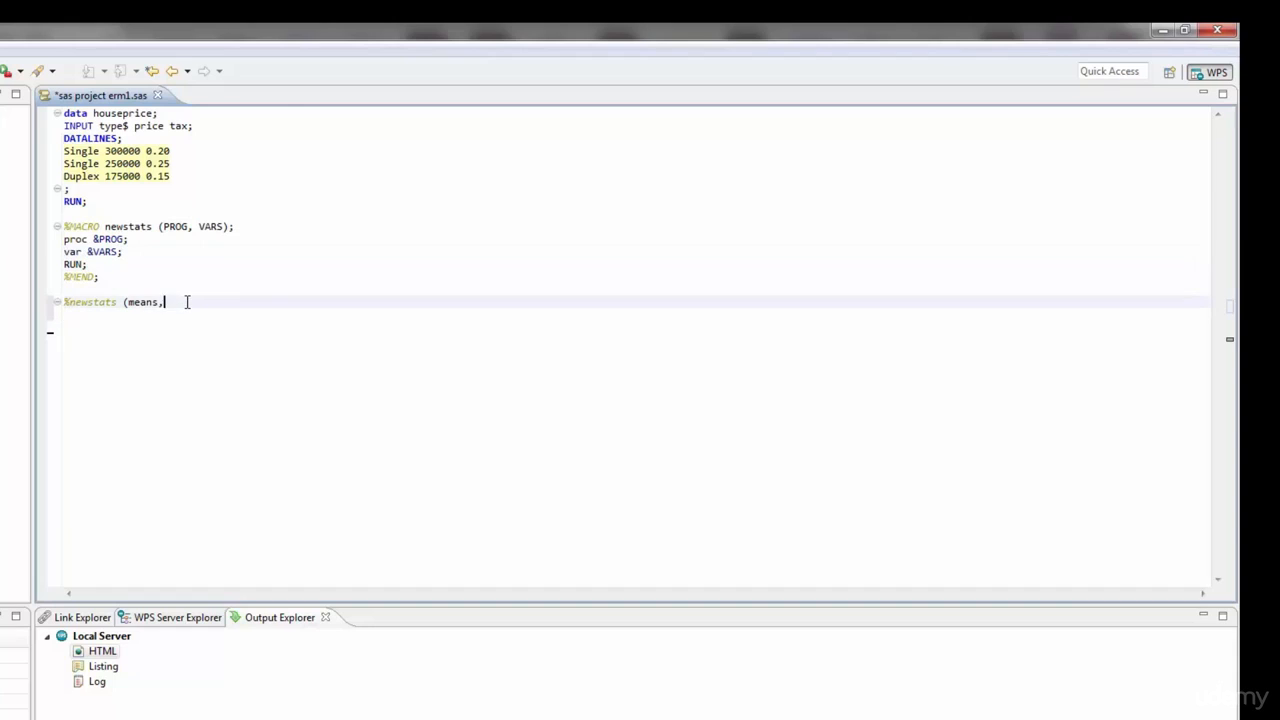
text(price tax)
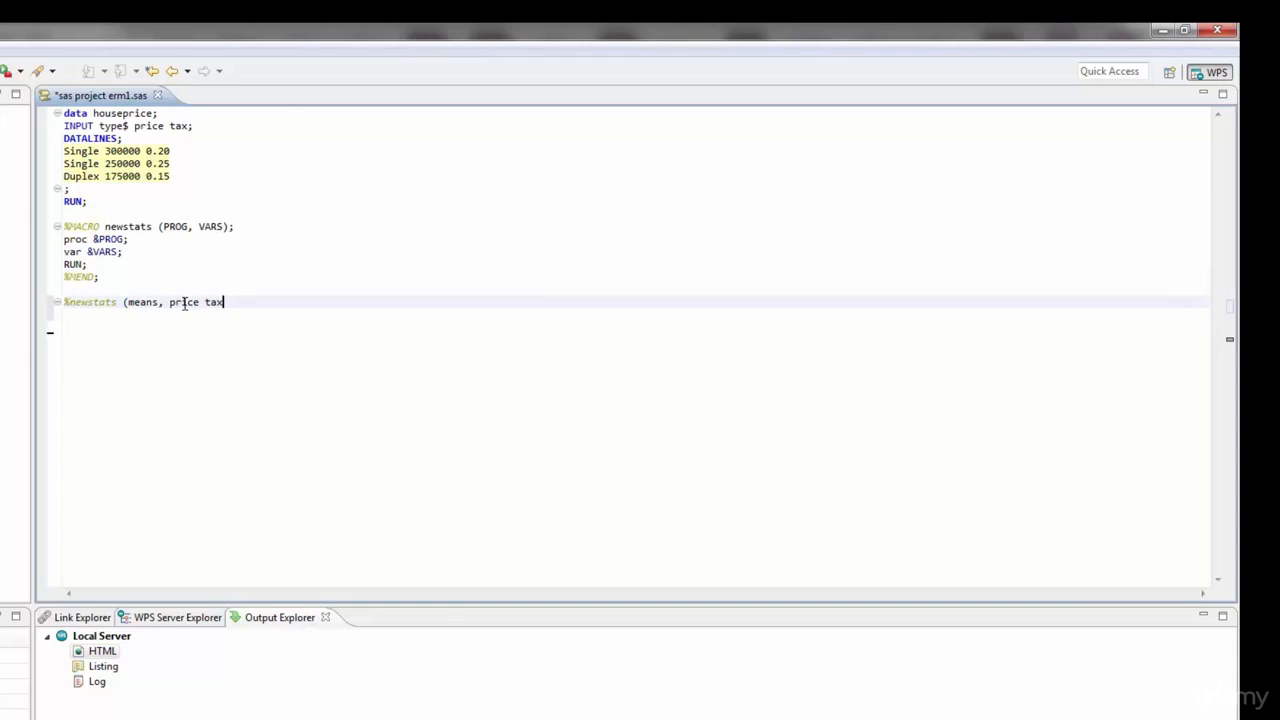
text();)
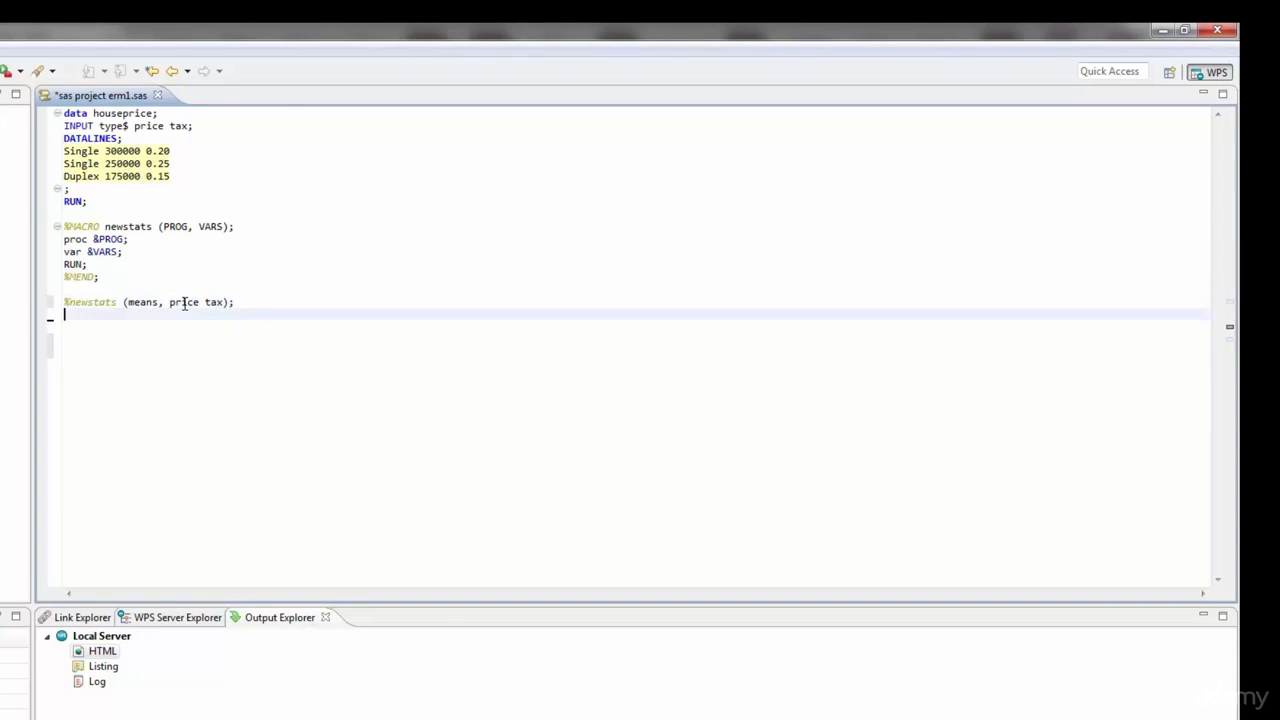
Add the second call %newstats (univariate, price);.
text(%newstats ()
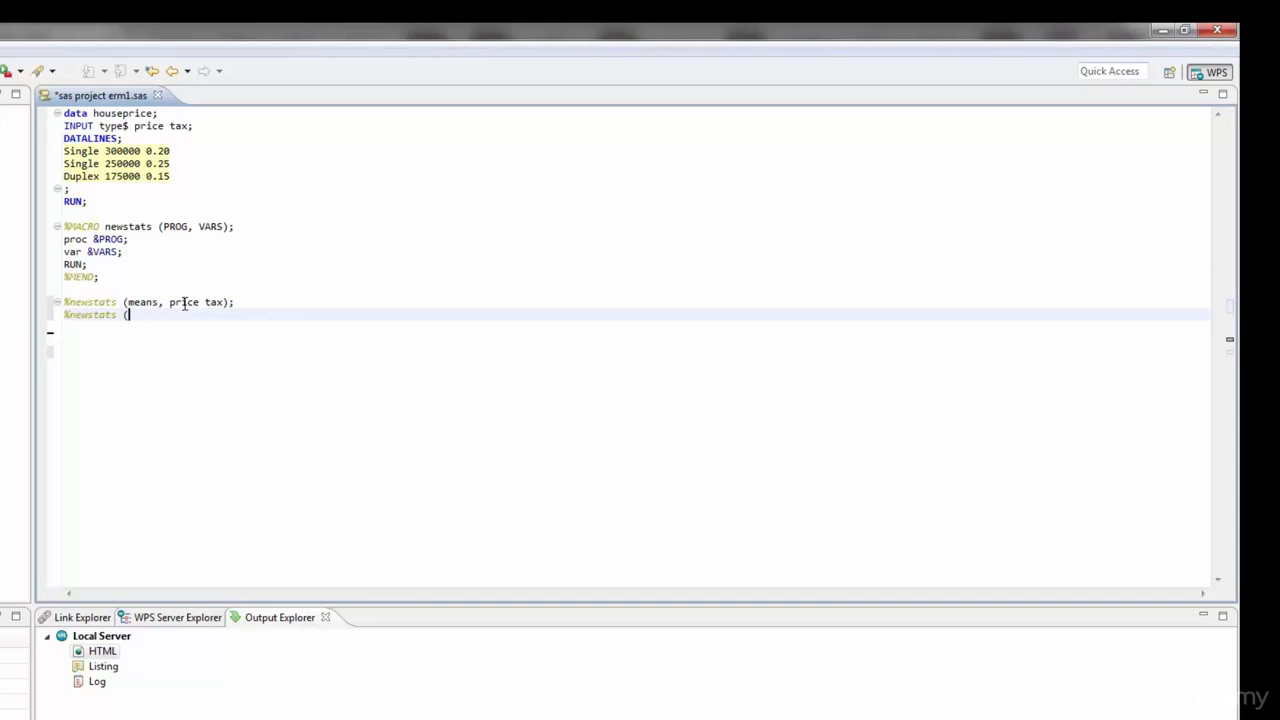
text(uni)
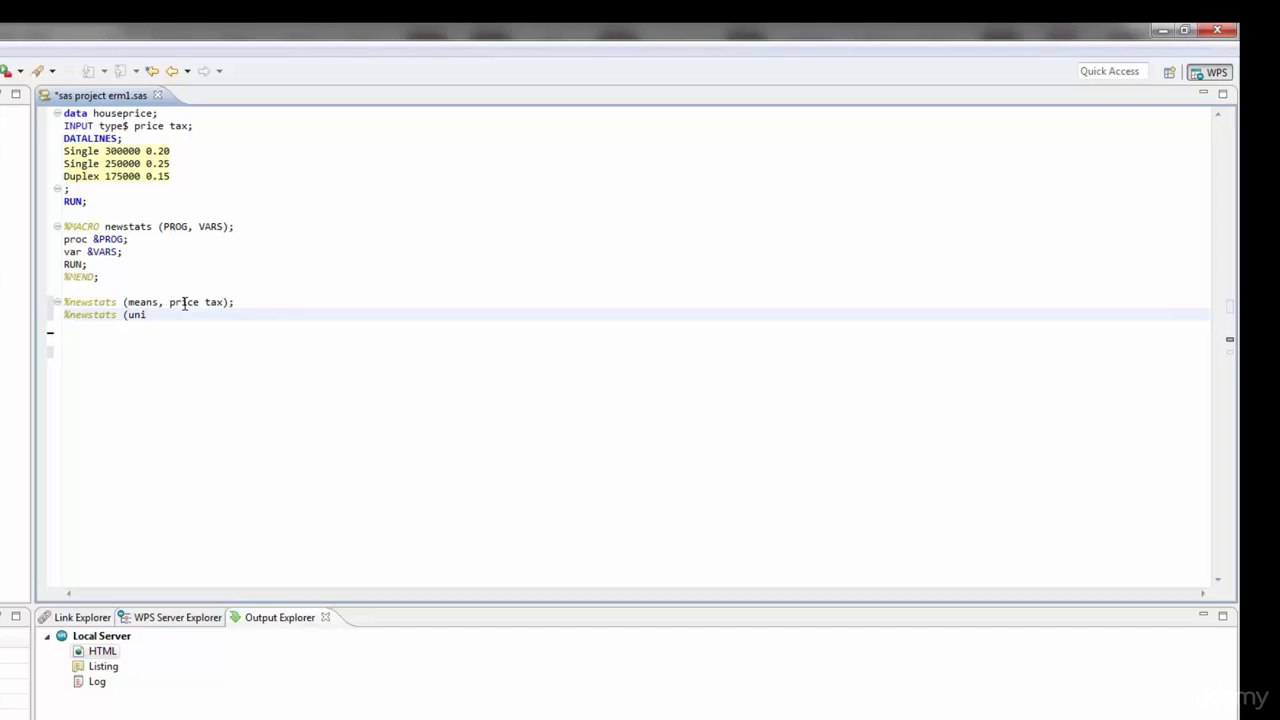
text(variate,)
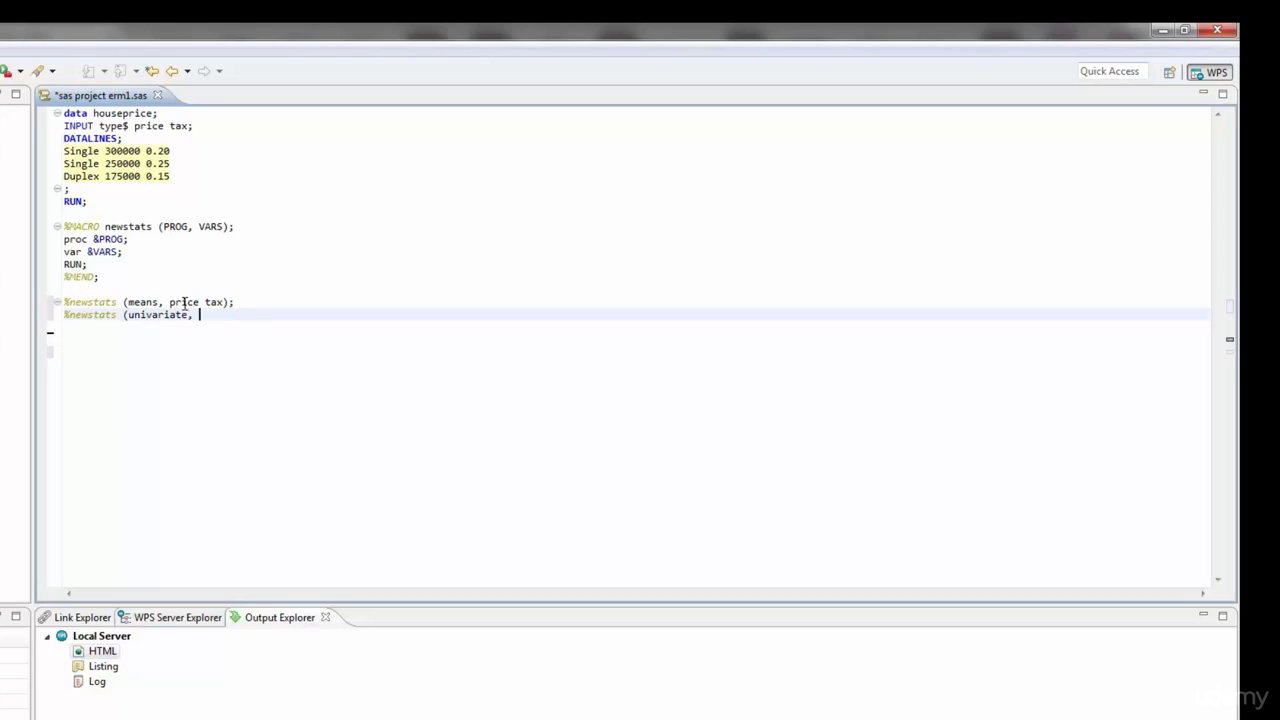
text(price);)
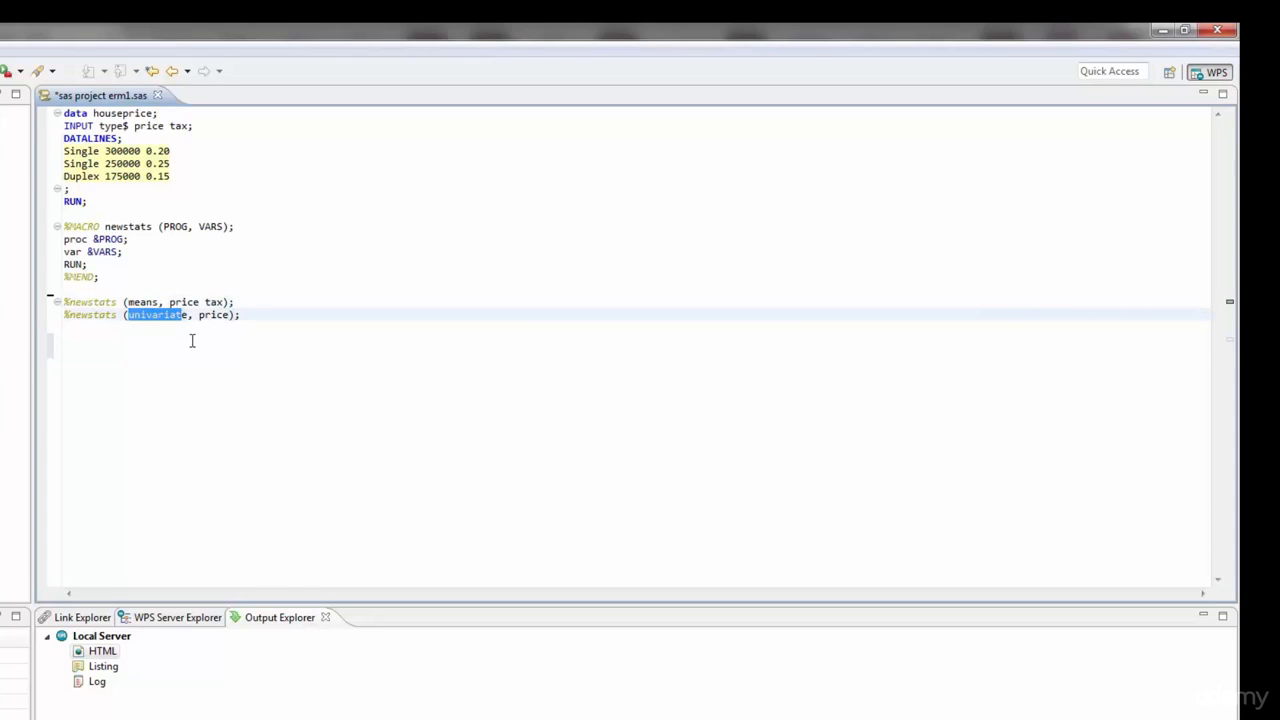
Run all code on Local Server, scroll the MEANS and UNIVARIATE HTML results, then close them.
key(ctrl+a)
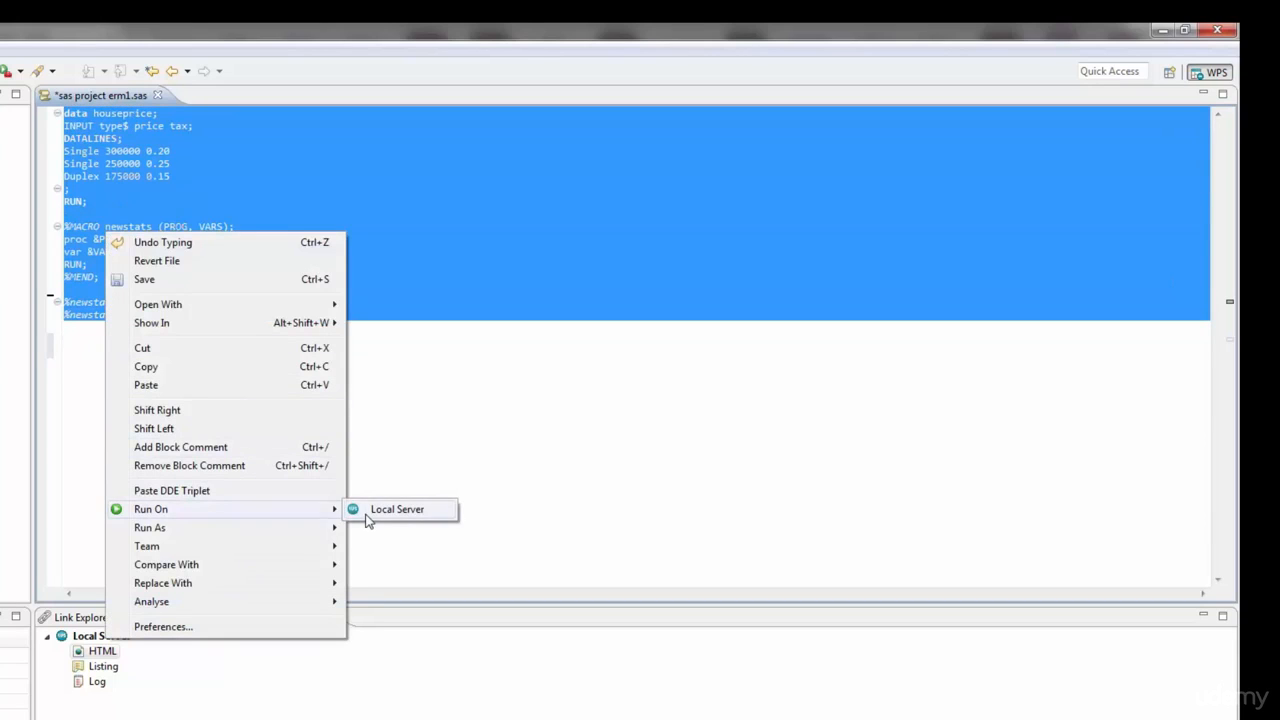
click(397, 509)
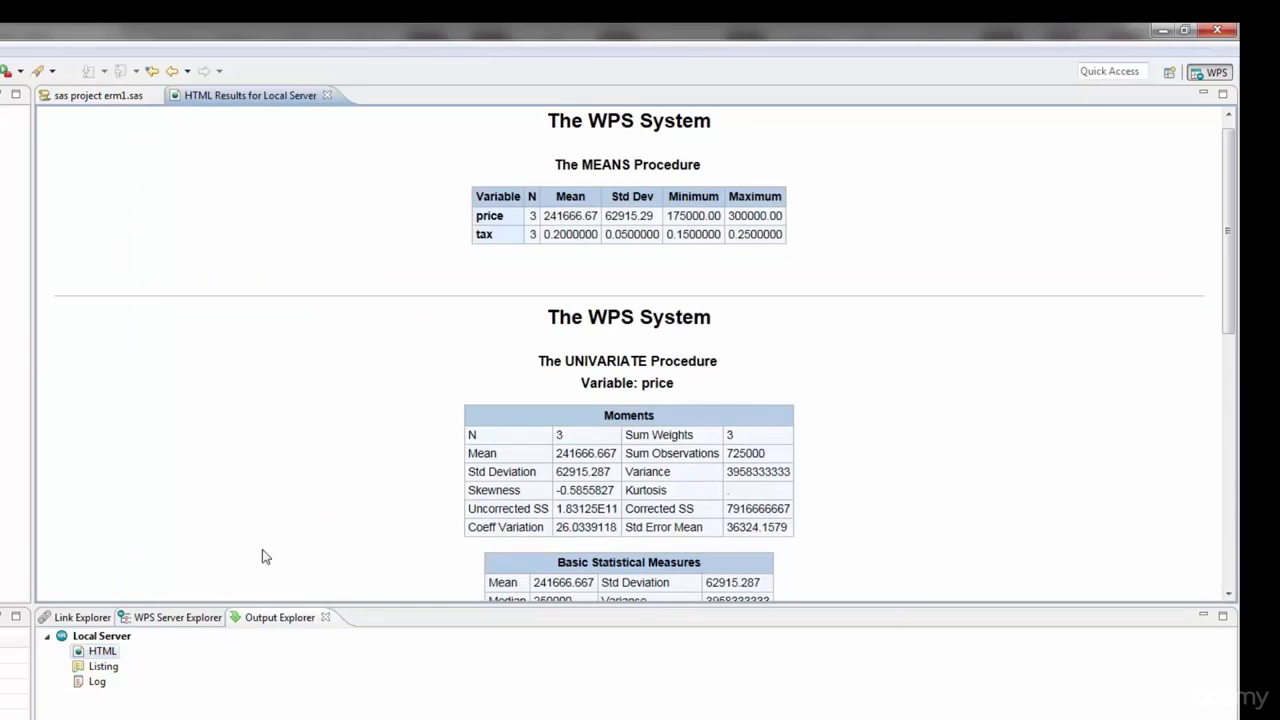
mouse_move(537, 162)
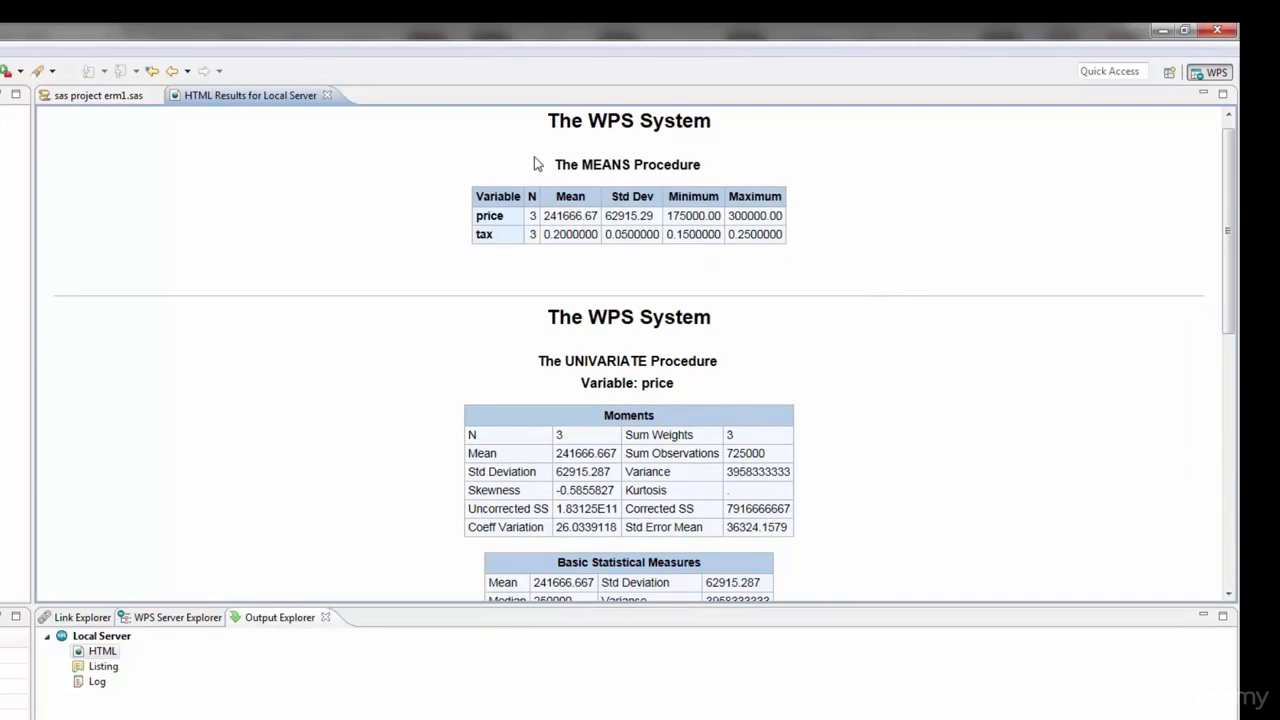
mouse_move(498, 213)
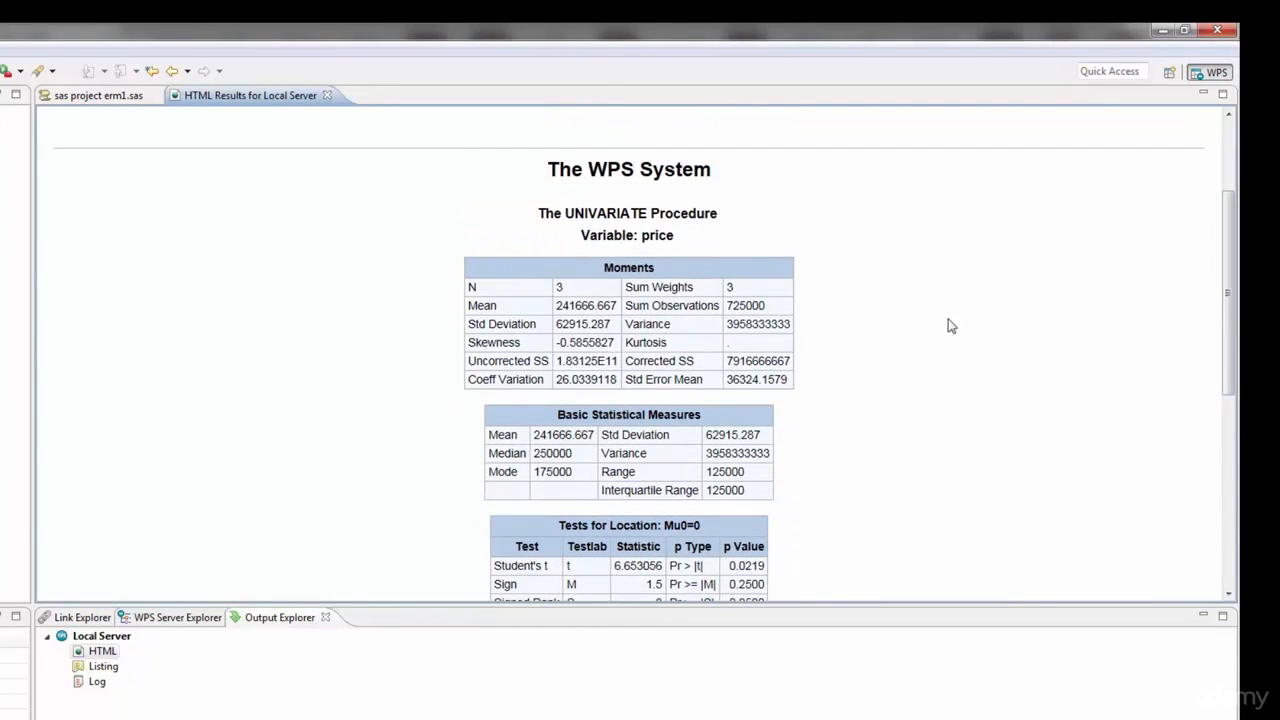
scroll(down, 3)
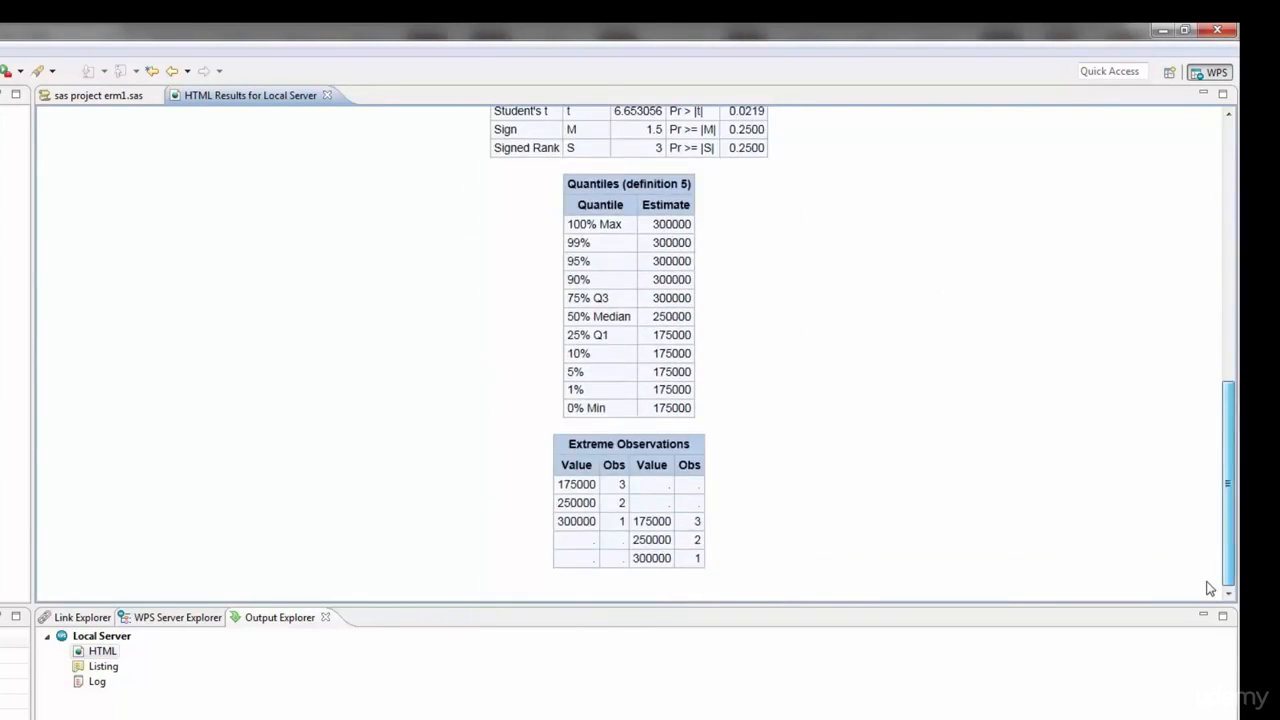
scroll(up, 3)
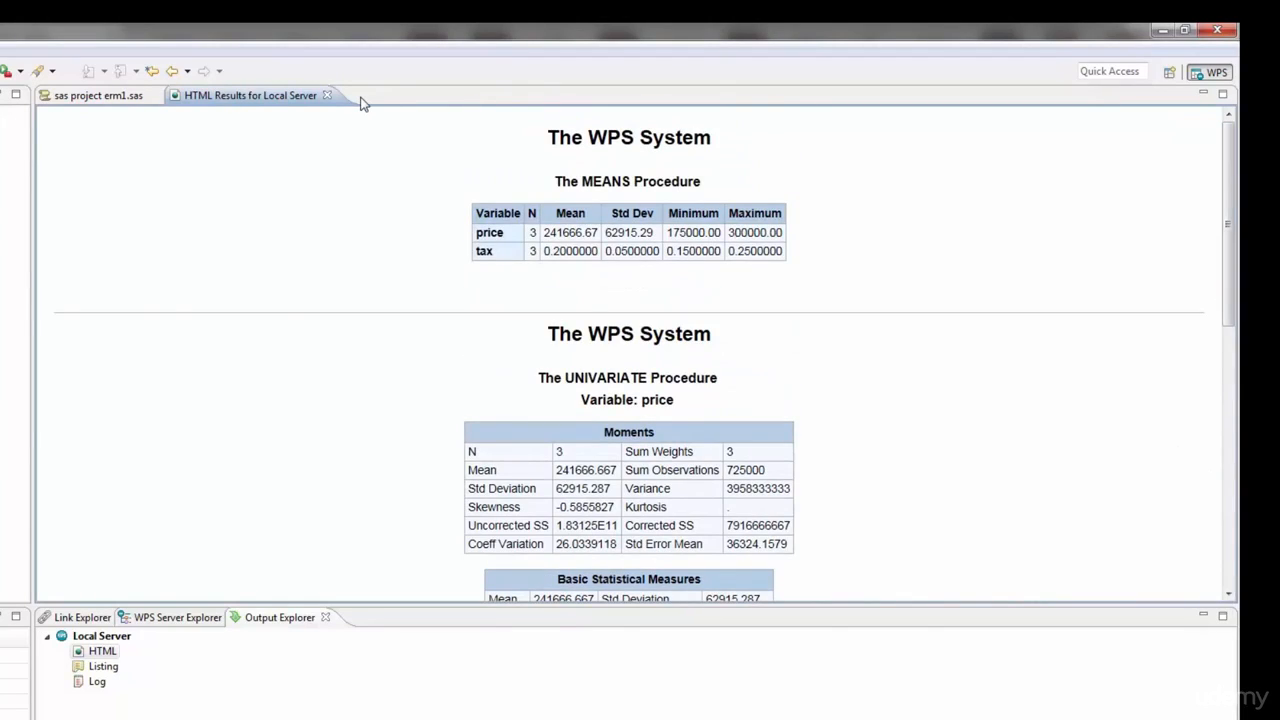
mouse_move(333, 96)
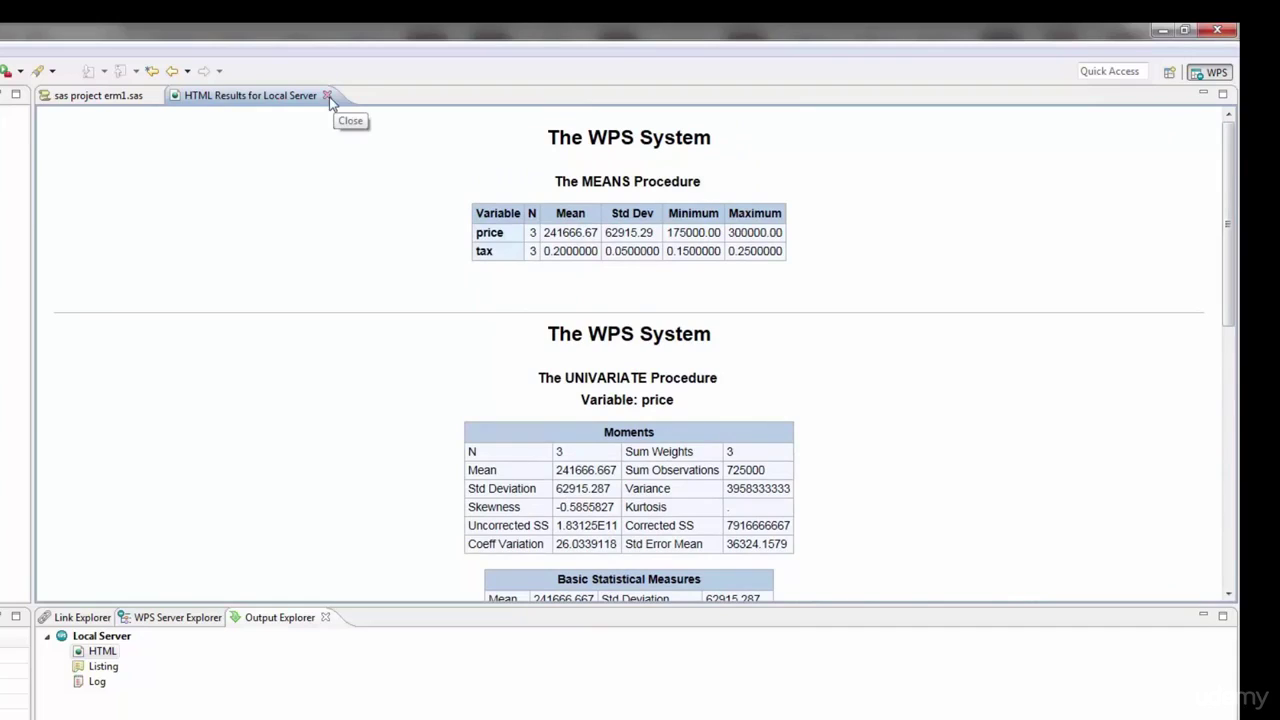
click(332, 94)
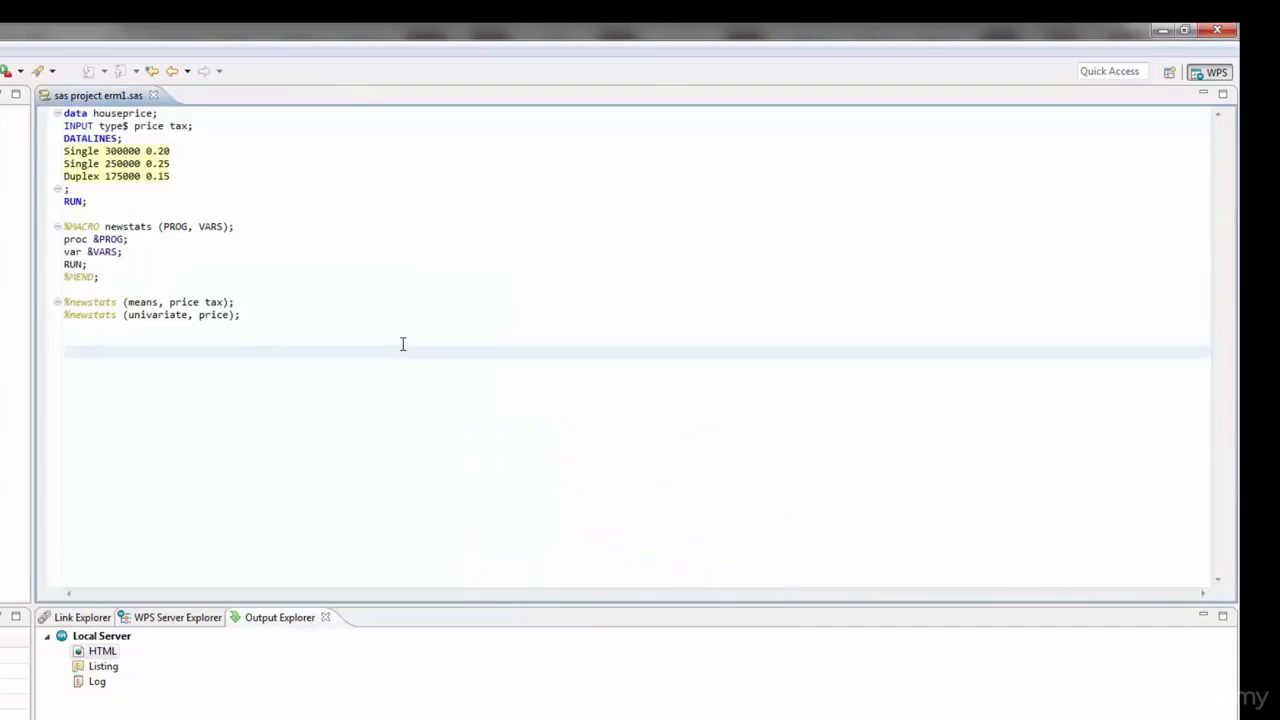